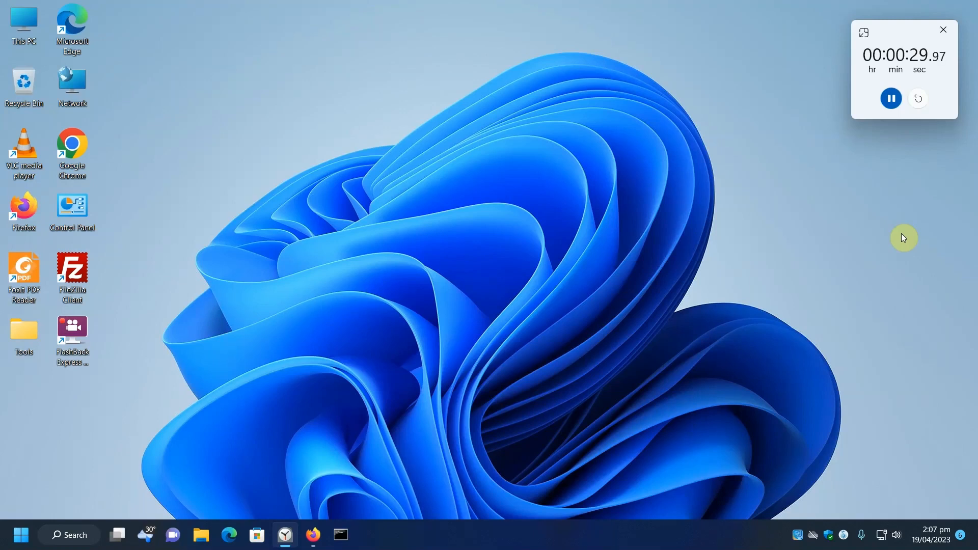
{"action": "mouse_move", "coordinate": [887, 337]}
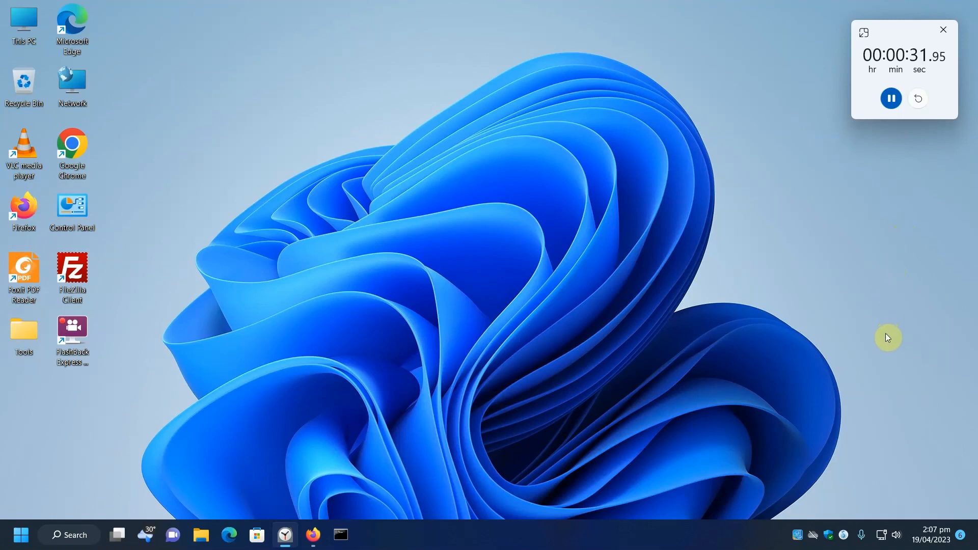
{"action": "mouse_move", "coordinate": [305, 541]}
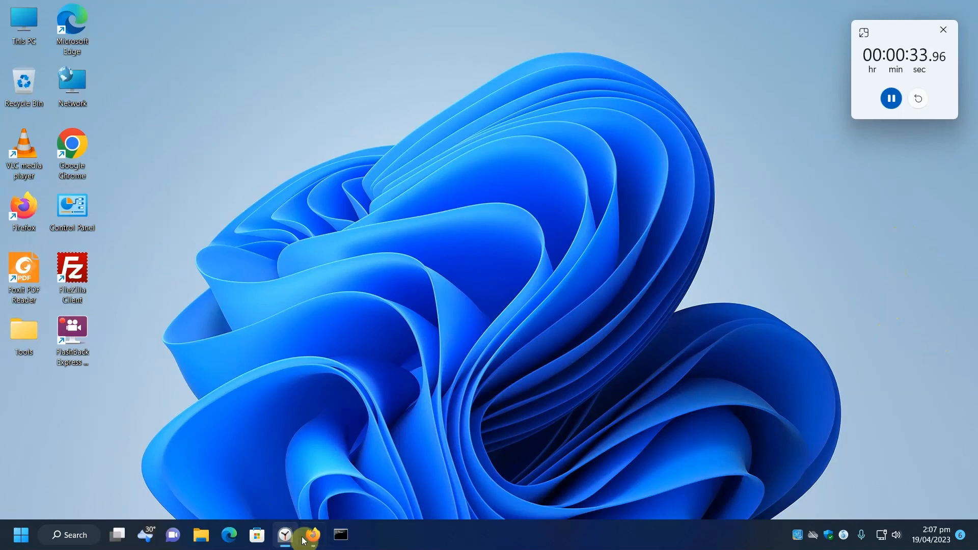
Search Google for FreeBSD and open the FreeBSD 13.2 amd64 installer image listing on freebsd.org.
{"action": "left_click", "coordinate": [313, 535]}
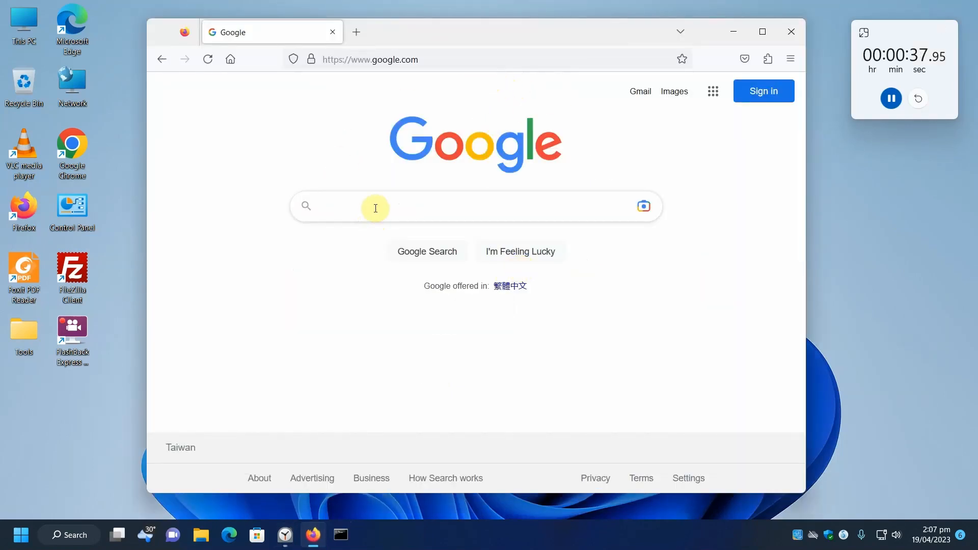
{"action": "type", "text": "FreeBSD"}
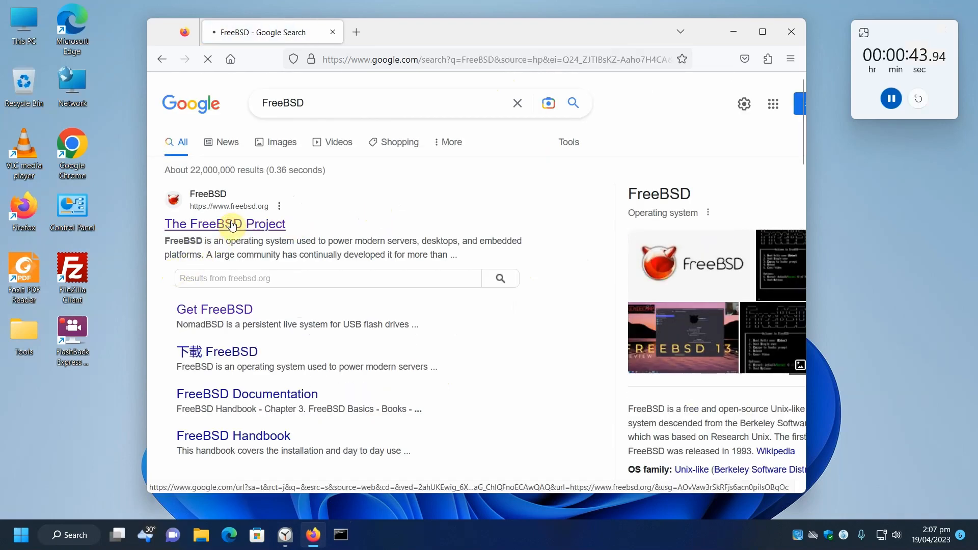
{"action": "left_click", "coordinate": [224, 224]}
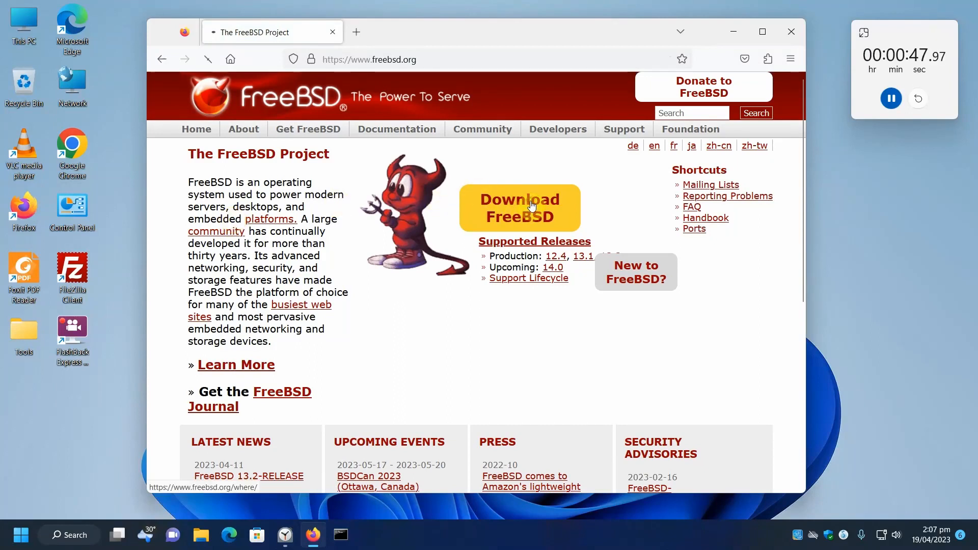
{"action": "left_click", "coordinate": [519, 207]}
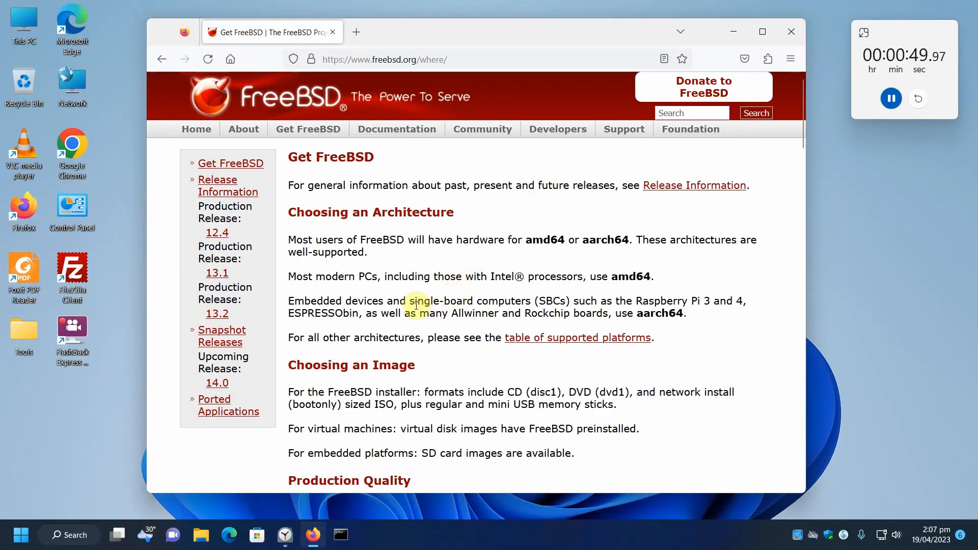
{"action": "scroll", "scroll_direction": "down", "scroll_amount": 3}
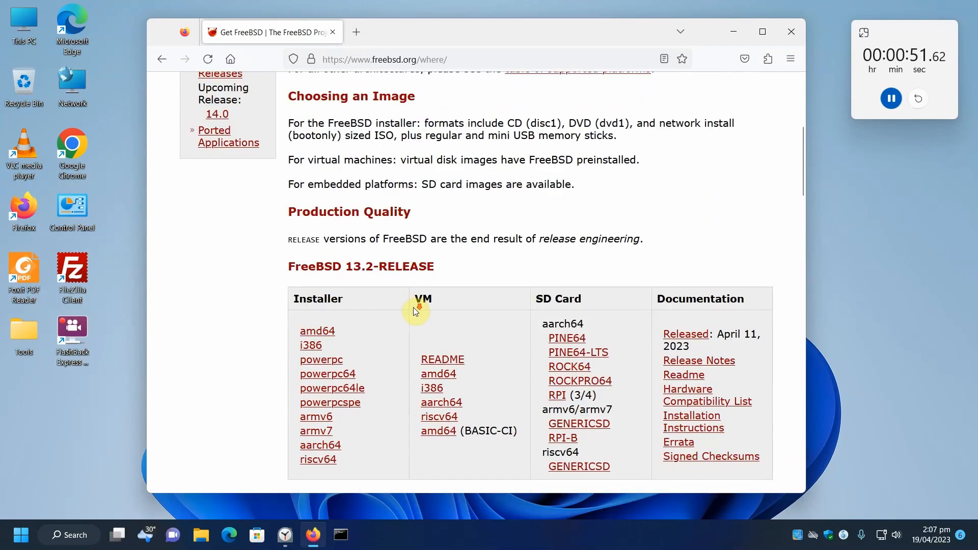
{"action": "scroll", "scroll_direction": "down", "scroll_amount": 3}
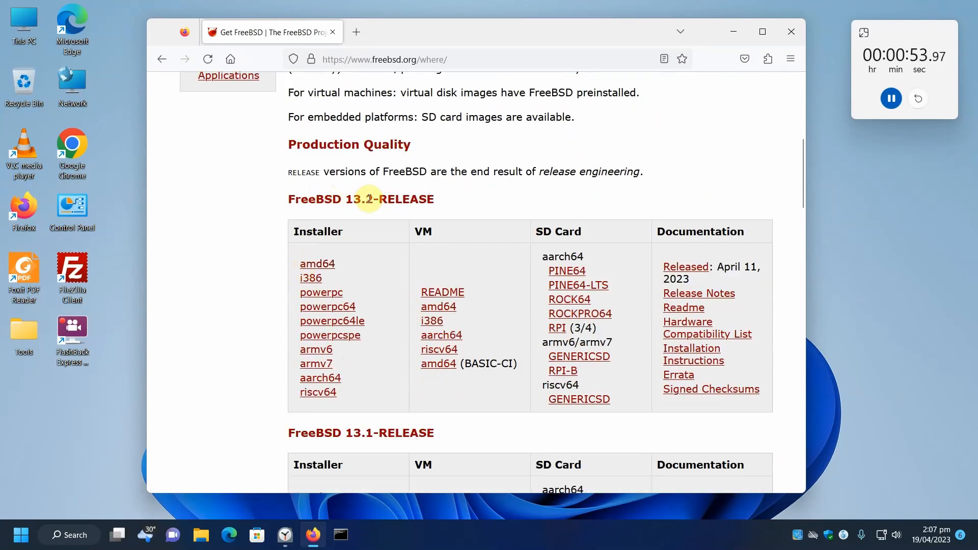
{"action": "mouse_move", "coordinate": [350, 271]}
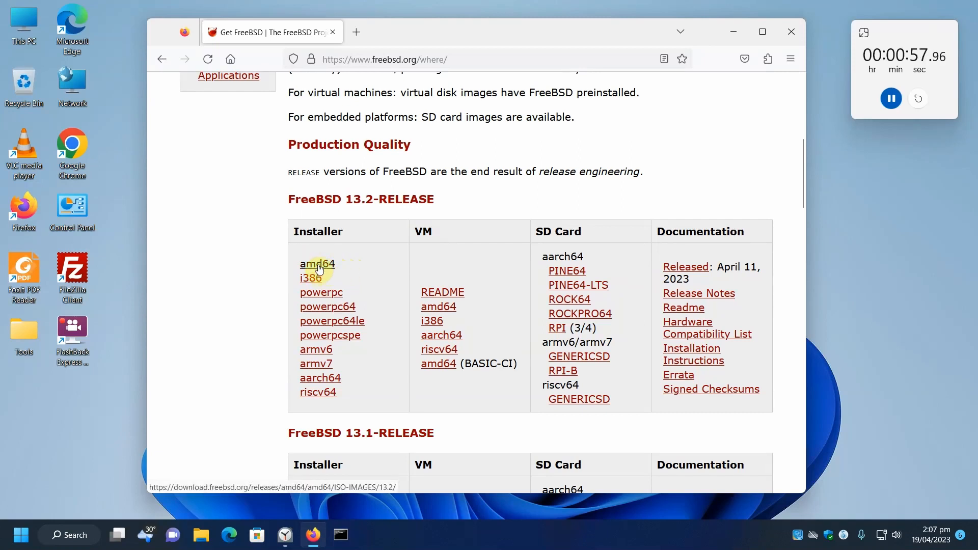
{"action": "left_click", "coordinate": [317, 264]}
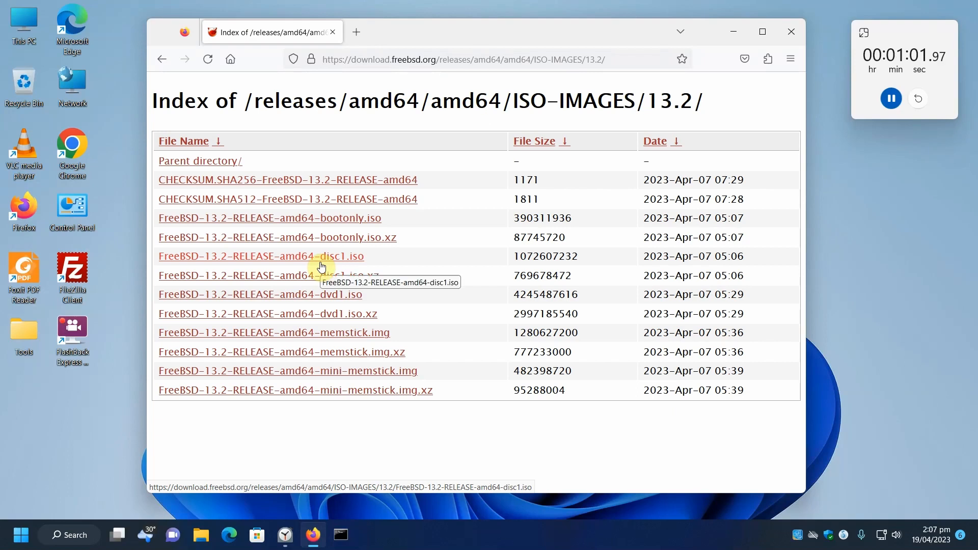
{"action": "mouse_move", "coordinate": [384, 281]}
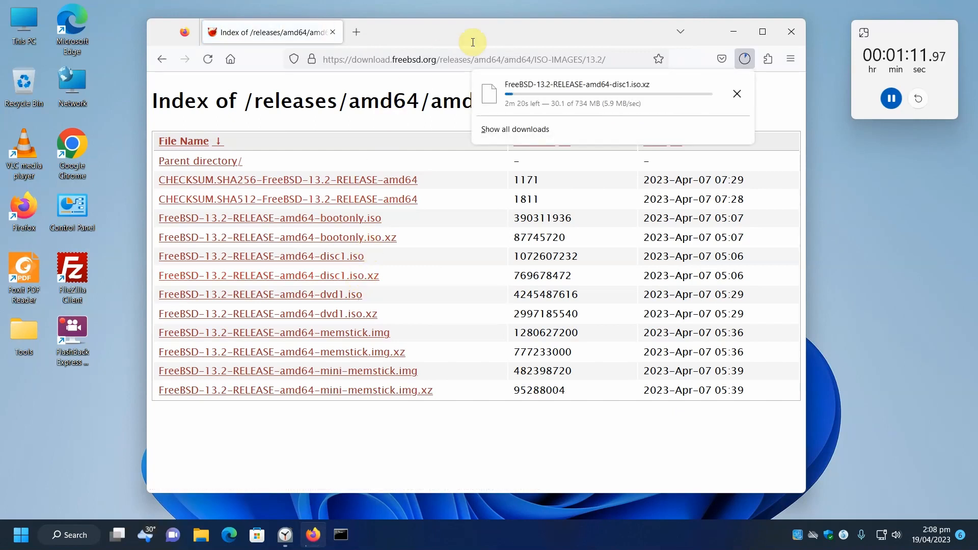
In a new tab, search Google for 'virtual' and open the VirtualBox 7.0.8 downloads page.
{"action": "left_click", "coordinate": [356, 32]}
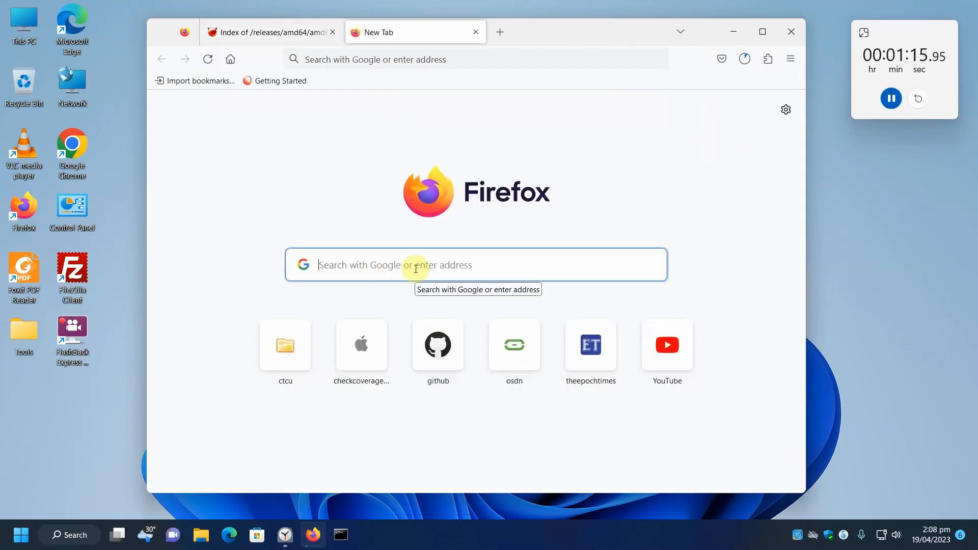
{"action": "type", "text": "virtualbox"}
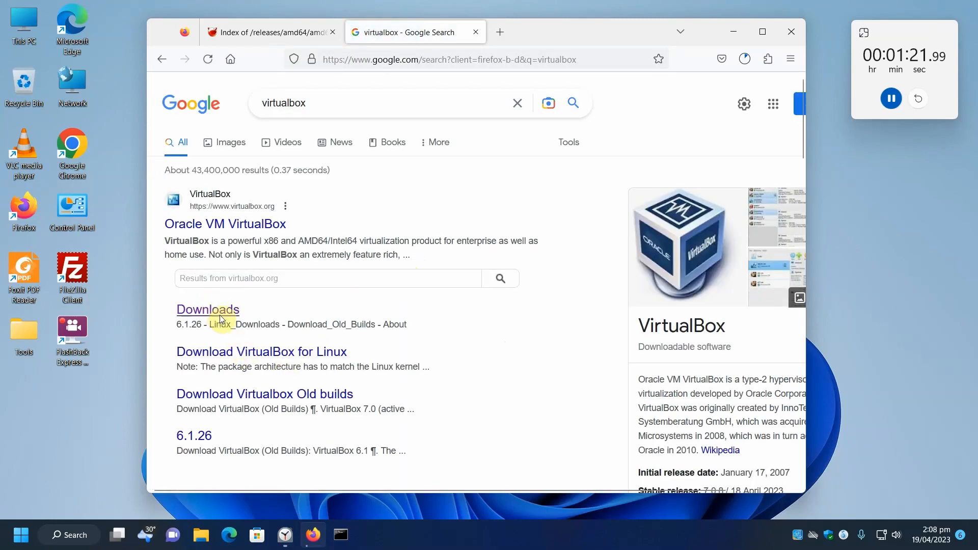
{"action": "left_click", "coordinate": [208, 310]}
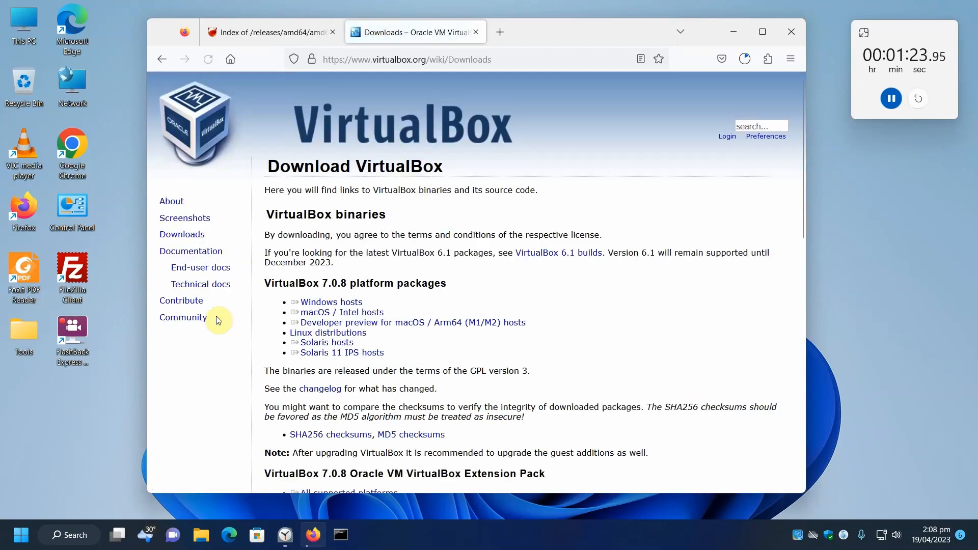
{"action": "scroll", "scroll_direction": "down", "scroll_amount": 3}
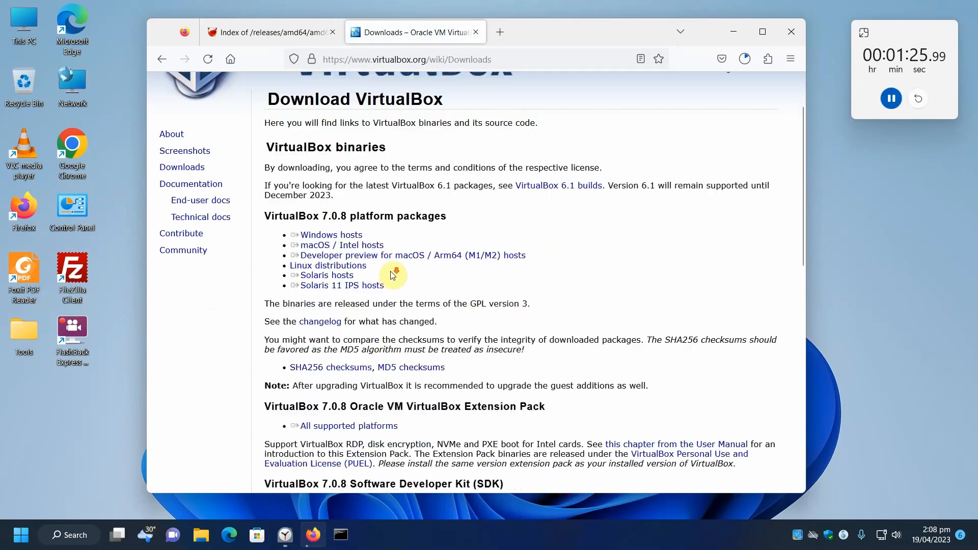
{"action": "scroll", "scroll_direction": "down", "scroll_amount": 3}
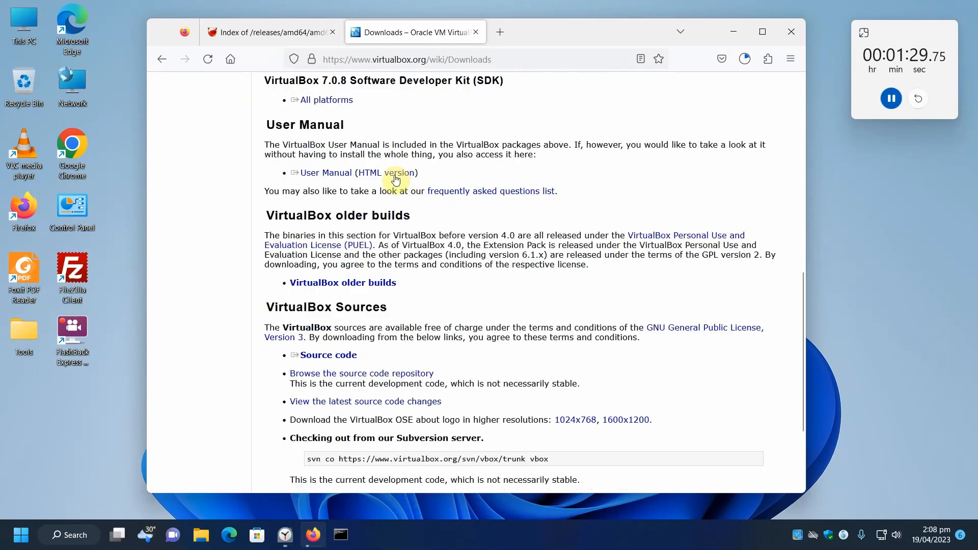
{"action": "scroll", "scroll_direction": "down", "scroll_amount": 3}
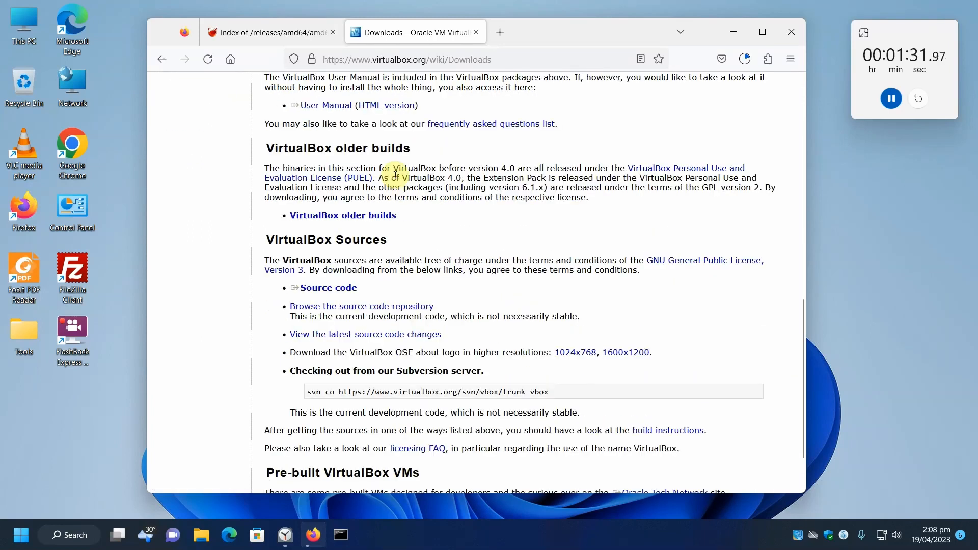
{"action": "scroll", "scroll_direction": "up", "scroll_amount": 3}
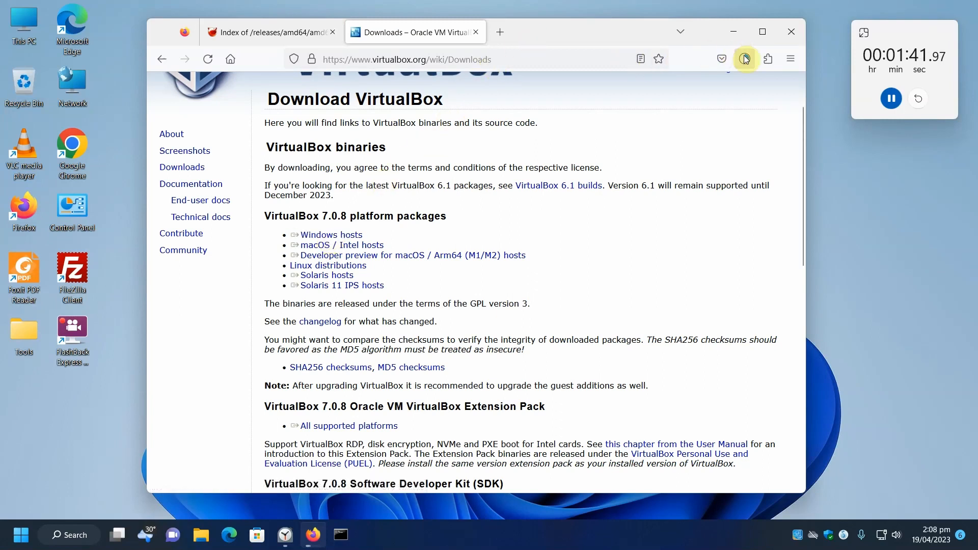
Open the Downloads folder from Firefox and select VirtualBox-7.0.8-156879-Win.exe.
{"action": "left_click", "coordinate": [744, 58]}
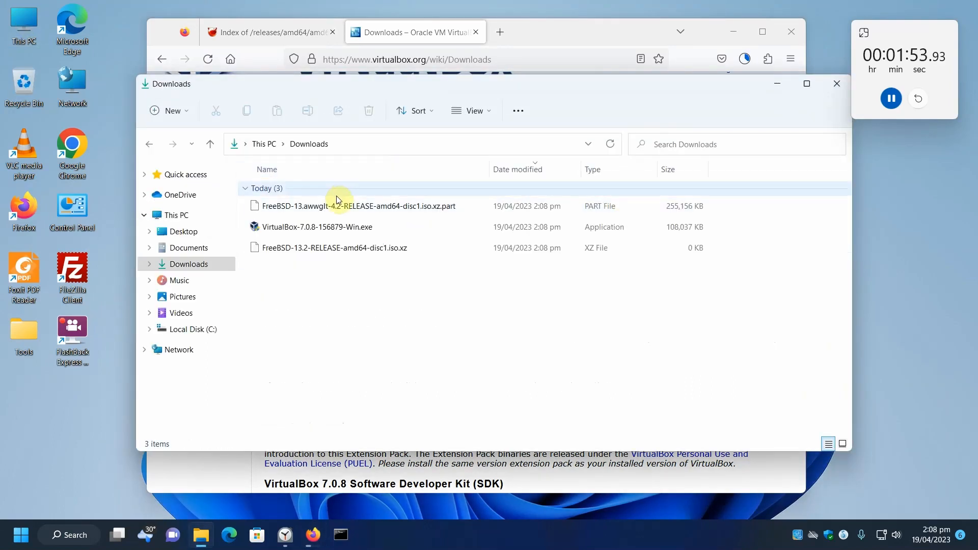
{"action": "left_click", "coordinate": [317, 227]}
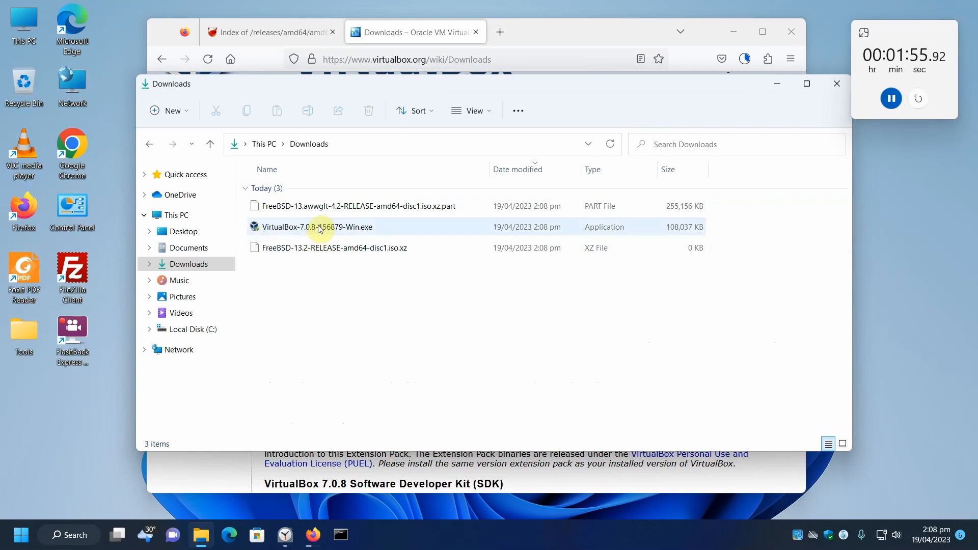
{"action": "left_click", "coordinate": [319, 227]}
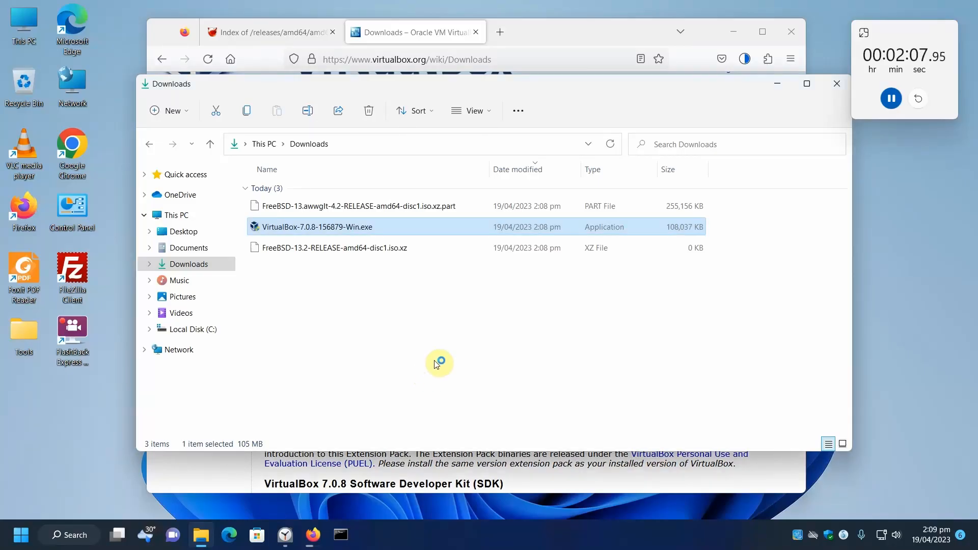
Run the VirtualBox 7.0.8 installer with default features, accepting the network and Python warnings.
{"action": "double_click", "coordinate": [317, 227]}
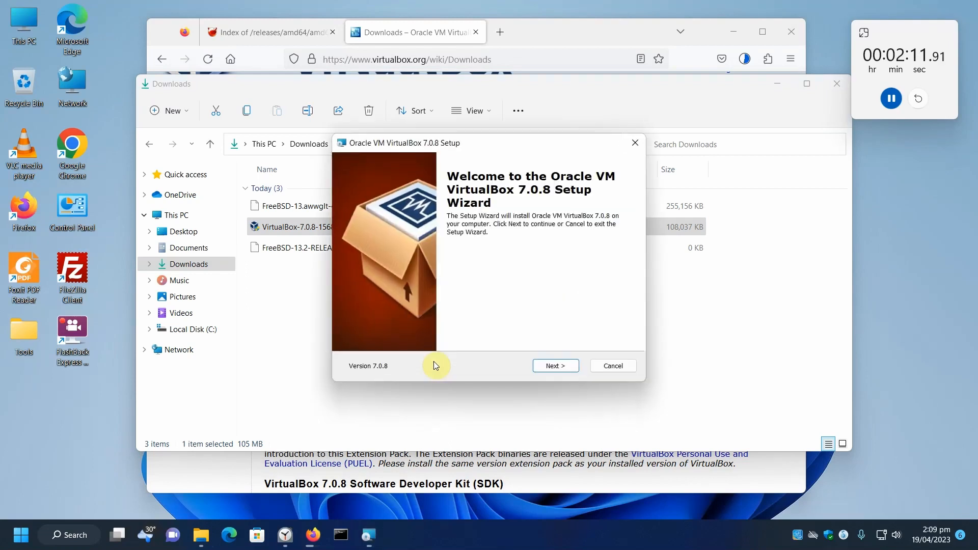
{"action": "mouse_move", "coordinate": [574, 201]}
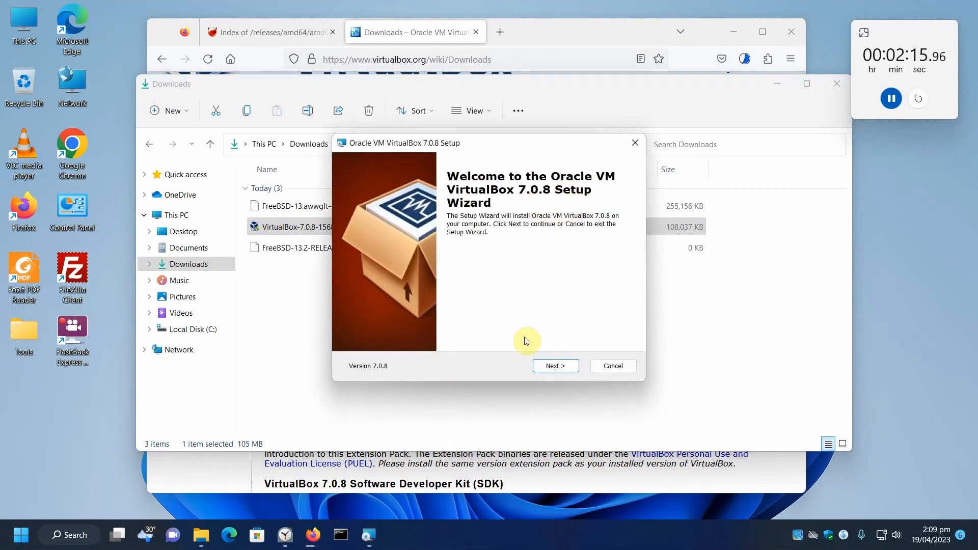
{"action": "left_click", "coordinate": [556, 365]}
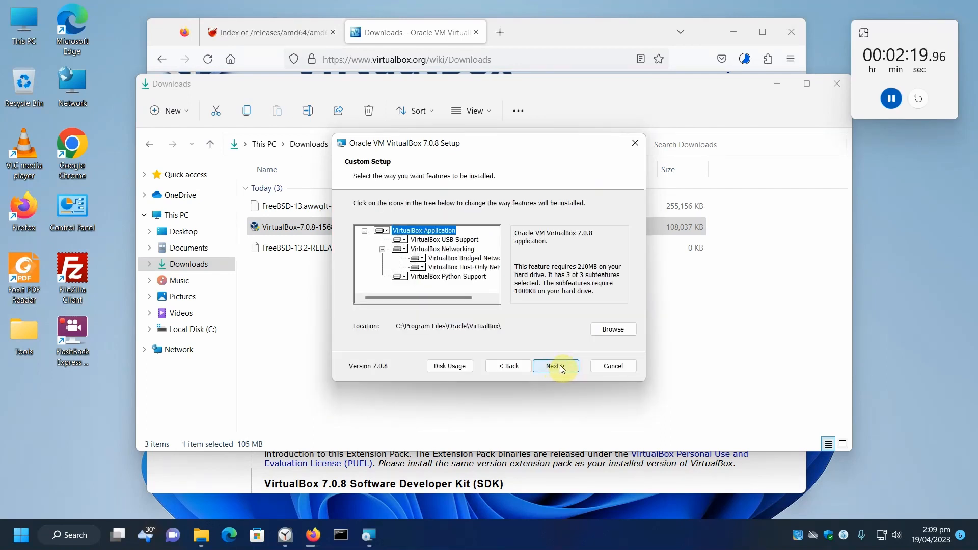
{"action": "left_click", "coordinate": [555, 365]}
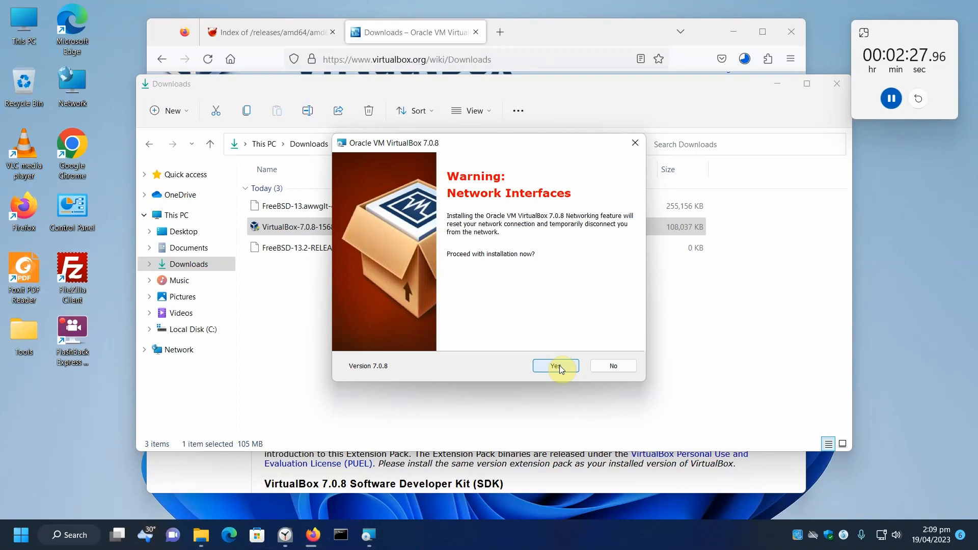
{"action": "left_click", "coordinate": [556, 366]}
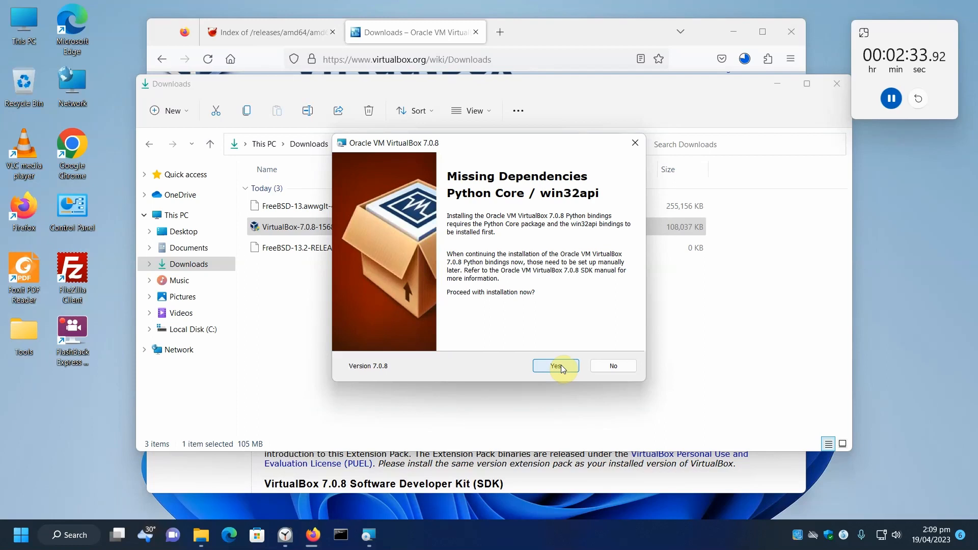
{"action": "left_click", "coordinate": [555, 366]}
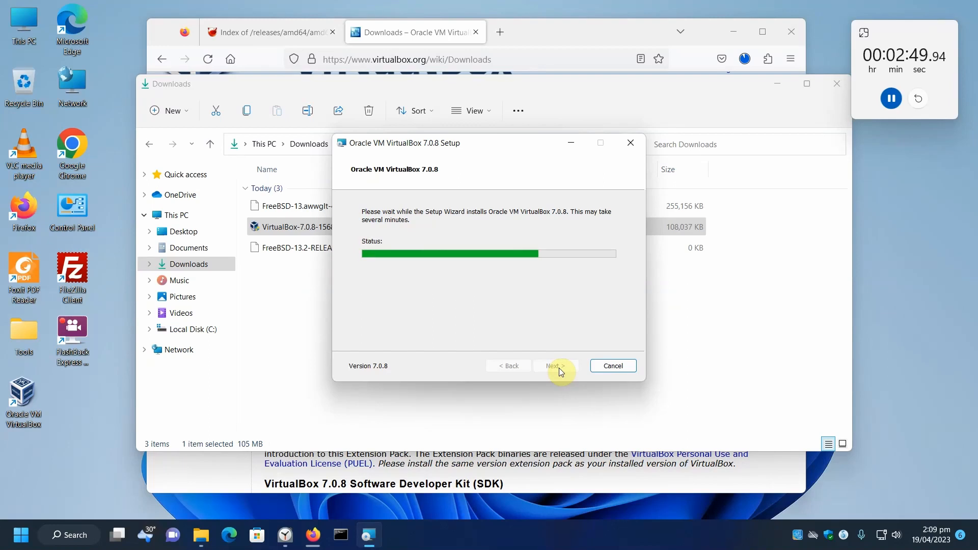
{"action": "mouse_move", "coordinate": [621, 349]}
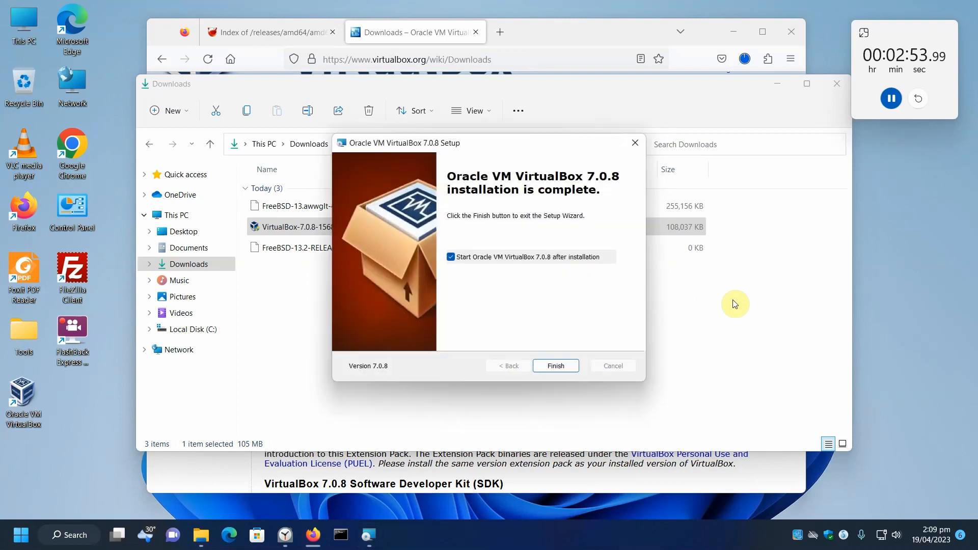
{"action": "mouse_move", "coordinate": [564, 277]}
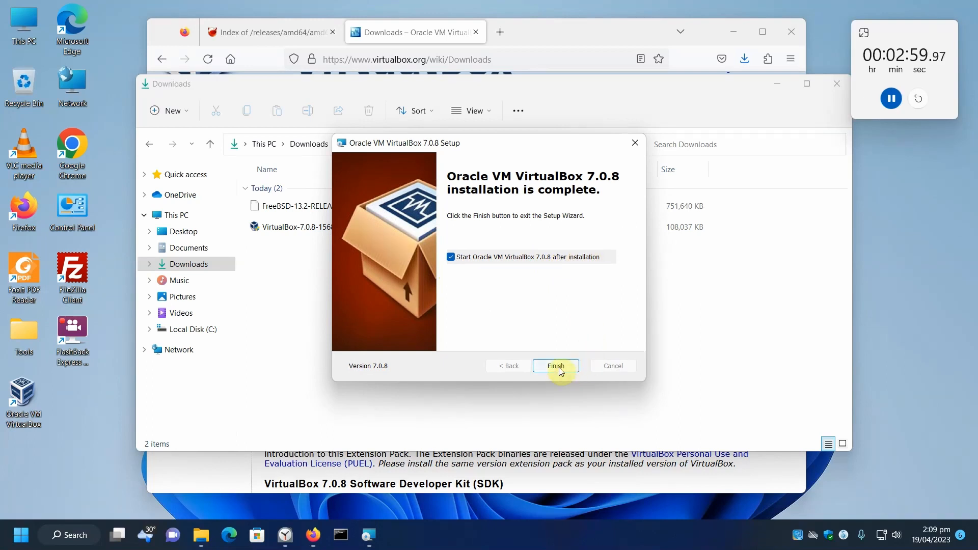
Finish setup, 7-Zip Extract Here the FreeBSD disc1 .iso.xz, minimize Explorer and close Firefox.
{"action": "left_click", "coordinate": [555, 366]}
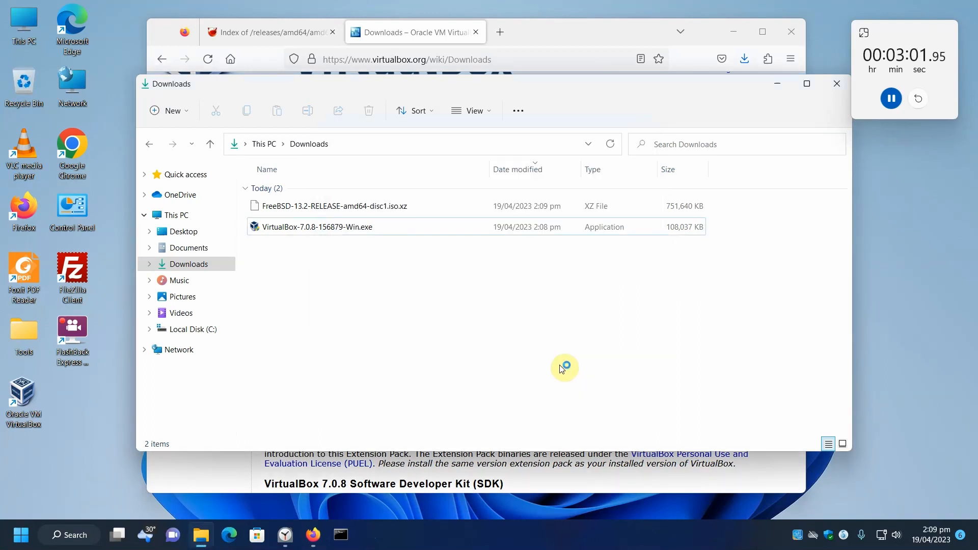
{"action": "mouse_move", "coordinate": [568, 363]}
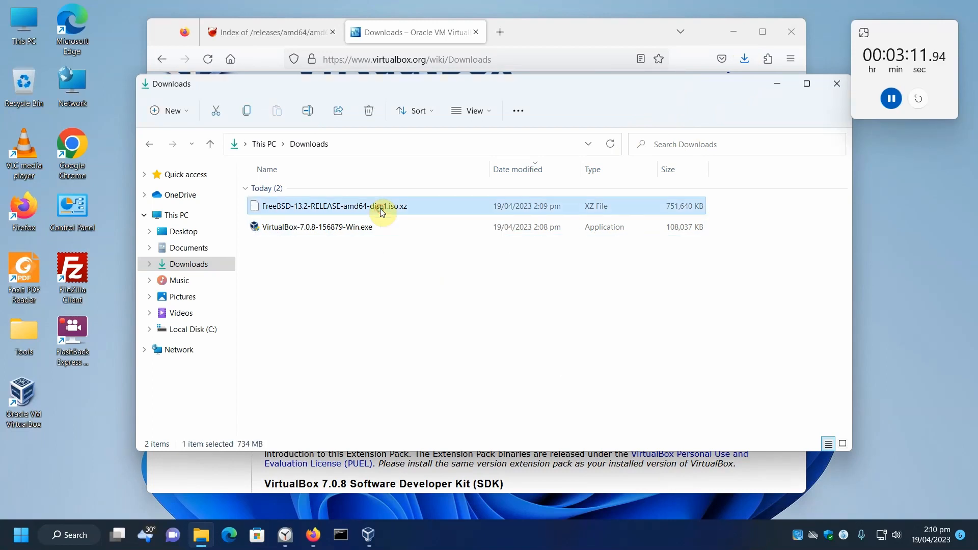
{"action": "mouse_move", "coordinate": [404, 215]}
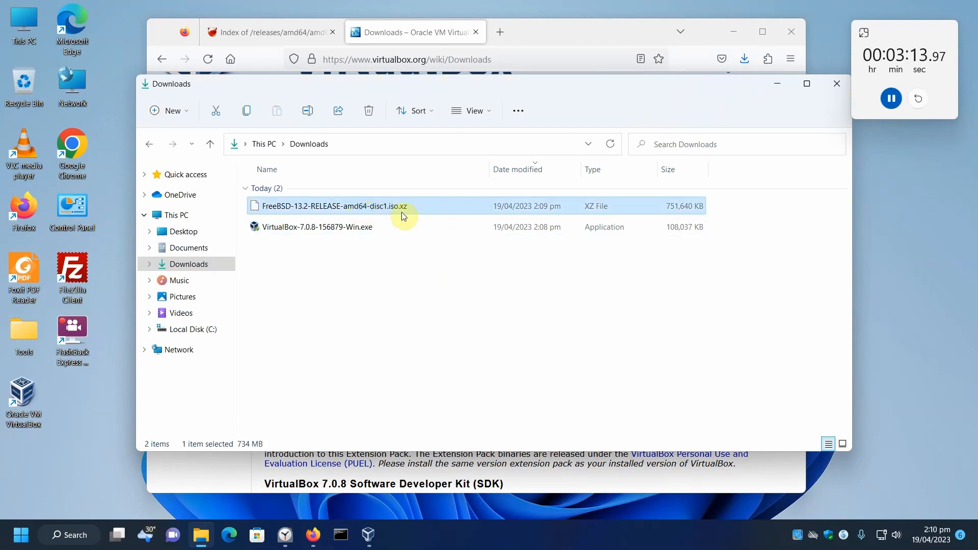
{"action": "mouse_move", "coordinate": [337, 210]}
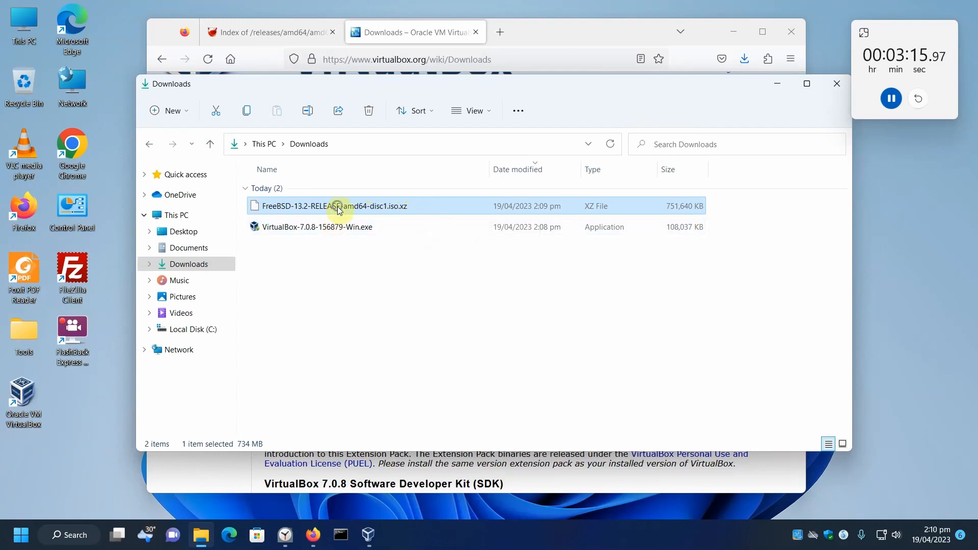
{"action": "right_click", "coordinate": [338, 206]}
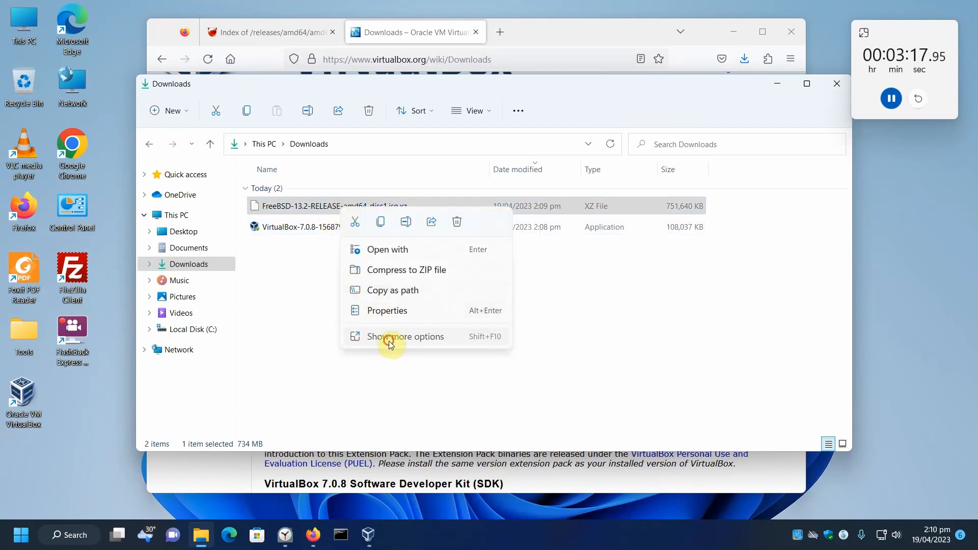
{"action": "left_click", "coordinate": [405, 336]}
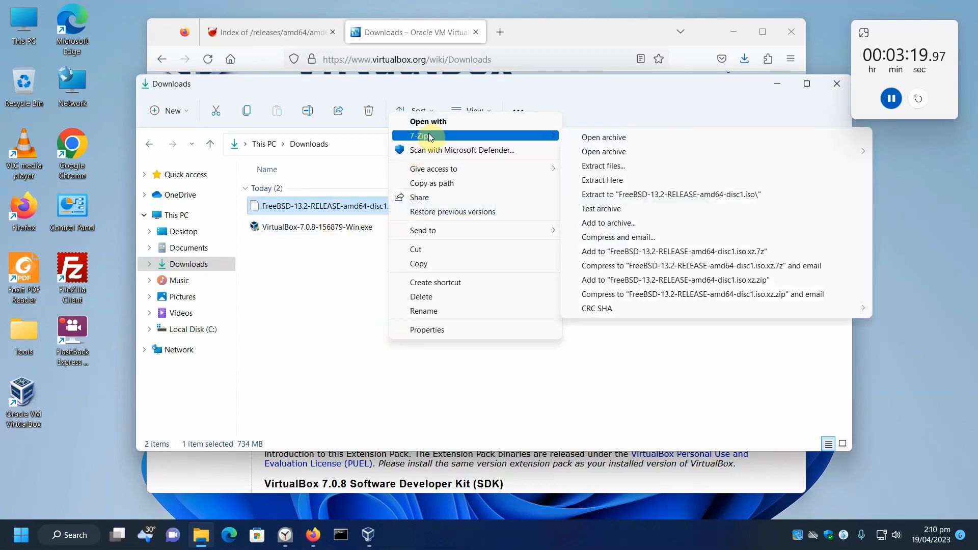
{"action": "mouse_move", "coordinate": [621, 182]}
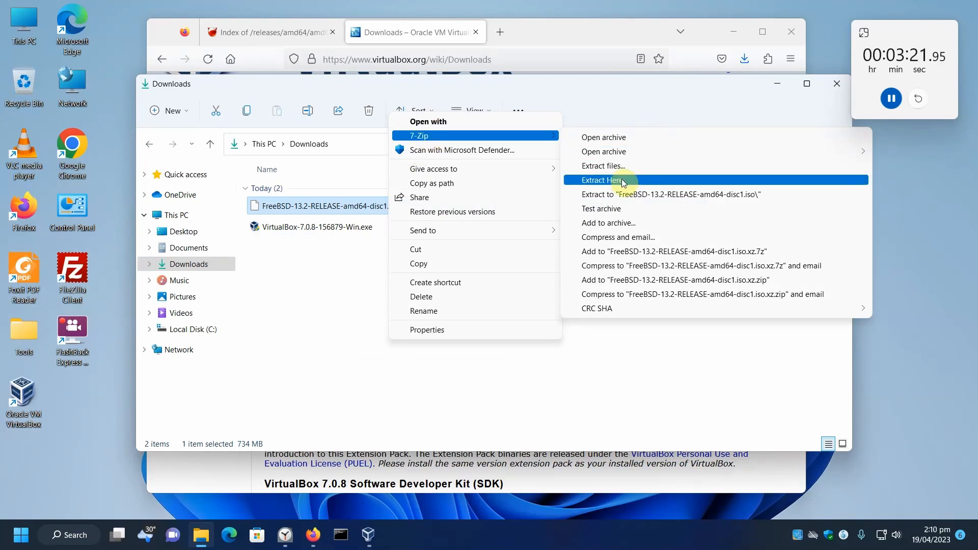
{"action": "left_click", "coordinate": [600, 179]}
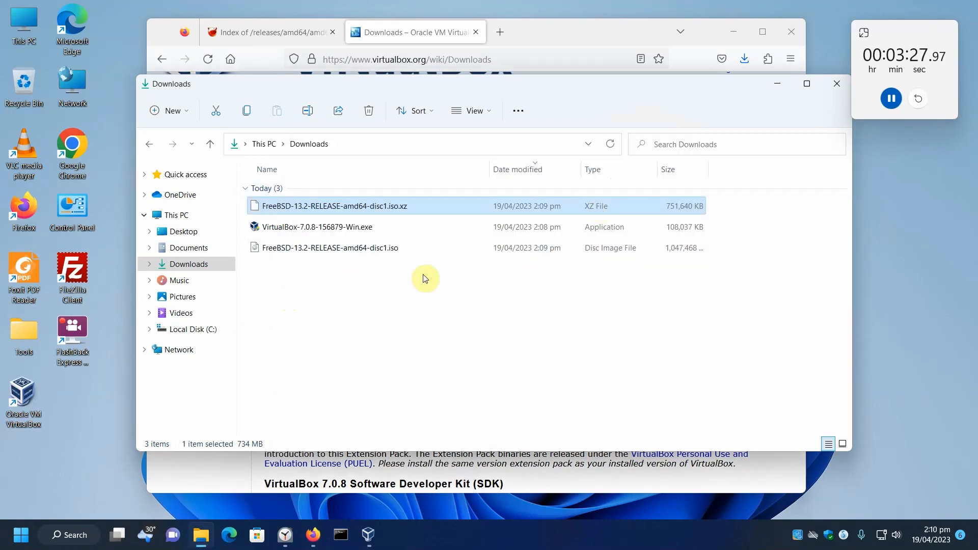
{"action": "mouse_move", "coordinate": [372, 264]}
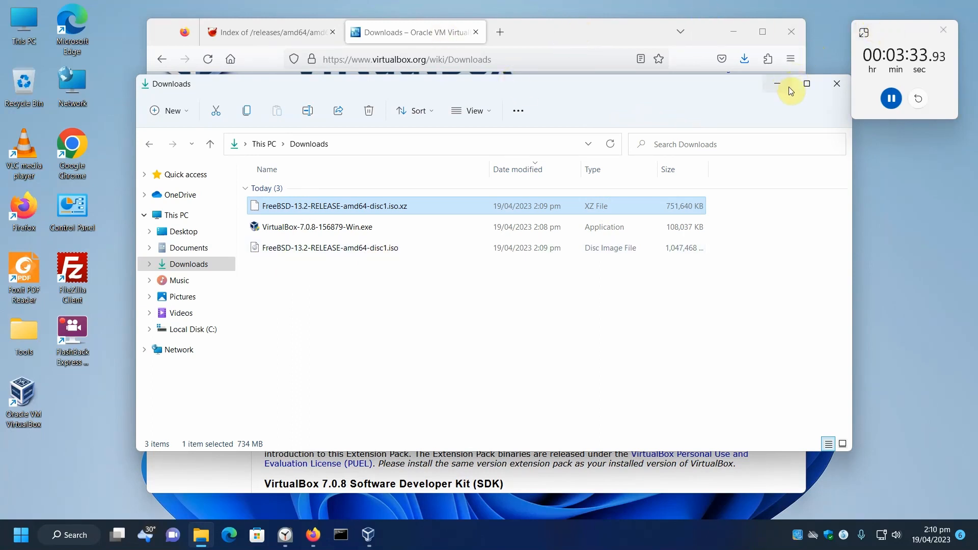
{"action": "left_click", "coordinate": [837, 83]}
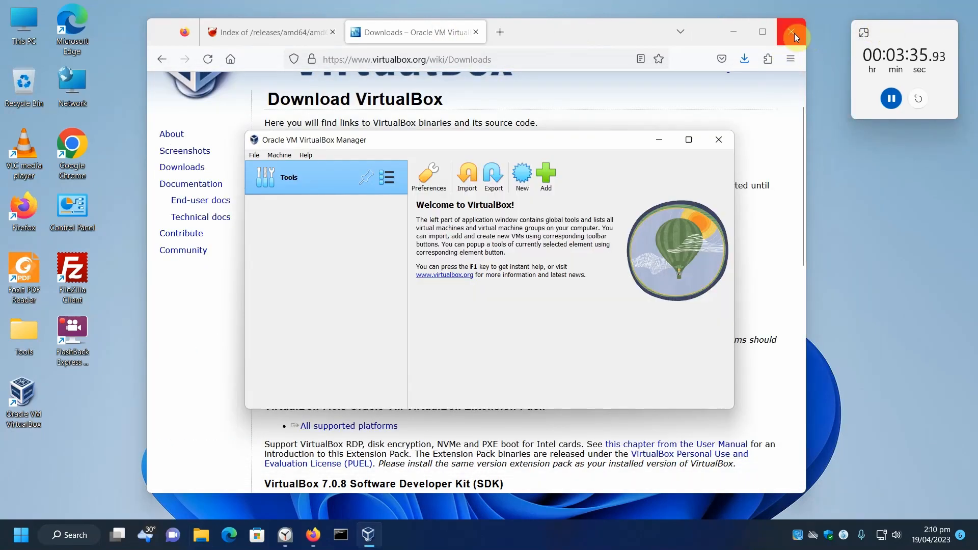
{"action": "left_click", "coordinate": [792, 31]}
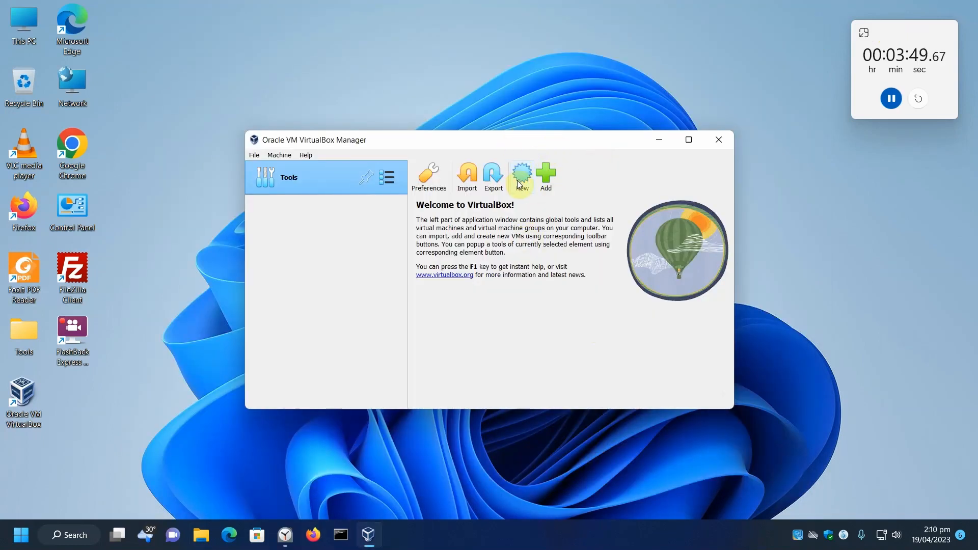
{"action": "mouse_move", "coordinate": [522, 177]}
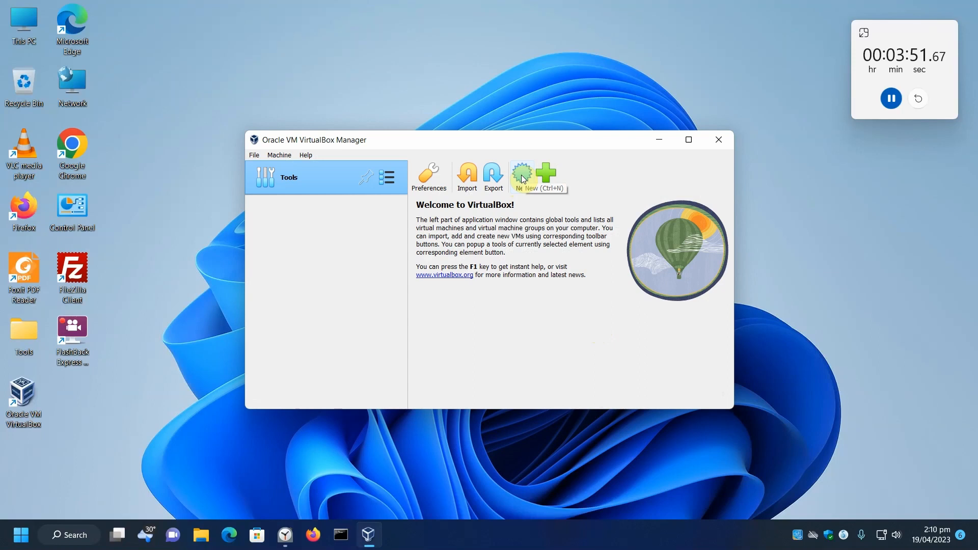
Start a new VM named FBSD132 with type BSD and version FreeBSD (64-bit).
{"action": "left_click", "coordinate": [522, 176]}
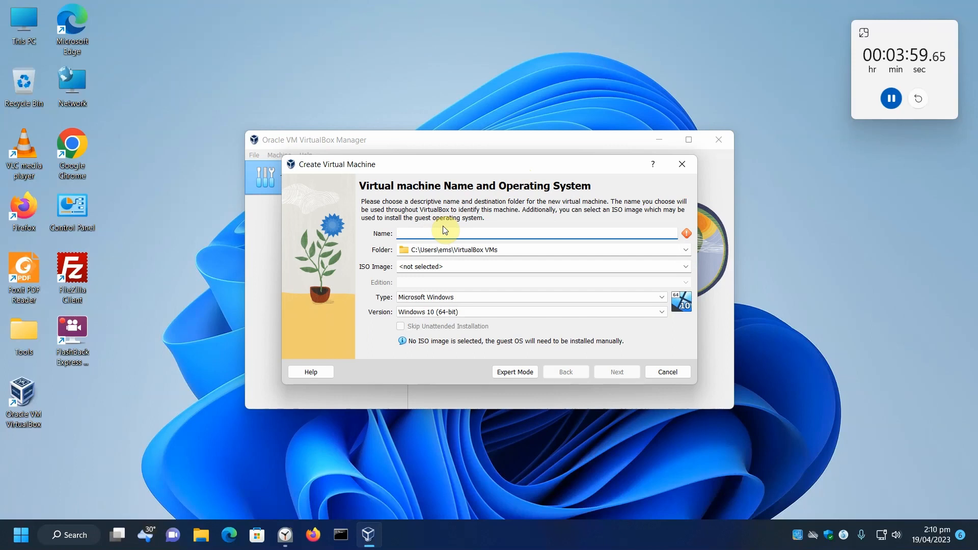
{"action": "type", "text": "F"}
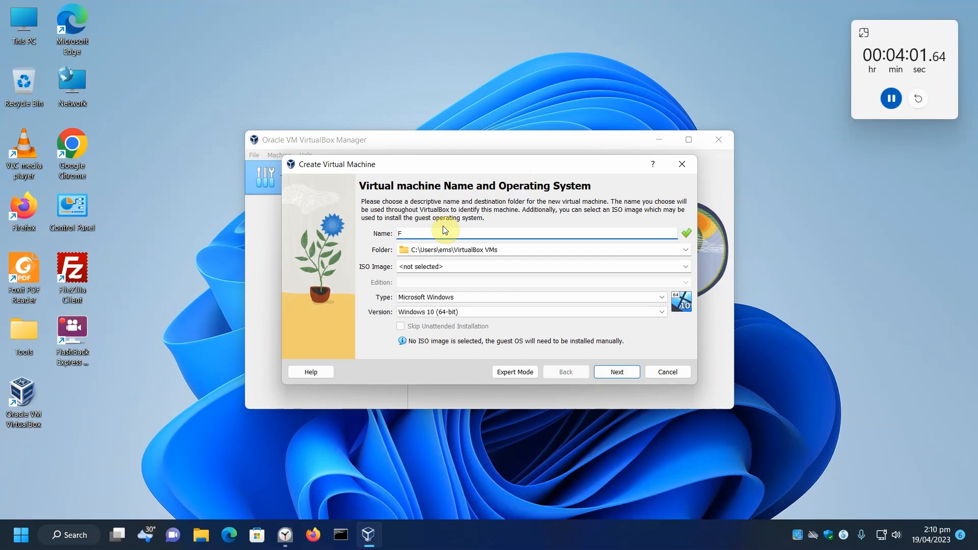
{"action": "type", "text": "BSD"}
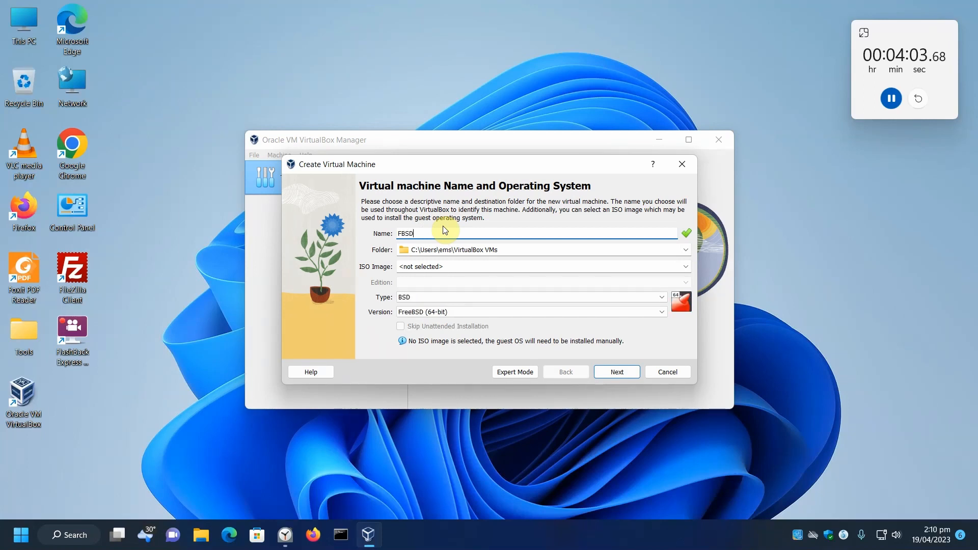
{"action": "type", "text": "132"}
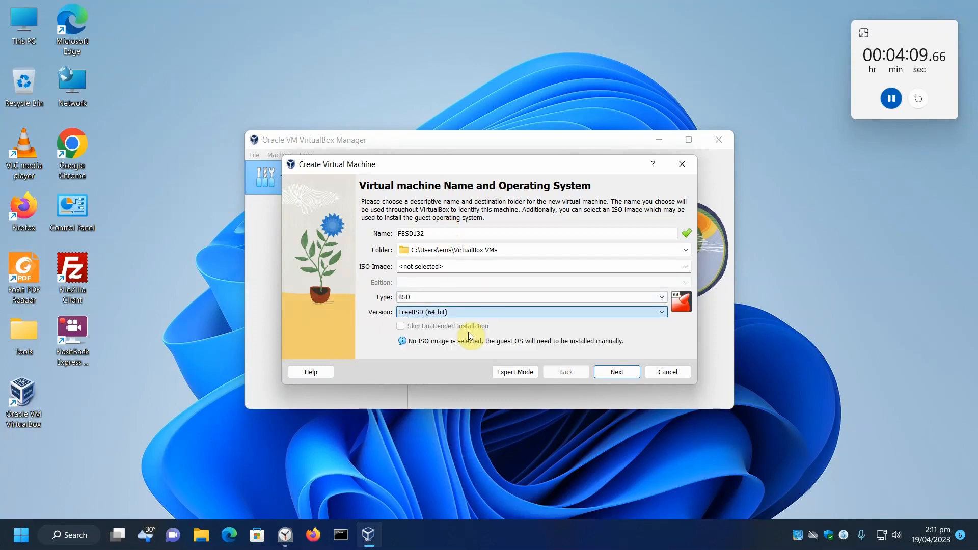
{"action": "left_click", "coordinate": [617, 372]}
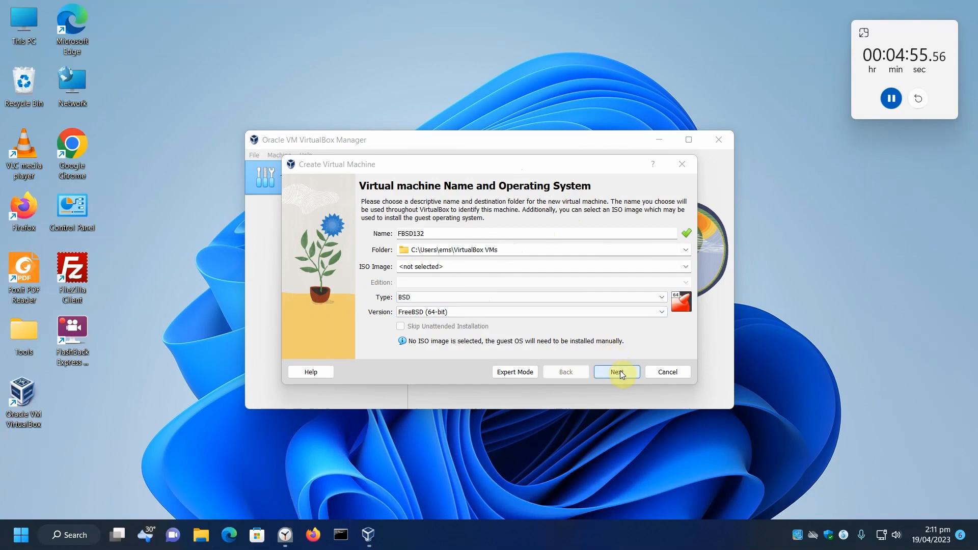
Give FBSD132 2048 MB memory, 2 processors and a 16 GB disk, and finish creation.
{"action": "left_click", "coordinate": [617, 372]}
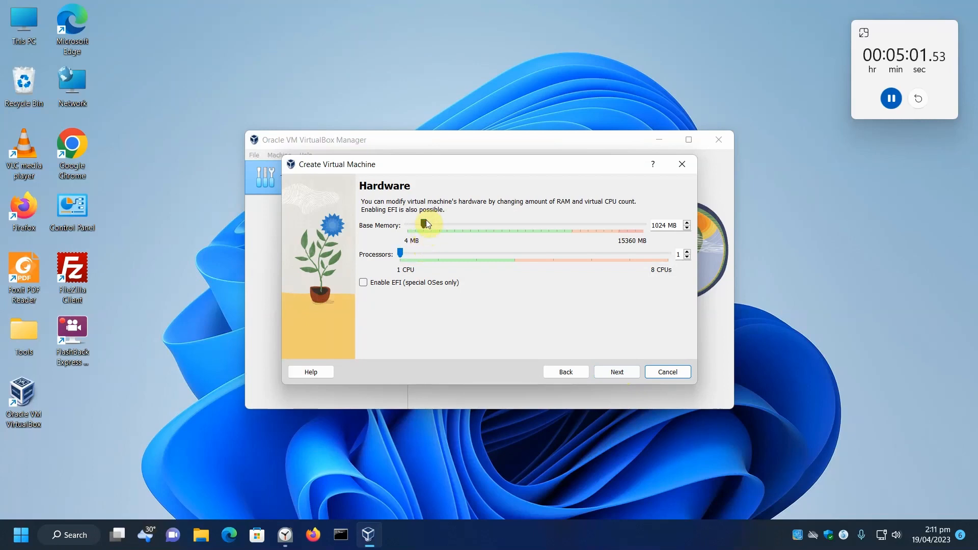
{"action": "left_click_drag", "start_coordinate": [428, 225], "coordinate": [439, 225]}
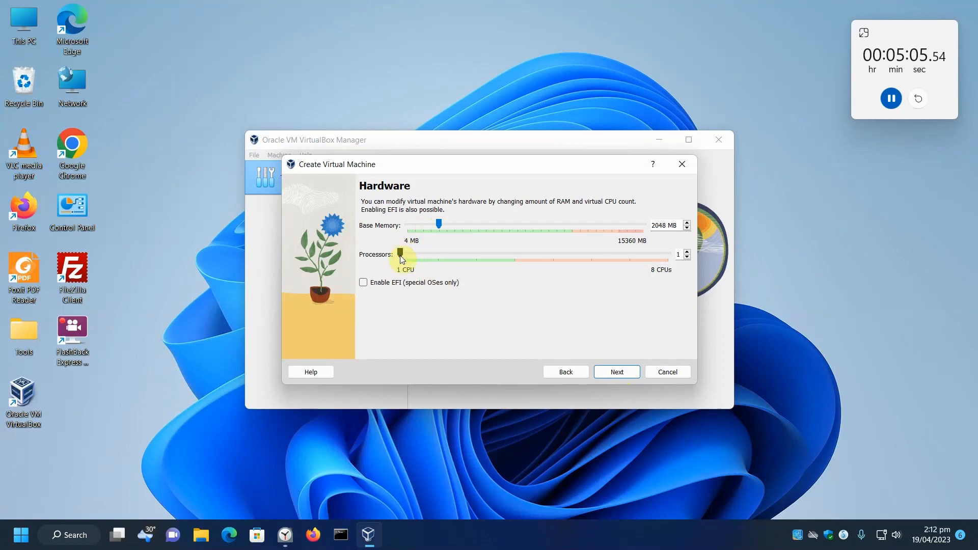
{"action": "left_click_drag", "start_coordinate": [401, 259], "coordinate": [438, 255]}
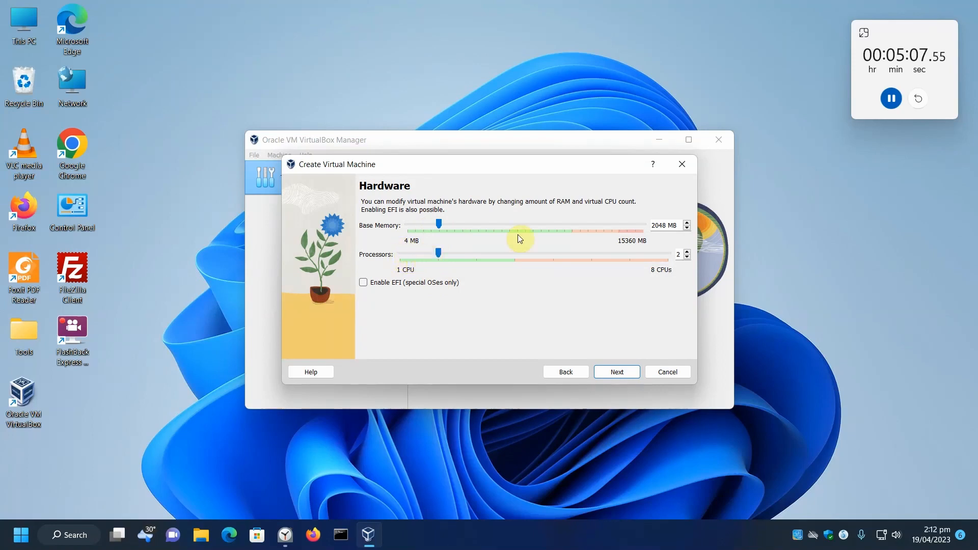
{"action": "mouse_move", "coordinate": [548, 381]}
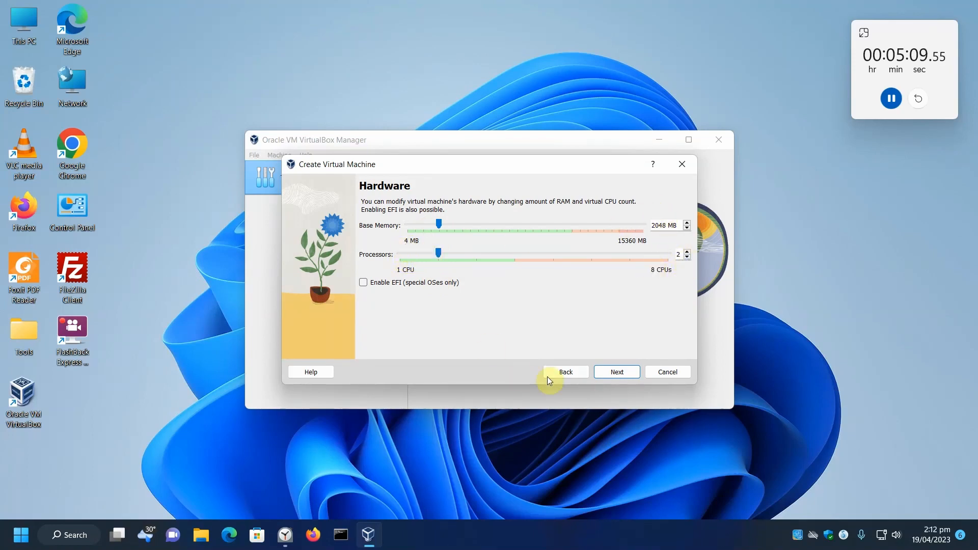
{"action": "left_click", "coordinate": [617, 372]}
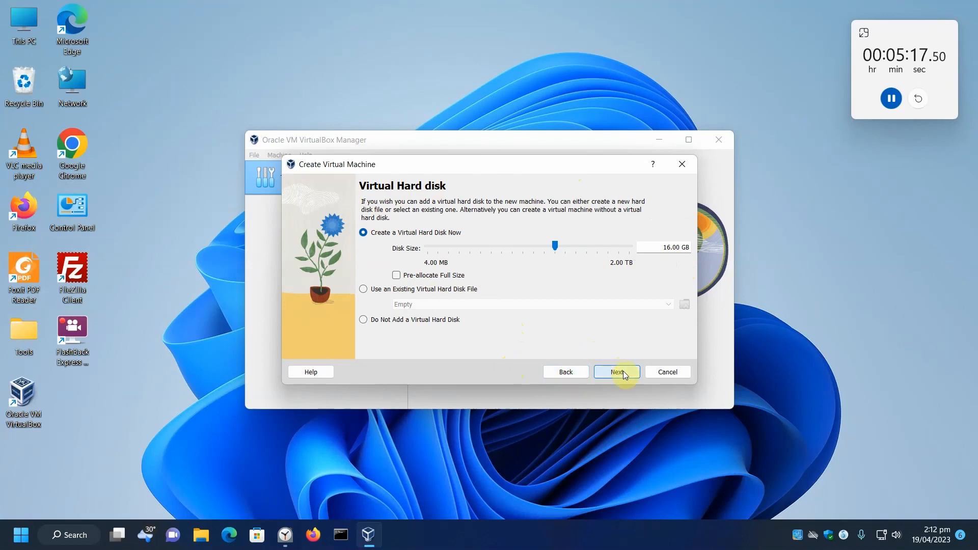
{"action": "left_click", "coordinate": [617, 372]}
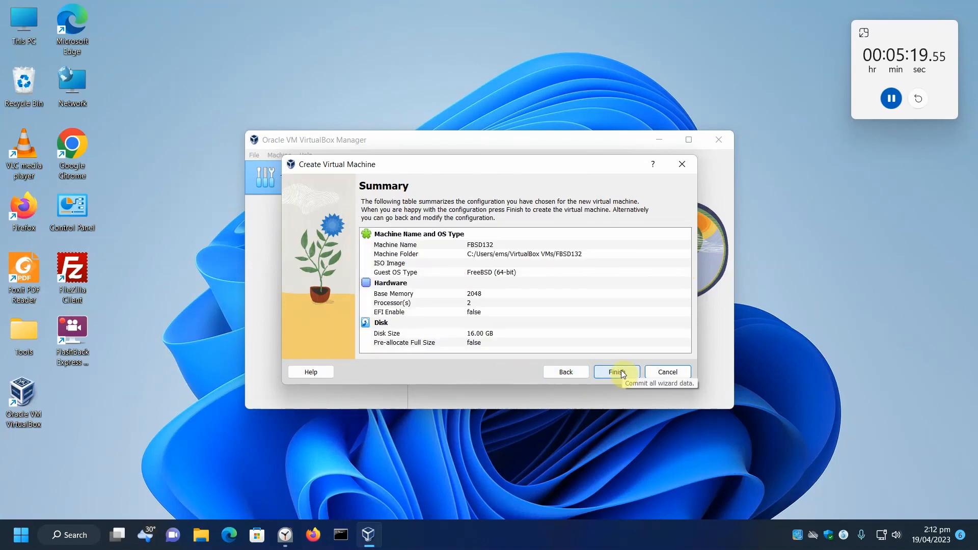
{"action": "left_click", "coordinate": [616, 371]}
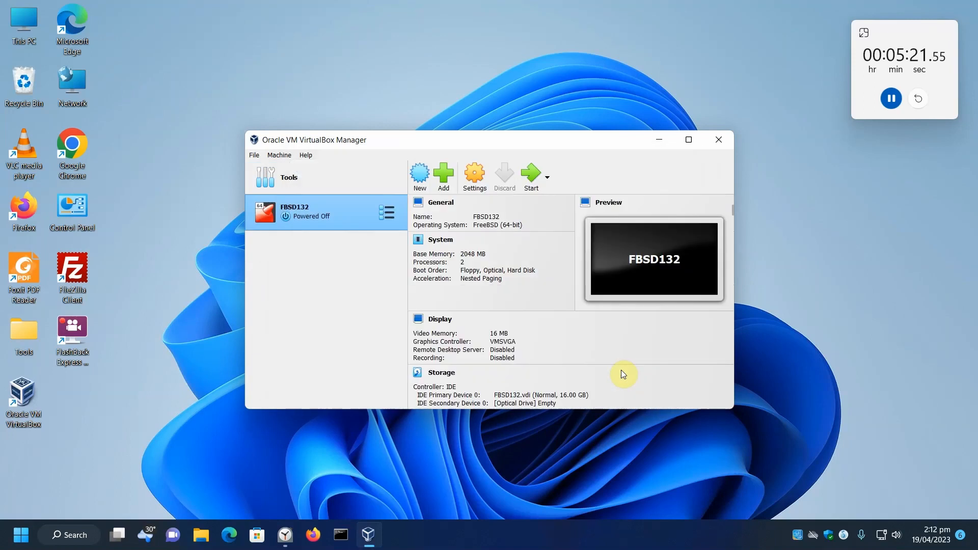
{"action": "mouse_move", "coordinate": [311, 217]}
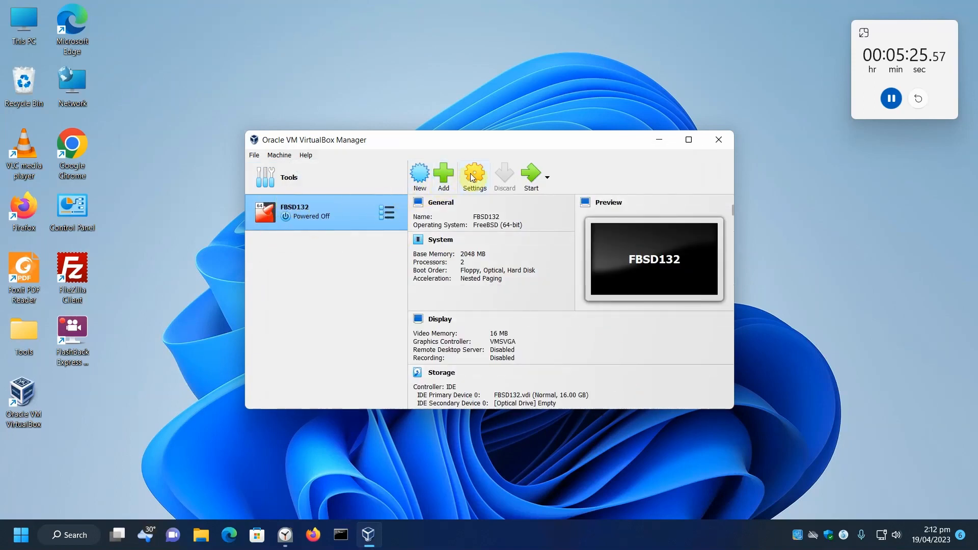
Set FBSD132's boot order to Hard Disk then Optical, with Floppy unchecked and last.
{"action": "left_click", "coordinate": [474, 174]}
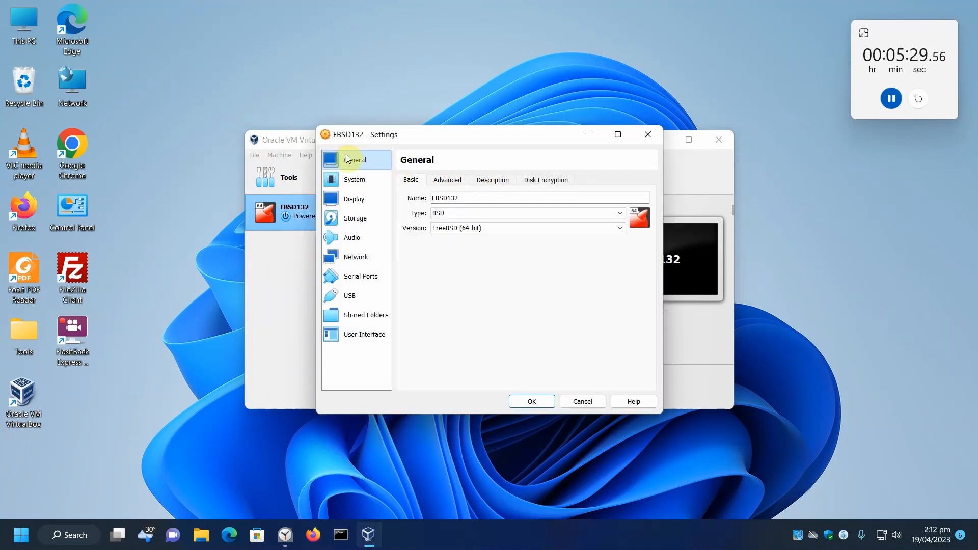
{"action": "left_click", "coordinate": [354, 179]}
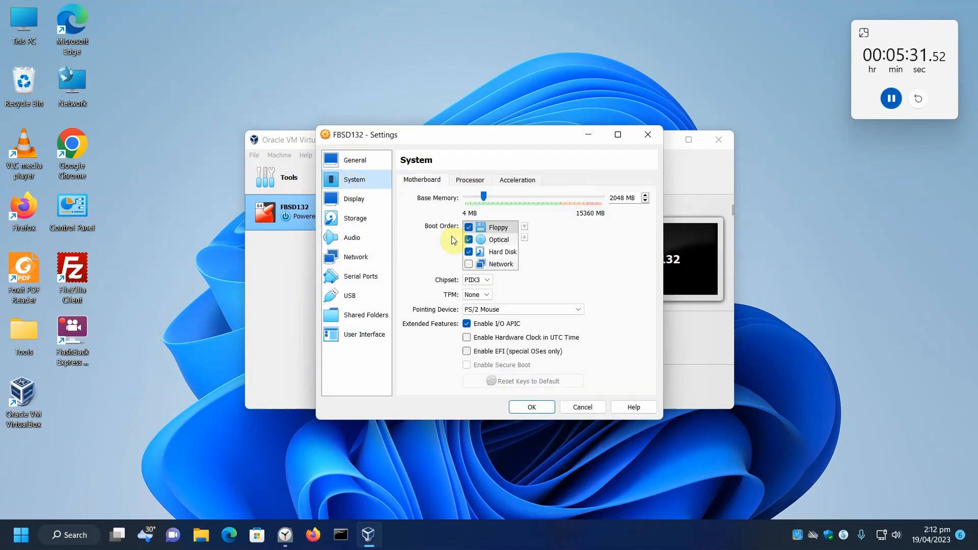
{"action": "left_click", "coordinate": [468, 228]}
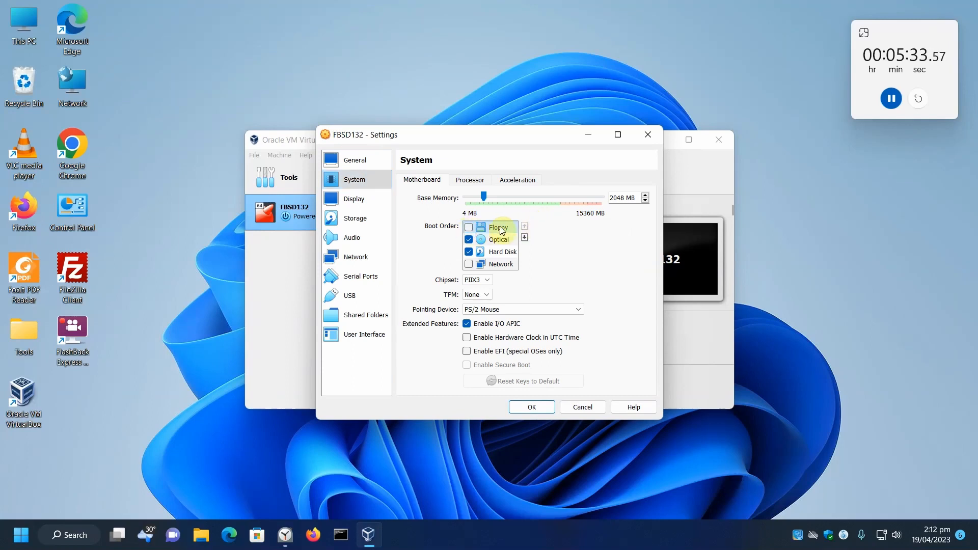
{"action": "left_click", "coordinate": [524, 225]}
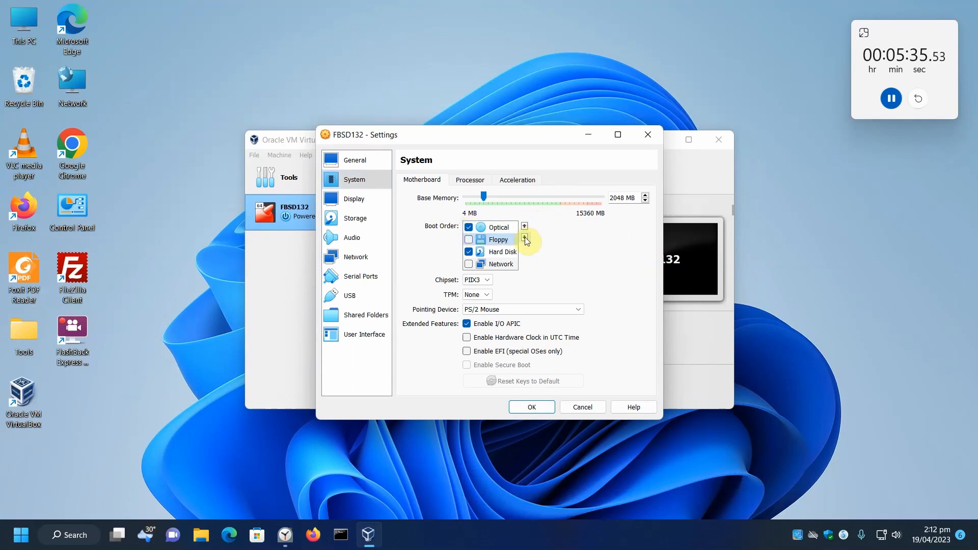
{"action": "left_click", "coordinate": [524, 238]}
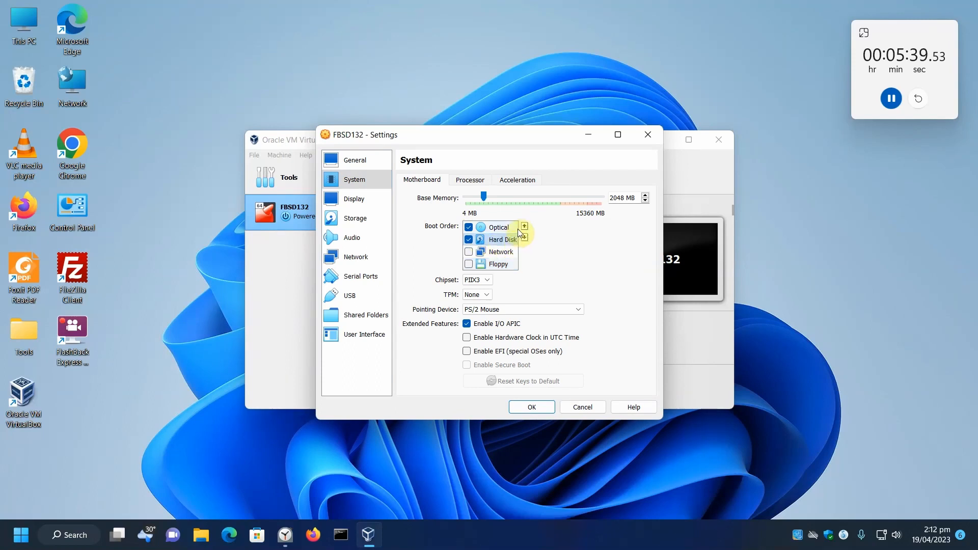
{"action": "left_click", "coordinate": [524, 226]}
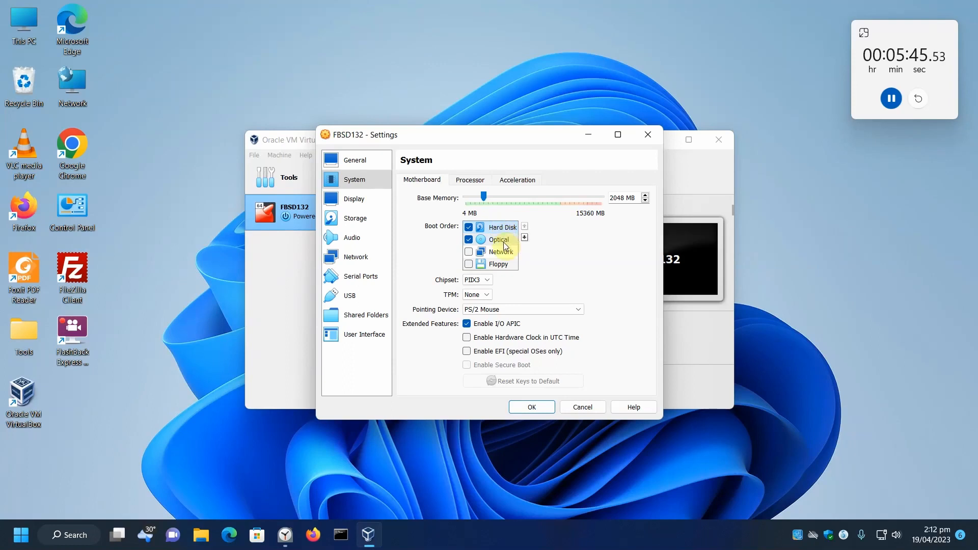
{"action": "left_click", "coordinate": [505, 228]}
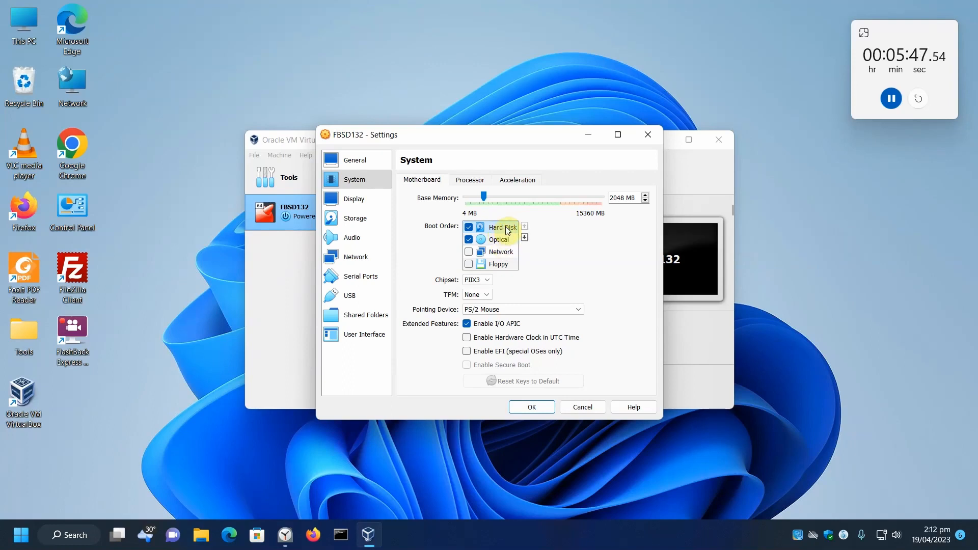
{"action": "mouse_move", "coordinate": [506, 228]}
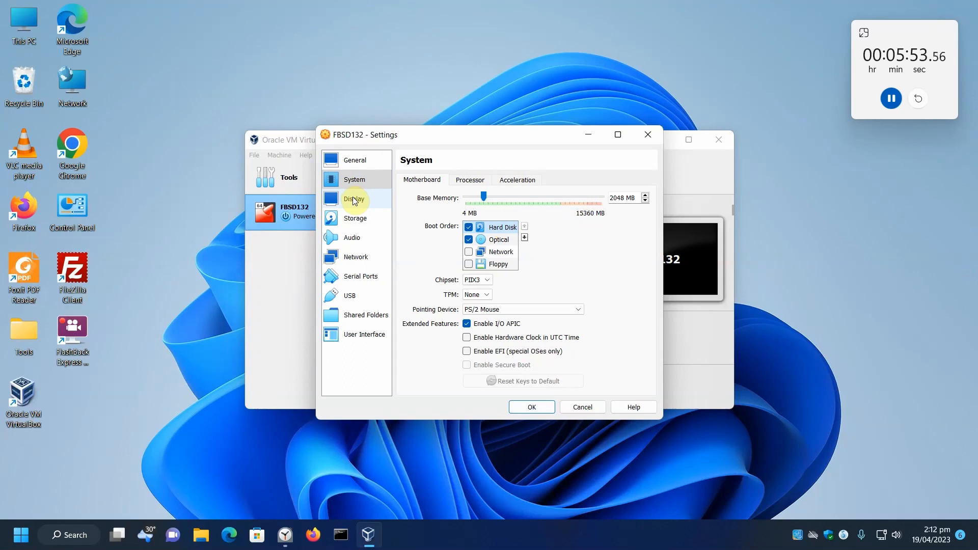
Attach FreeBSD-13.2-RELEASE-amd64-disc1.iso to FBSD132's empty optical drive in Storage.
{"action": "left_click", "coordinate": [355, 218]}
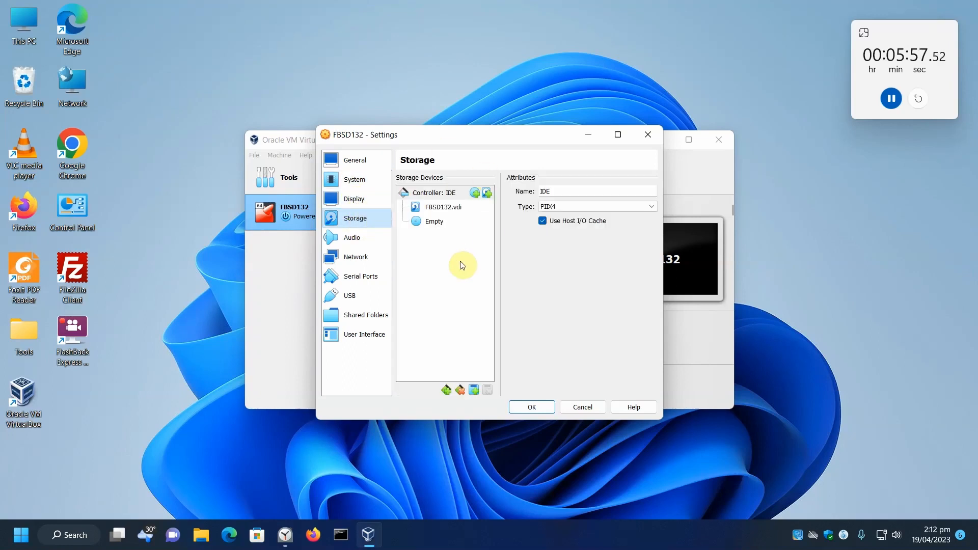
{"action": "left_click", "coordinate": [434, 221]}
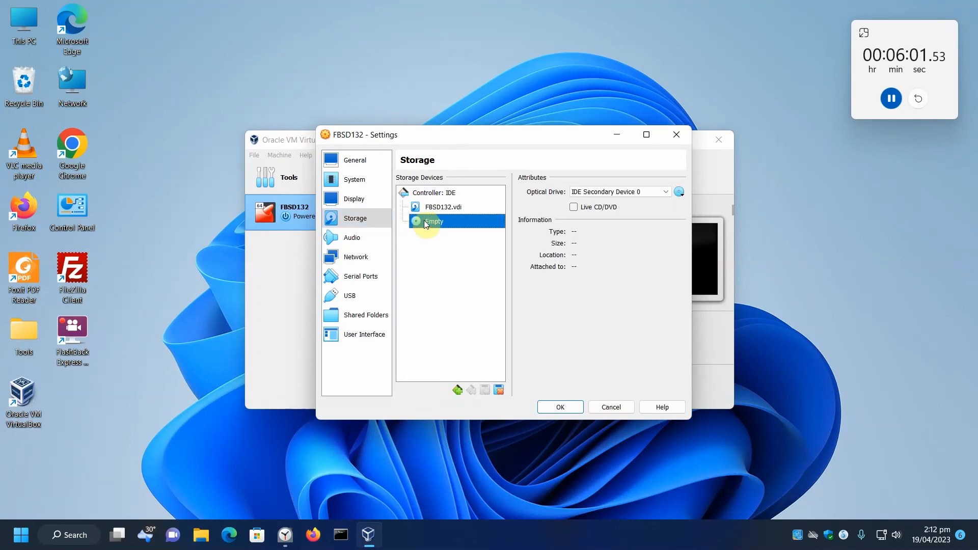
{"action": "left_click", "coordinate": [678, 191]}
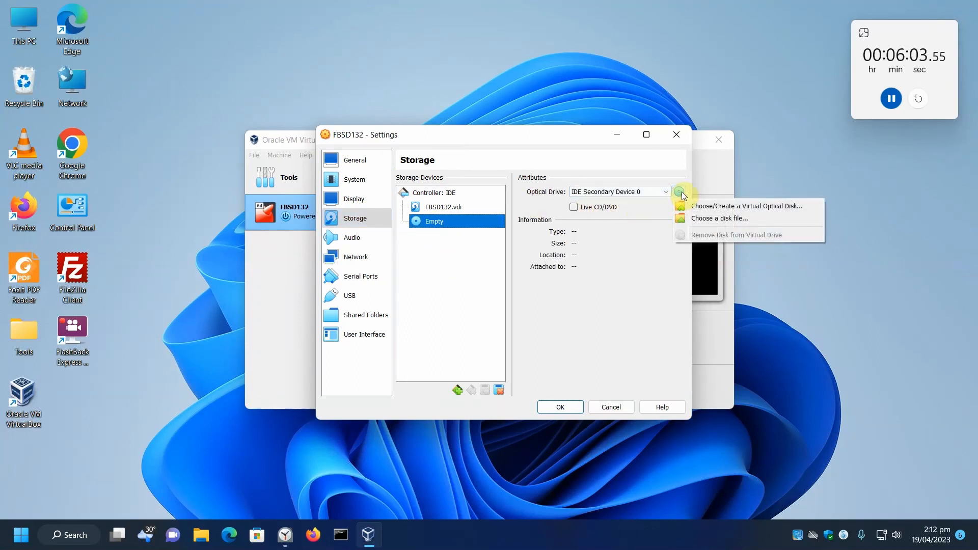
{"action": "mouse_move", "coordinate": [705, 219]}
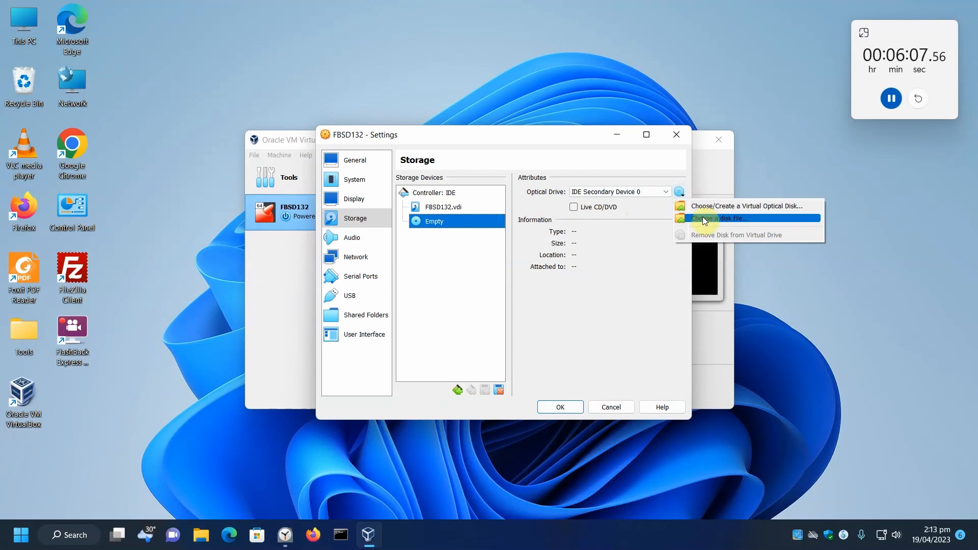
{"action": "left_click", "coordinate": [718, 218]}
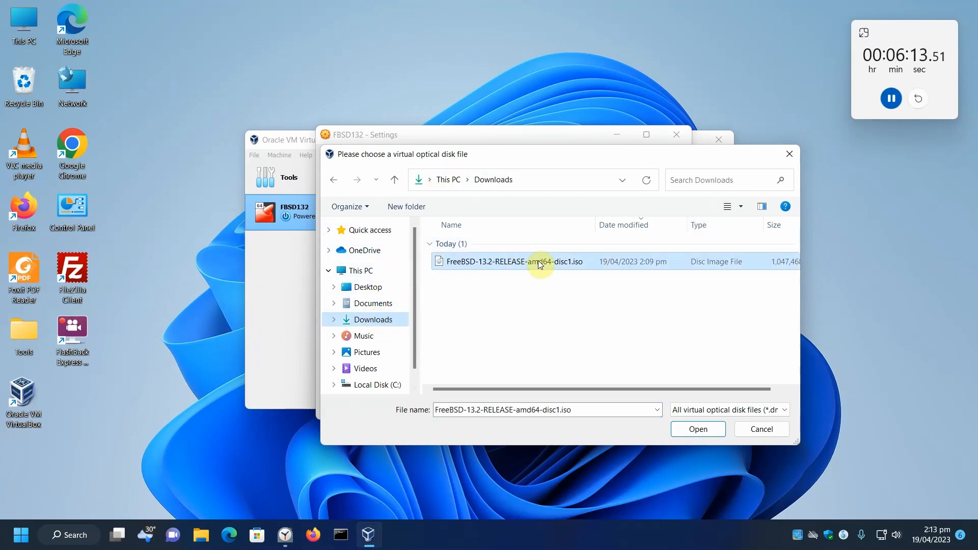
{"action": "left_click", "coordinate": [698, 429]}
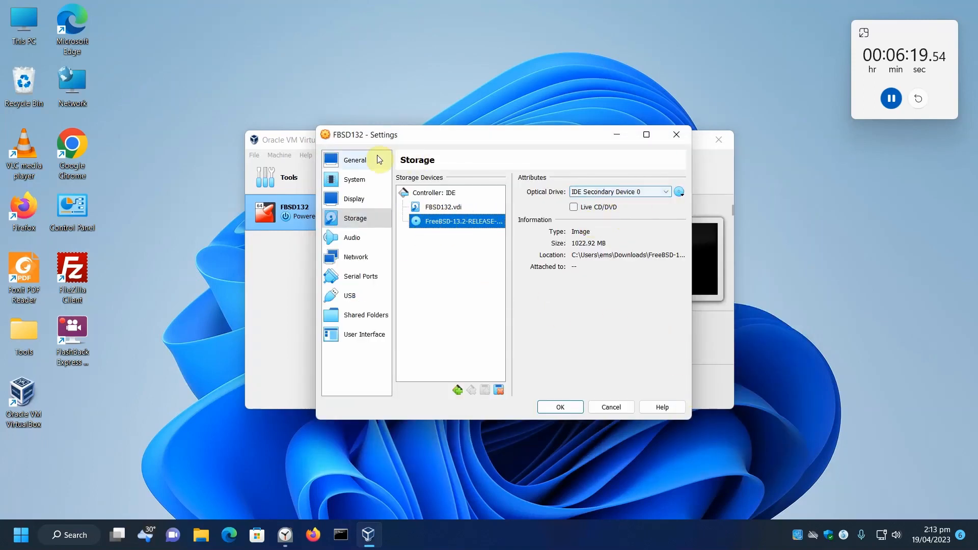
Uncheck Enable Audio, look over Network, Serial Ports and USB pages, then confirm with OK.
{"action": "left_click", "coordinate": [352, 238]}
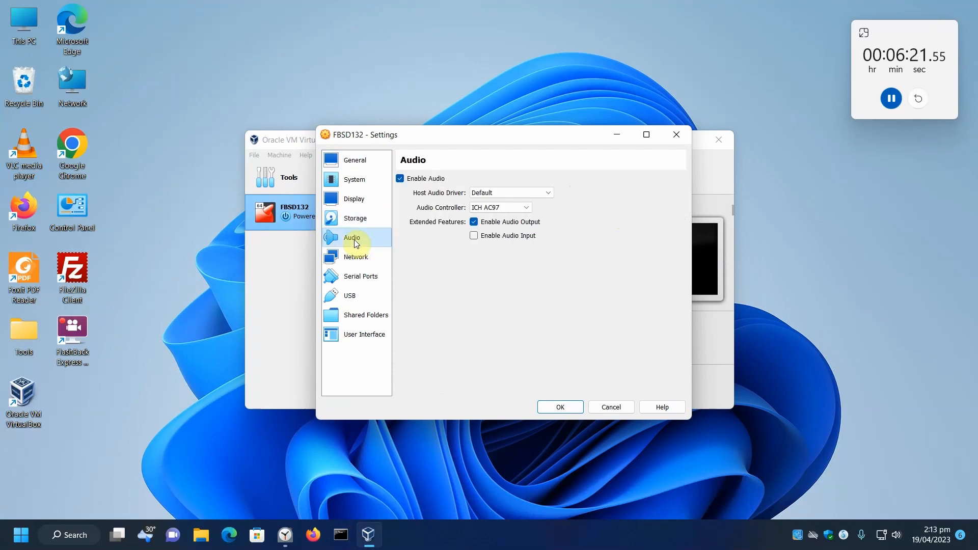
{"action": "left_click", "coordinate": [399, 178]}
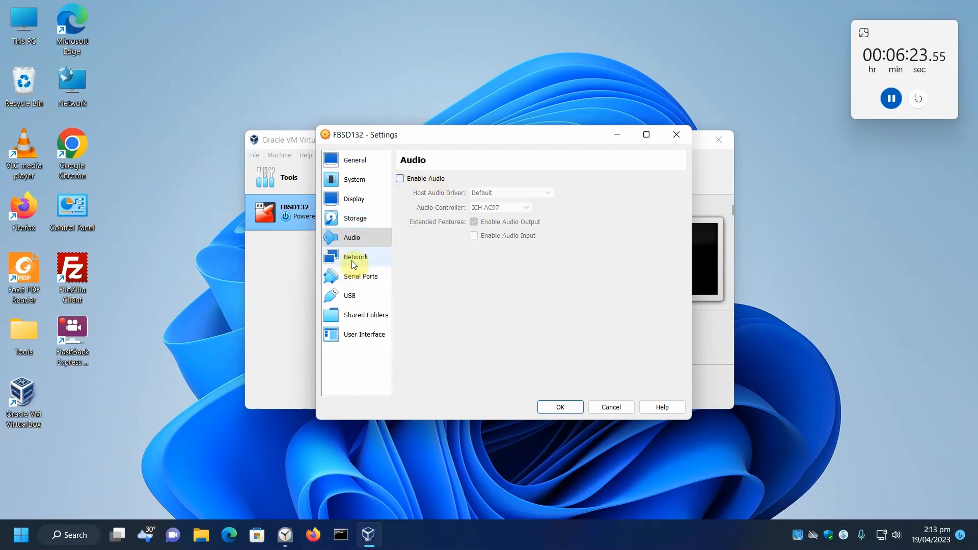
{"action": "left_click", "coordinate": [356, 257]}
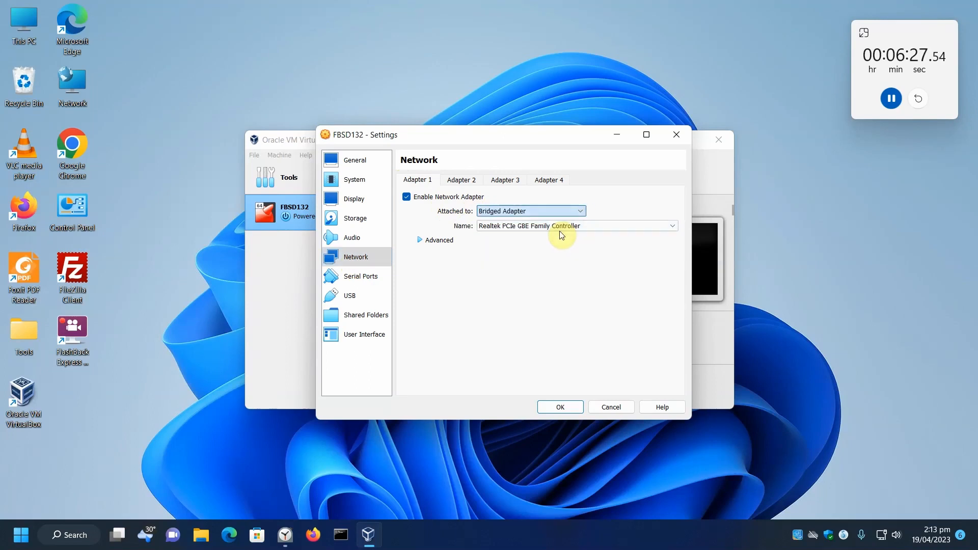
{"action": "mouse_move", "coordinate": [561, 233]}
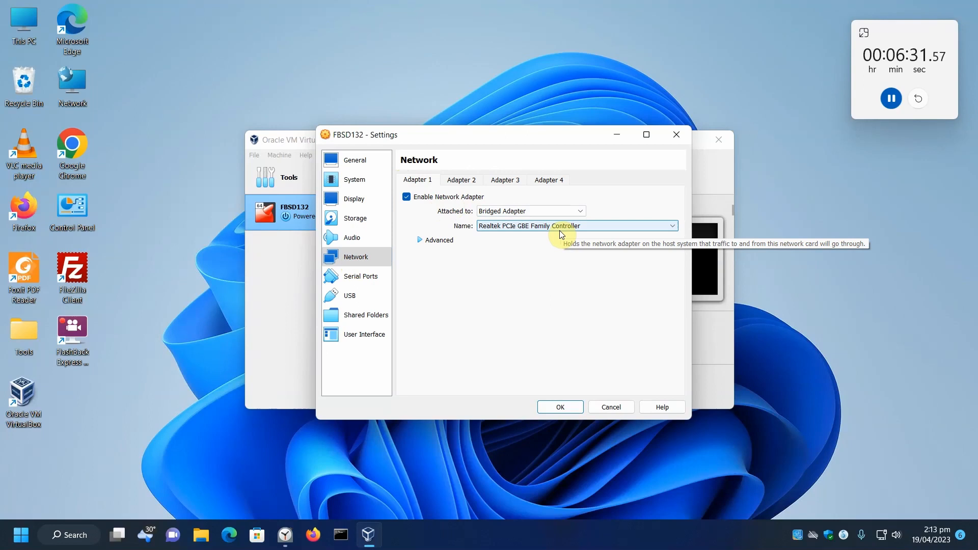
{"action": "mouse_move", "coordinate": [513, 235]}
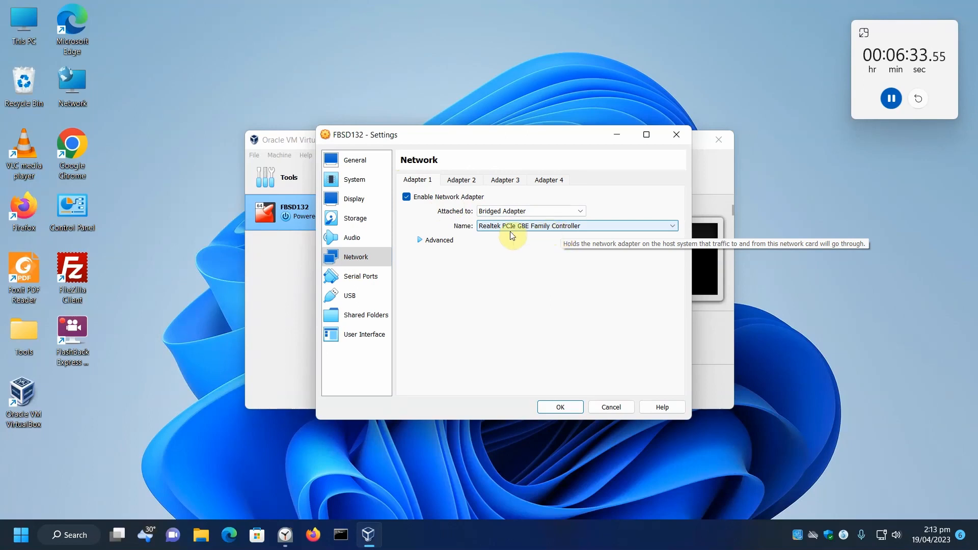
{"action": "left_click", "coordinate": [361, 276]}
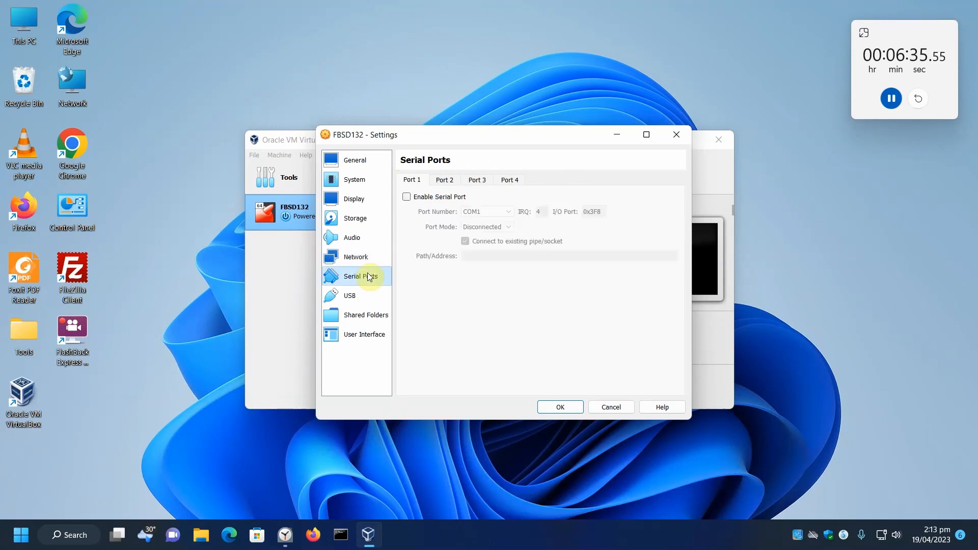
{"action": "left_click", "coordinate": [349, 295]}
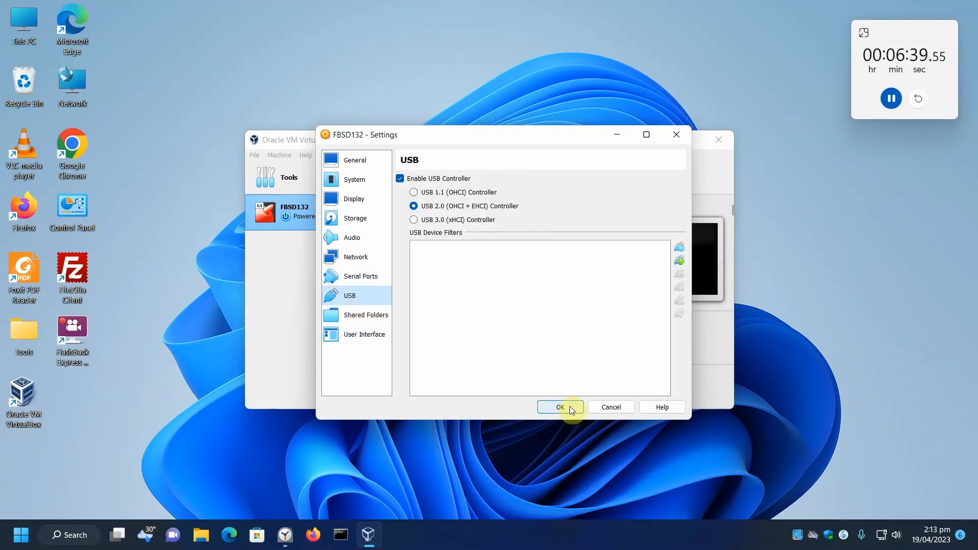
{"action": "left_click", "coordinate": [560, 407]}
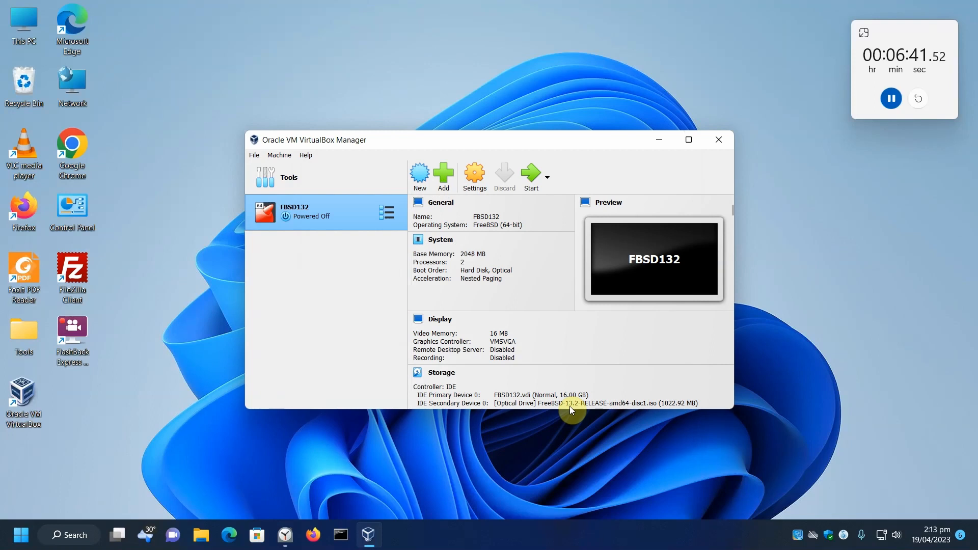
{"action": "mouse_move", "coordinate": [286, 167]}
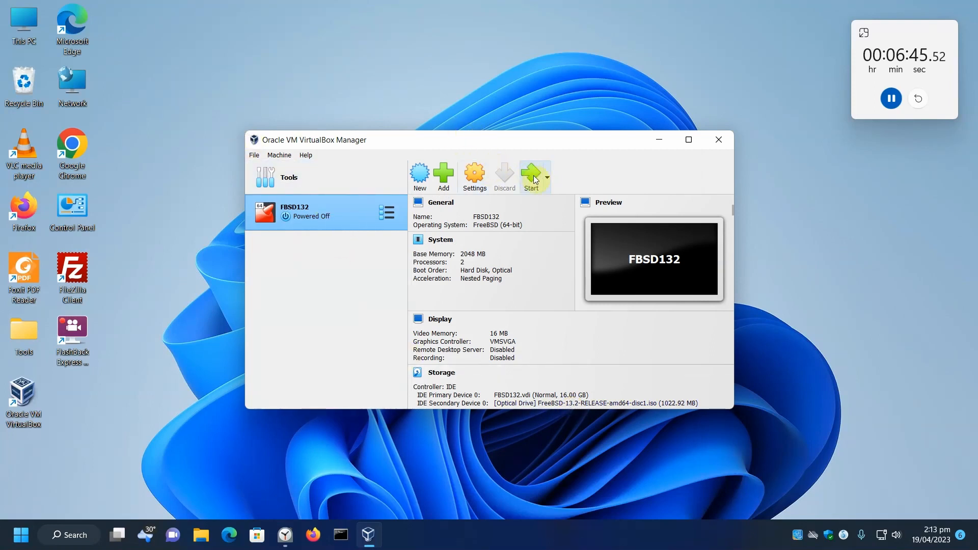
Launch FBSD132 using Normal Start from the Start button's dropdown.
{"action": "left_click", "coordinate": [549, 177]}
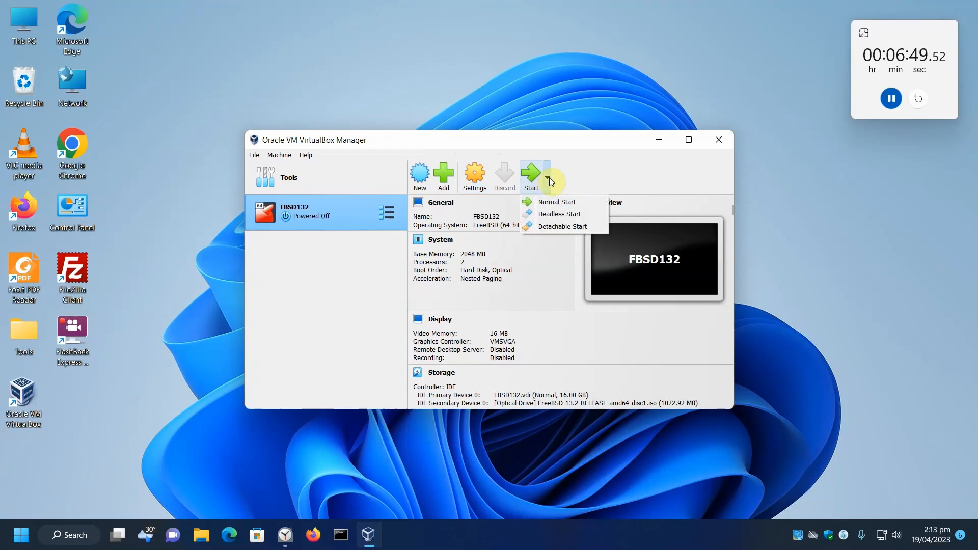
{"action": "left_click", "coordinate": [534, 175]}
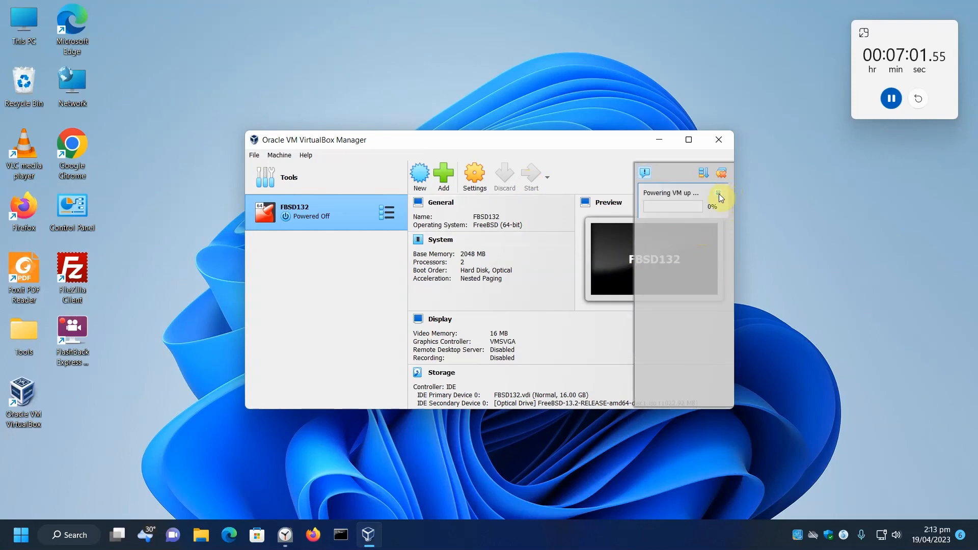
{"action": "mouse_move", "coordinate": [803, 185]}
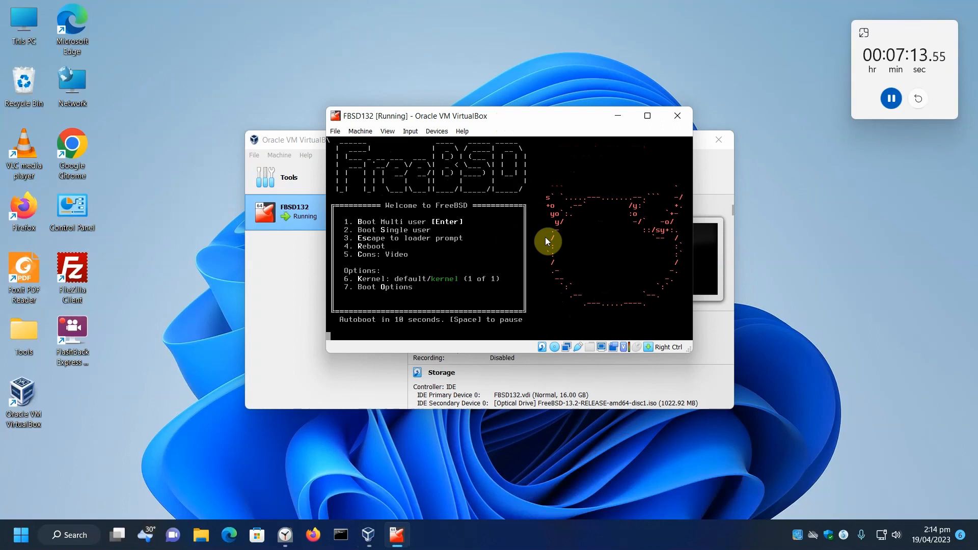
Focus the VM window and dismiss the mouse-capture notice while FreeBSD boots.
{"action": "left_click", "coordinate": [546, 241]}
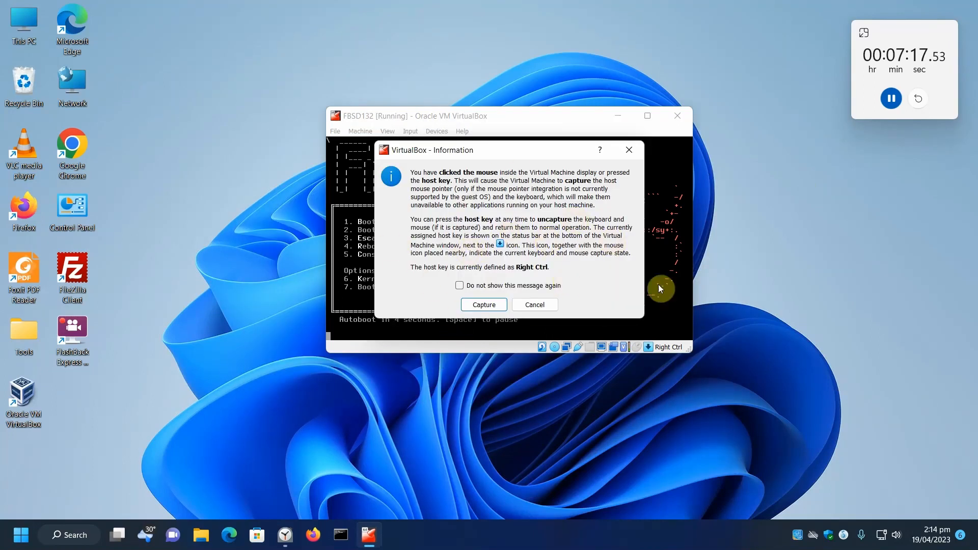
{"action": "mouse_move", "coordinate": [500, 289]}
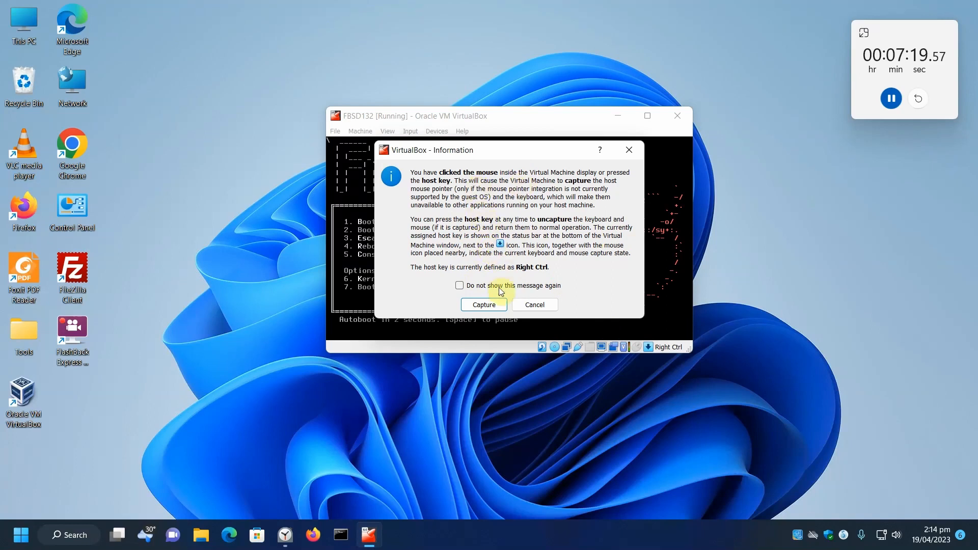
{"action": "left_click", "coordinate": [484, 305]}
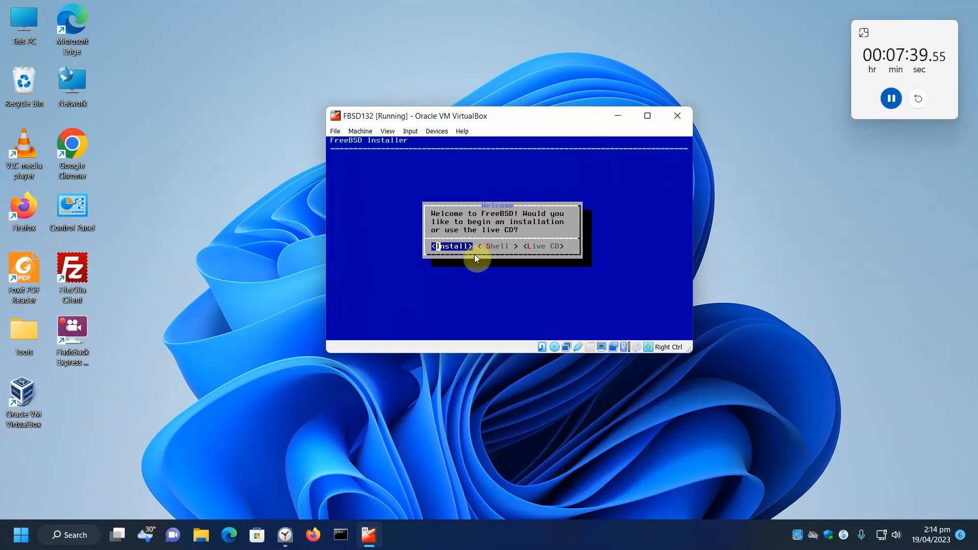
{"action": "mouse_move", "coordinate": [458, 281]}
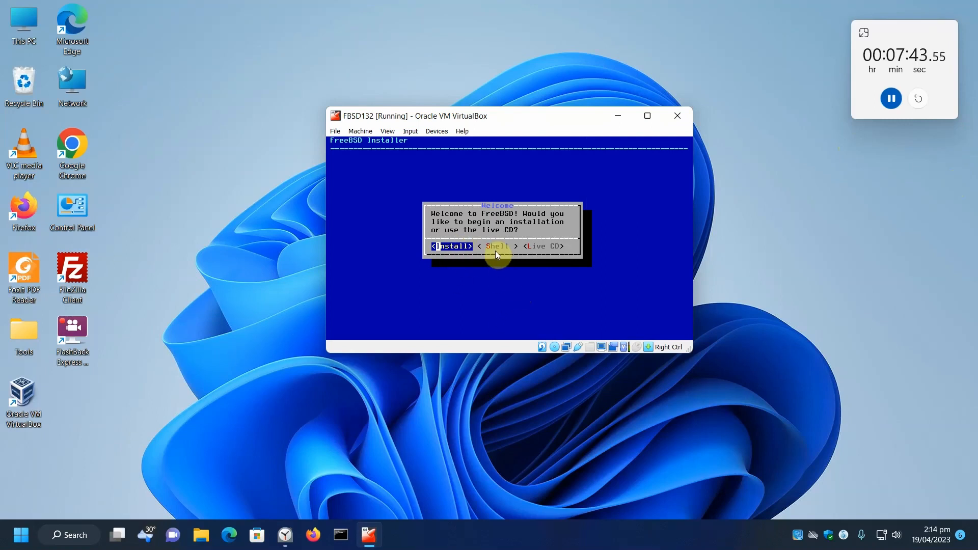
{"action": "mouse_move", "coordinate": [555, 247]}
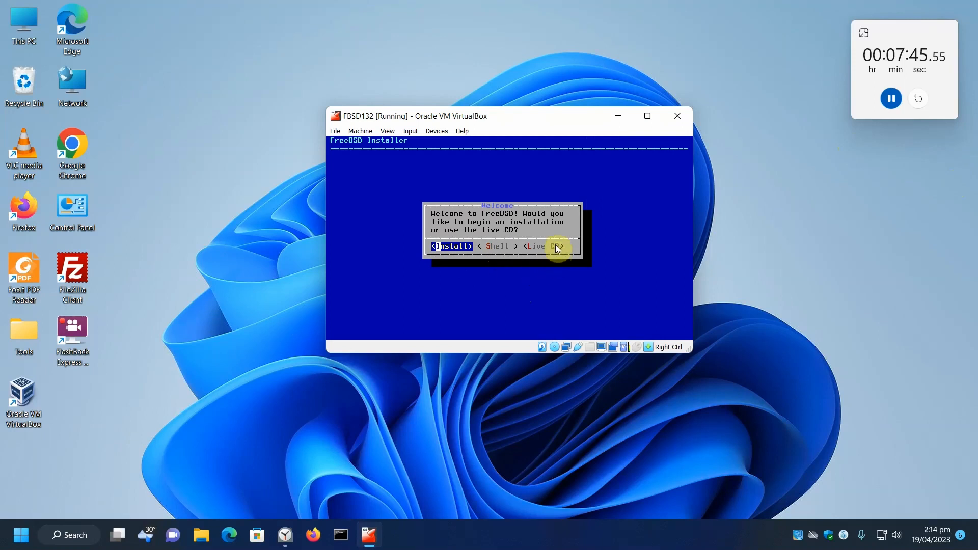
{"action": "mouse_move", "coordinate": [549, 250]}
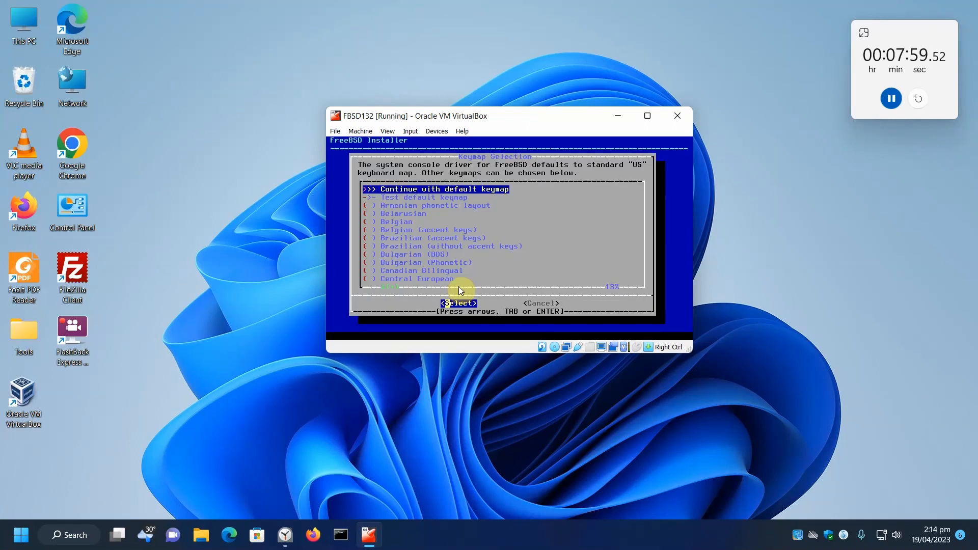
Set the hostname to FBSD132.local and let the VM capture keyboard and mouse.
{"action": "left_click", "coordinate": [457, 303]}
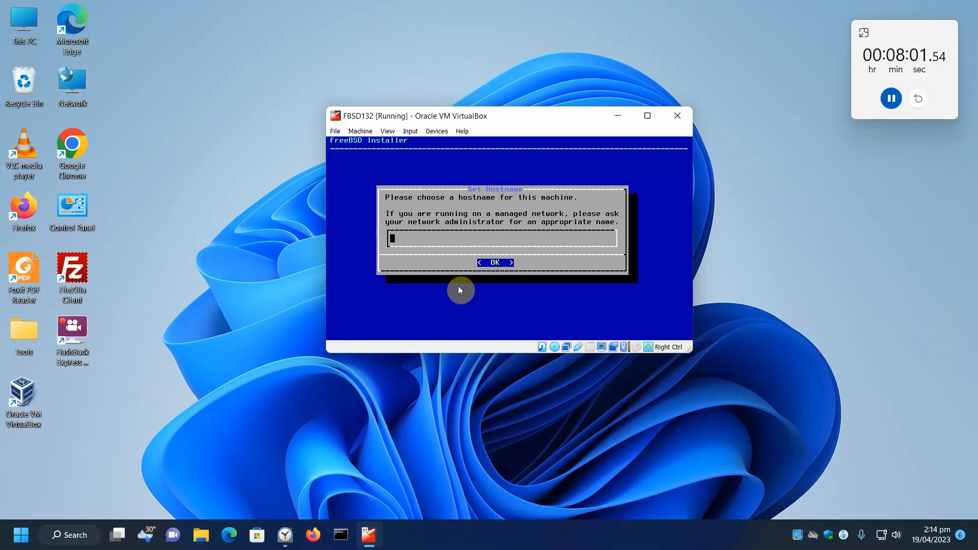
{"action": "type", "text": "F"}
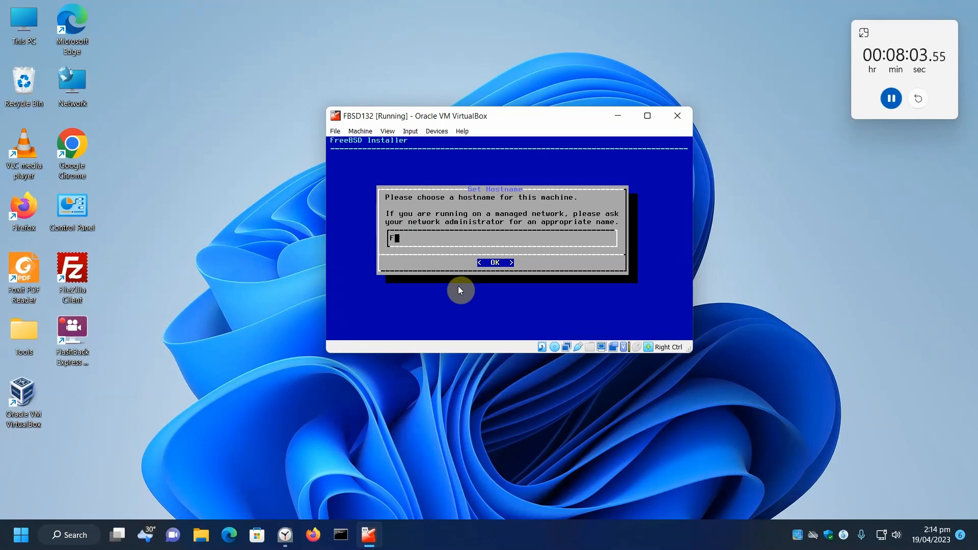
{"action": "type", "text": "BSD13"}
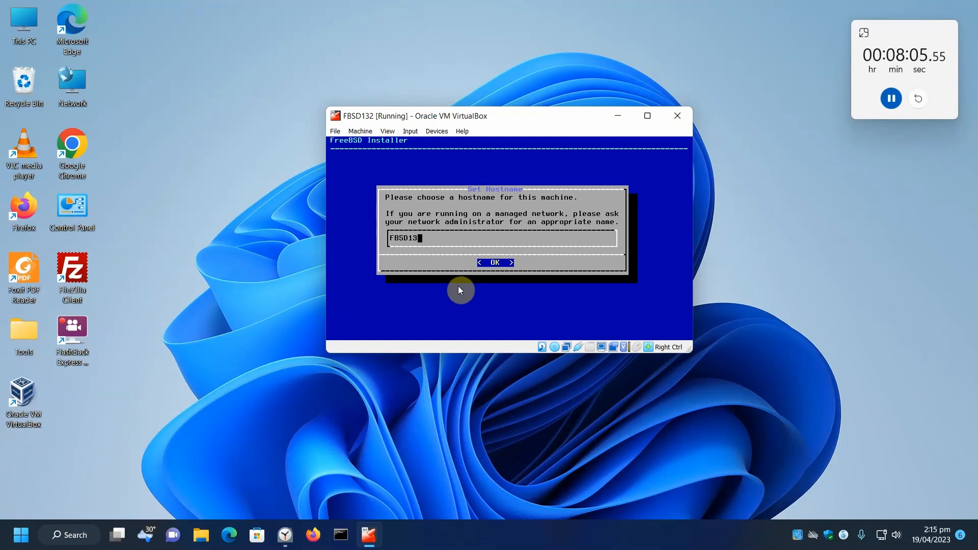
{"action": "type", "text": "2.1"}
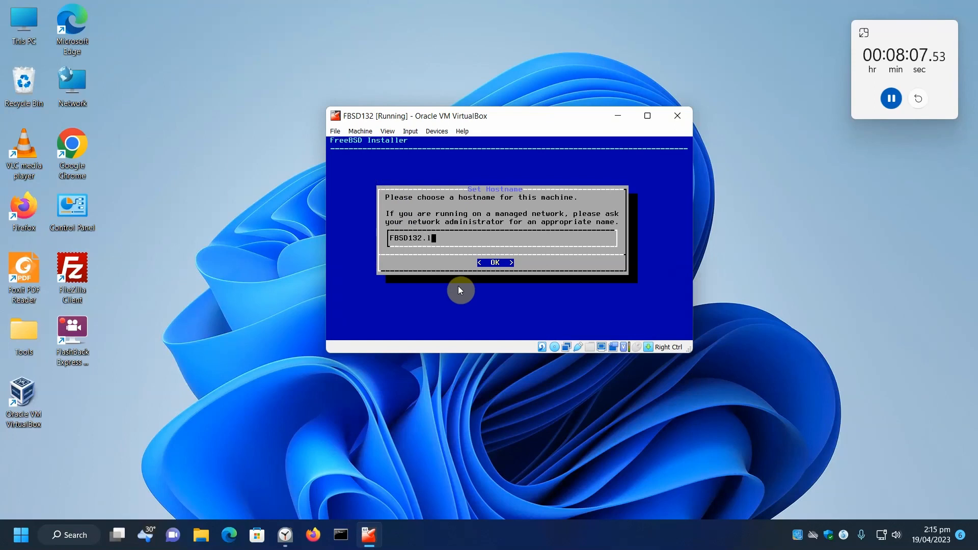
{"action": "type", "text": "ocal"}
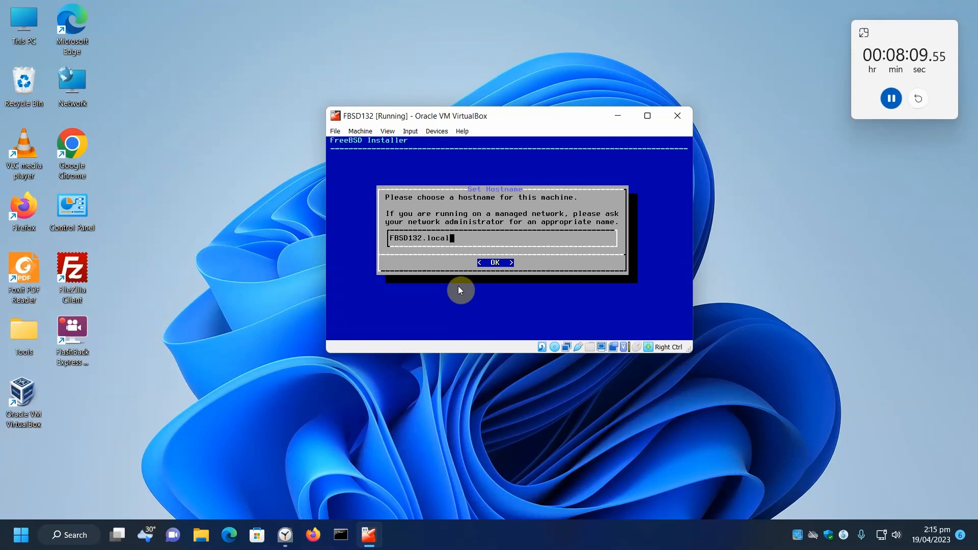
{"action": "left_click", "coordinate": [461, 290]}
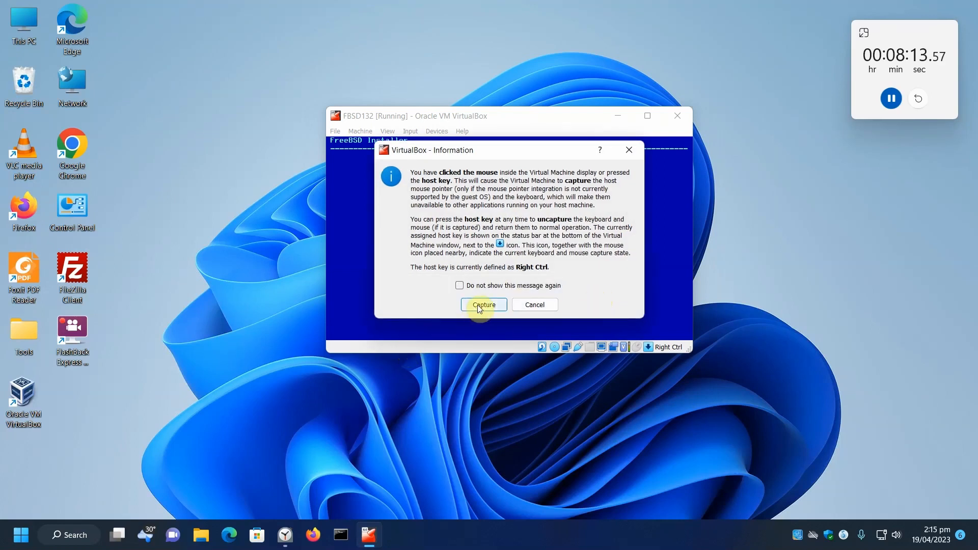
{"action": "left_click", "coordinate": [483, 304]}
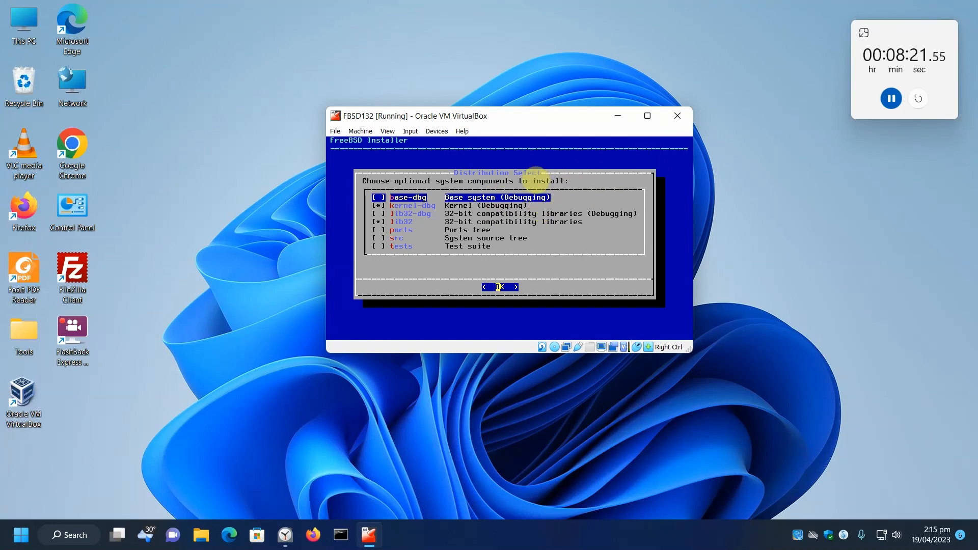
Select only src as an optional component, leaving kernel-dbg and lib32 unchecked.
{"action": "key", "text": "Down"}
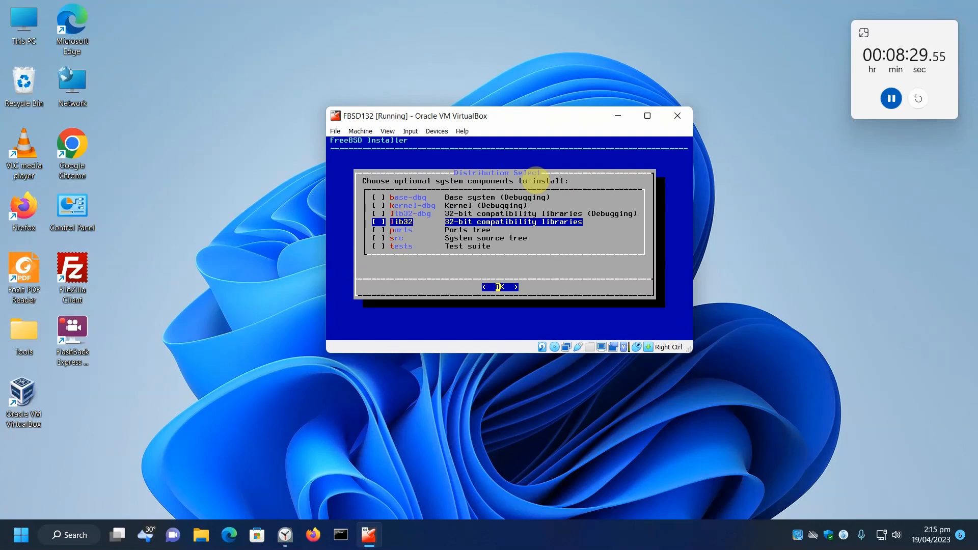
{"action": "key", "text": "Down"}
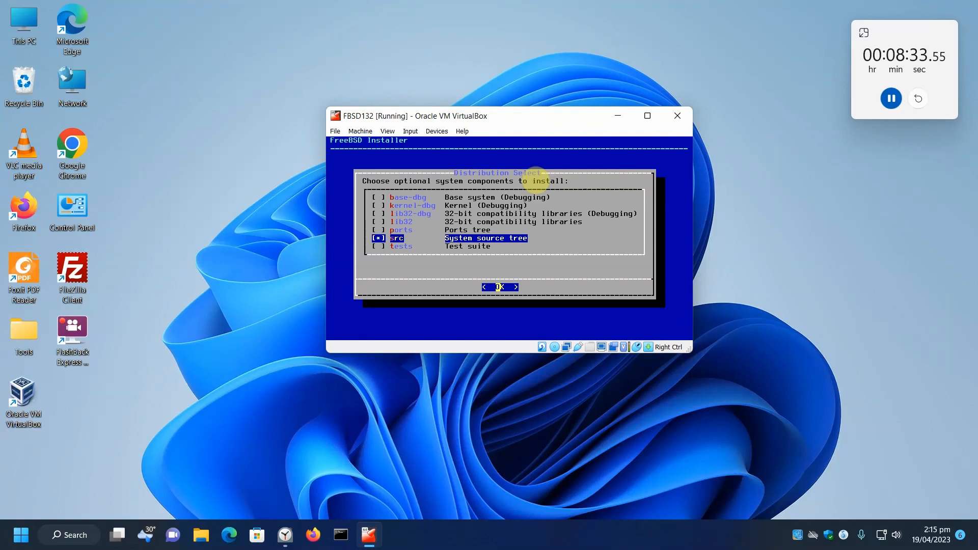
{"action": "left_click", "coordinate": [499, 287]}
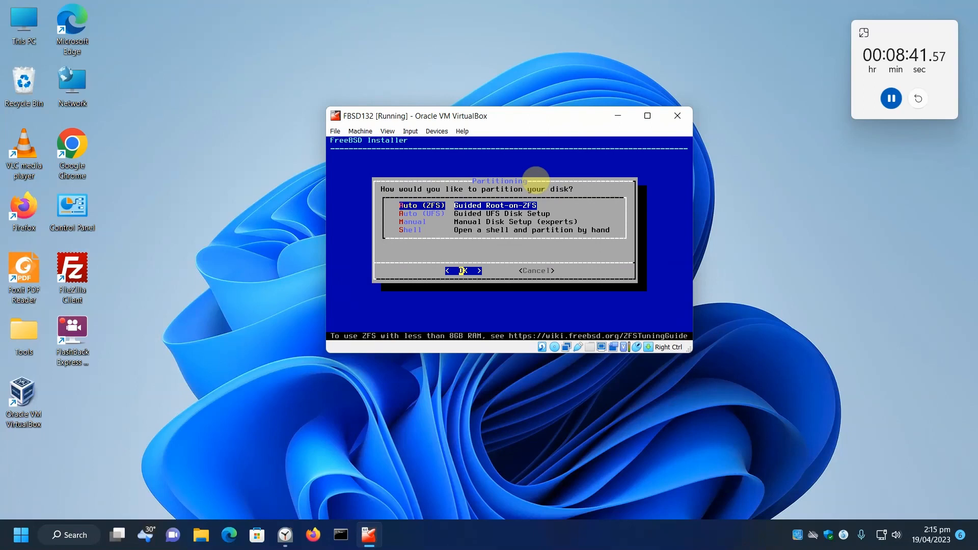
Partition the entire disk with Auto (UFS) on GPT, then finish and commit.
{"action": "key", "text": "Down"}
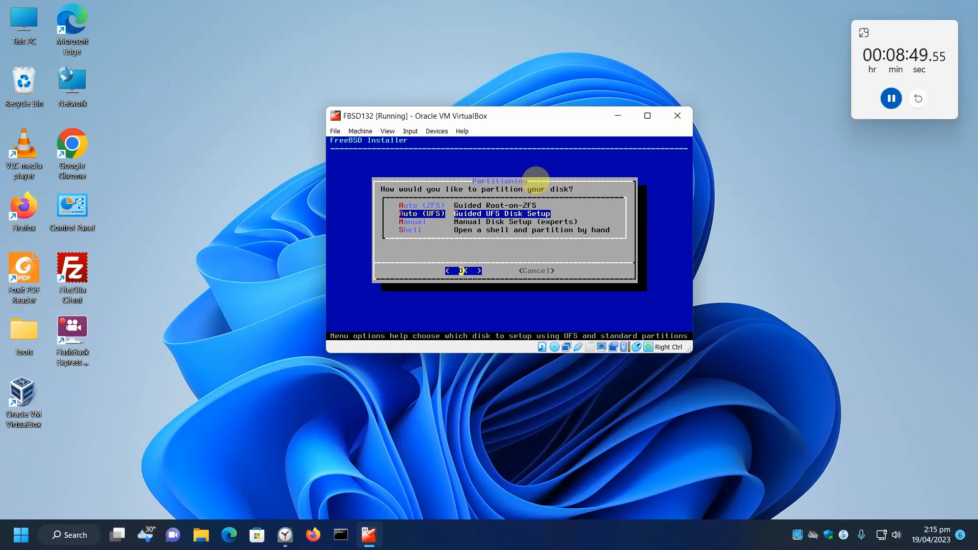
{"action": "left_click", "coordinate": [462, 270]}
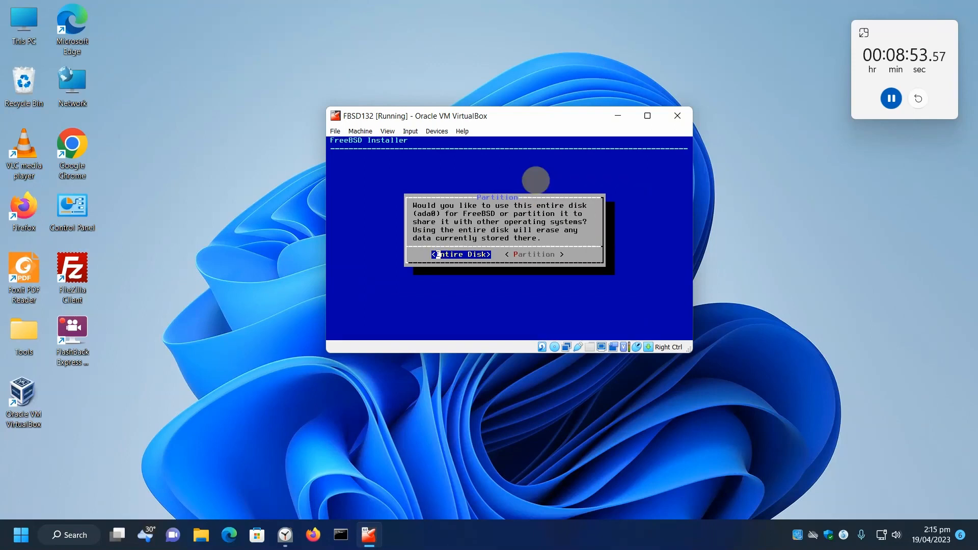
{"action": "left_click", "coordinate": [460, 255]}
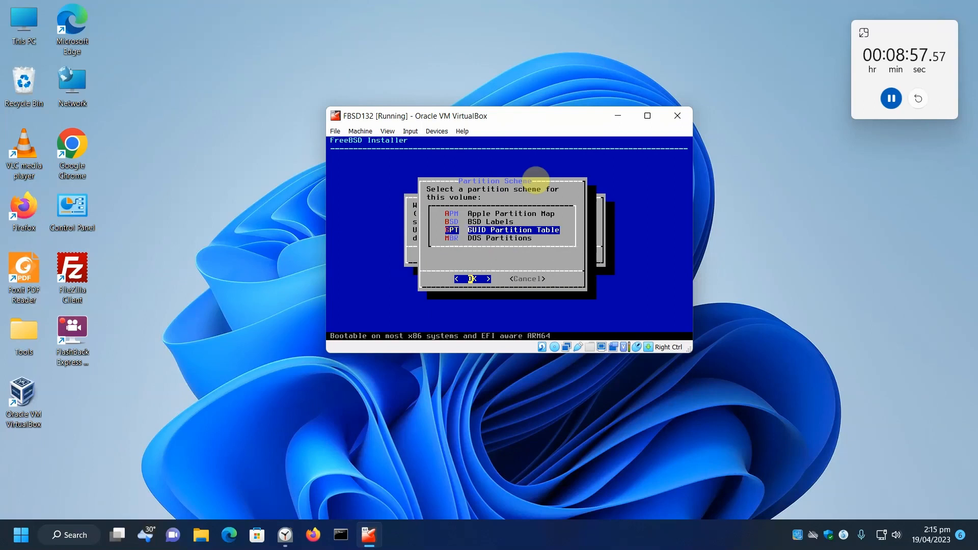
{"action": "left_click", "coordinate": [472, 279]}
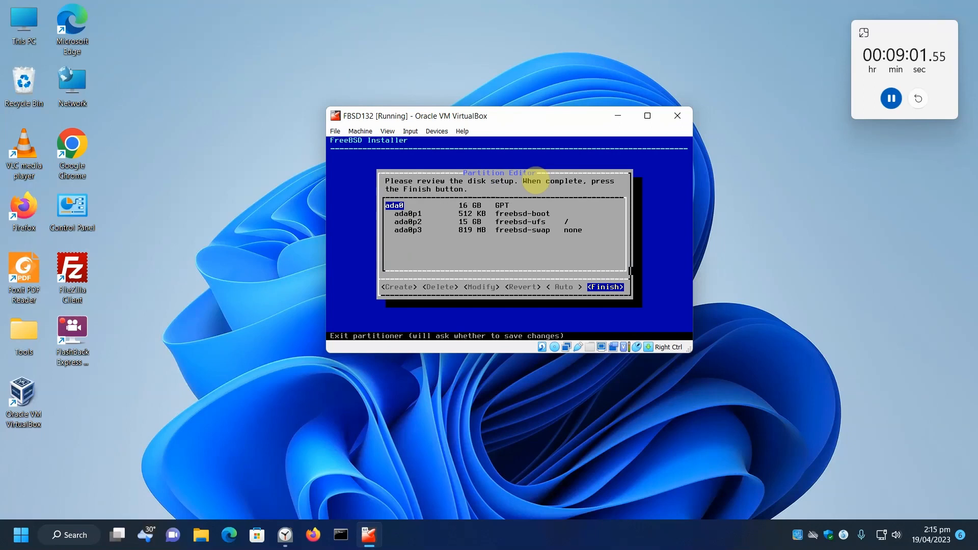
{"action": "left_click", "coordinate": [605, 286]}
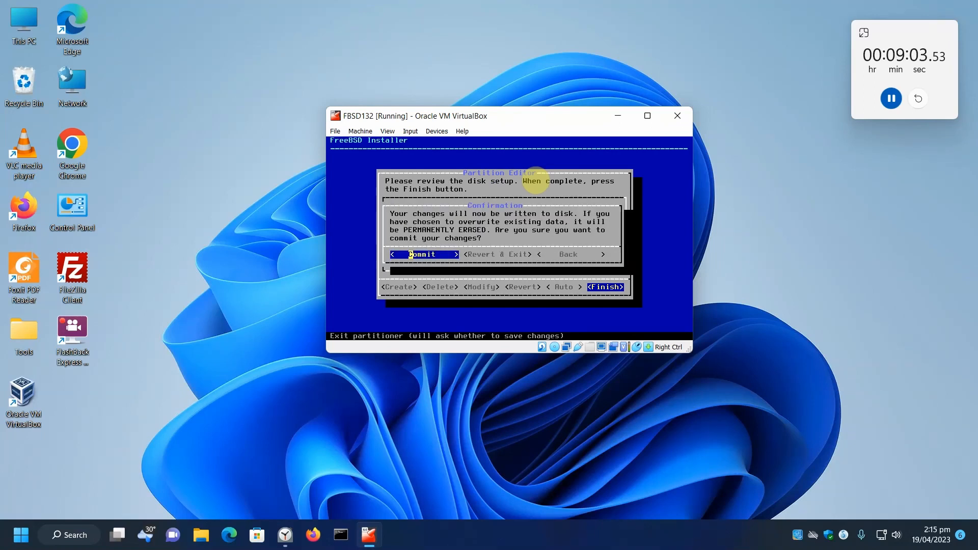
{"action": "left_click", "coordinate": [423, 254]}
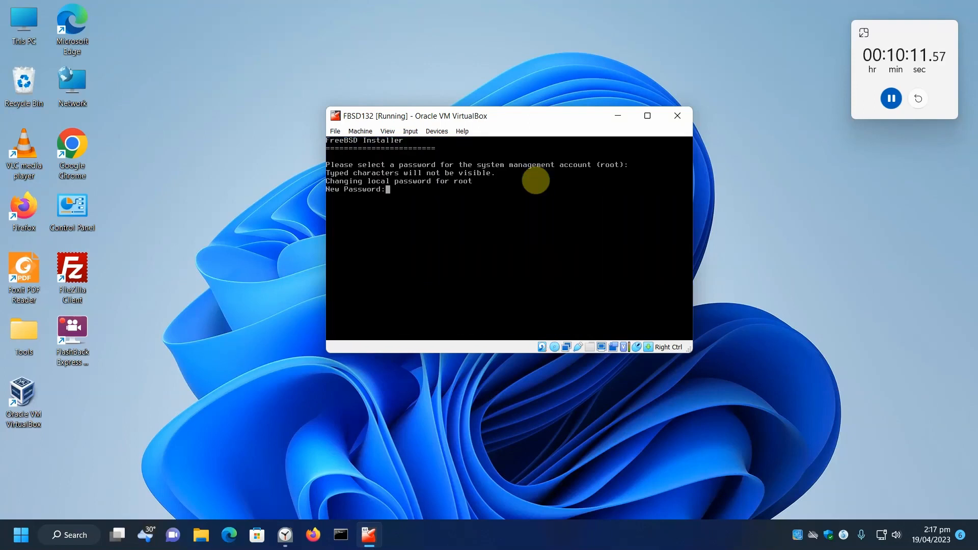
Enter and confirm the root account password.
{"action": "key", "text": "Enter"}
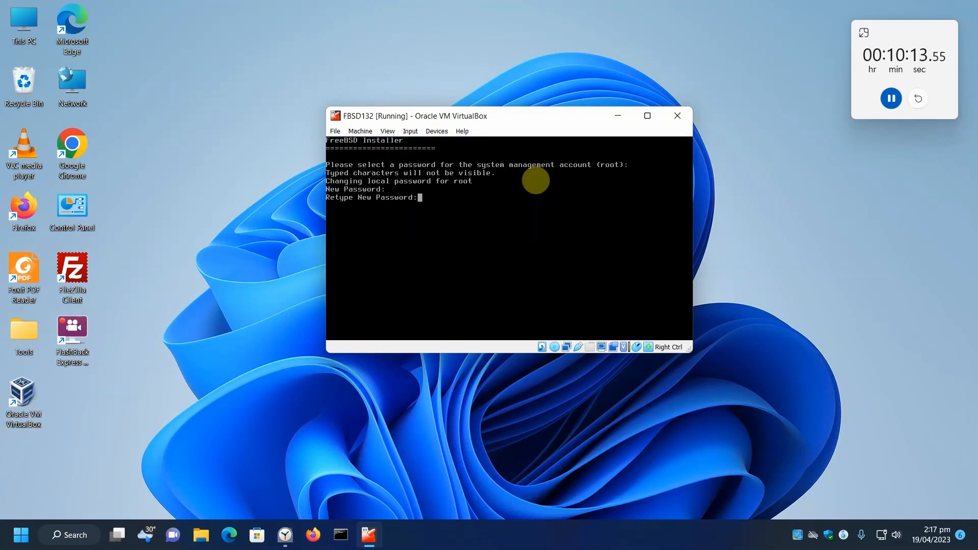
{"action": "key", "text": "Enter"}
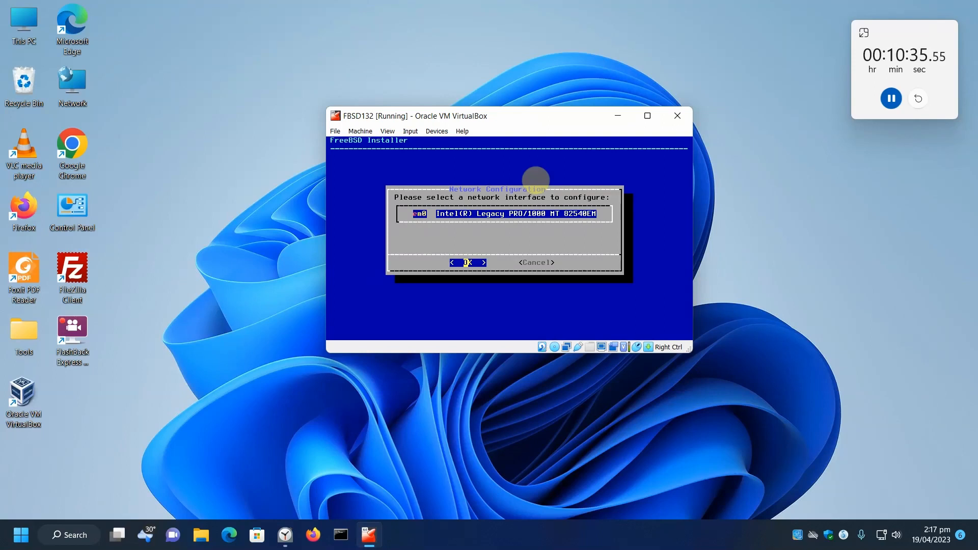
Configure em0 with IPv4 via DHCP and 8.8.8.8 as DNS #2.
{"action": "left_click", "coordinate": [467, 263]}
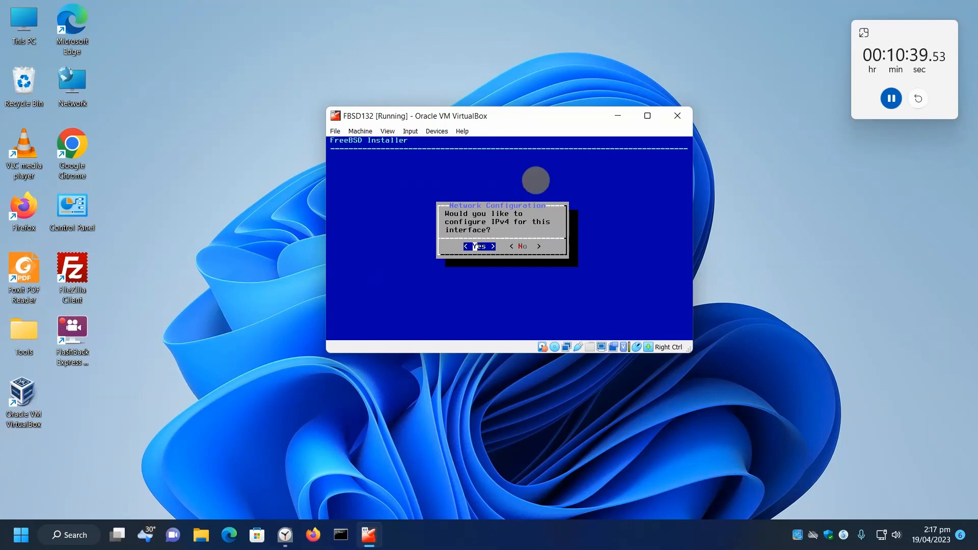
{"action": "left_click", "coordinate": [477, 246]}
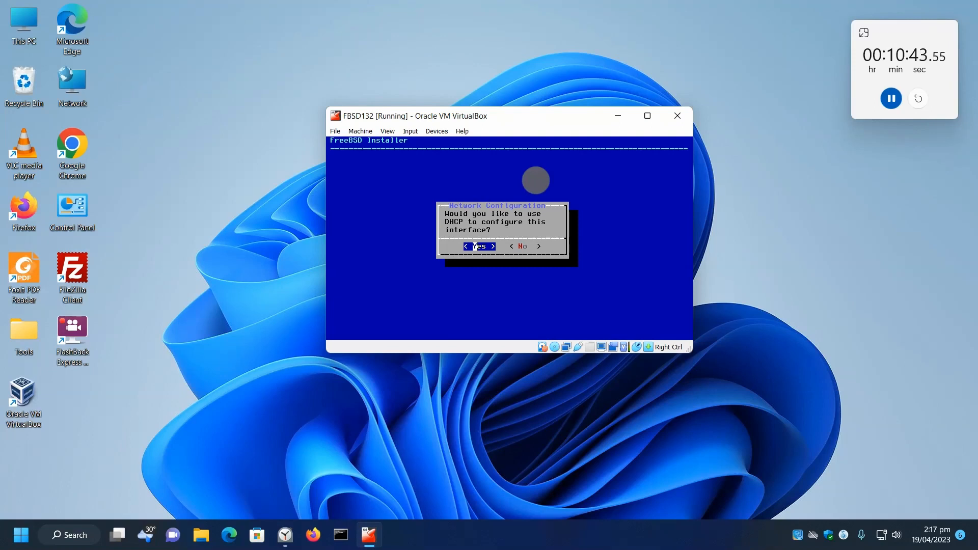
{"action": "left_click", "coordinate": [479, 246]}
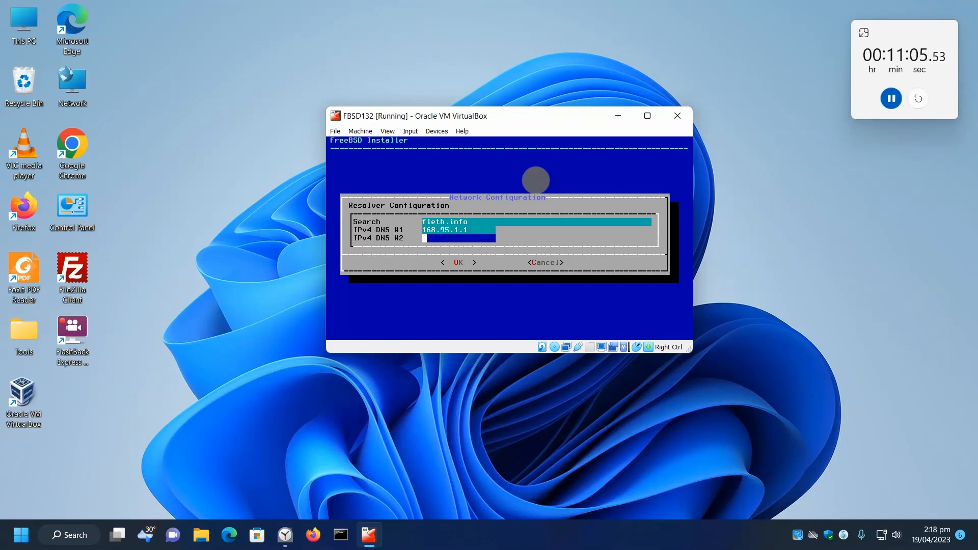
{"action": "type", "text": "8.8.8.8"}
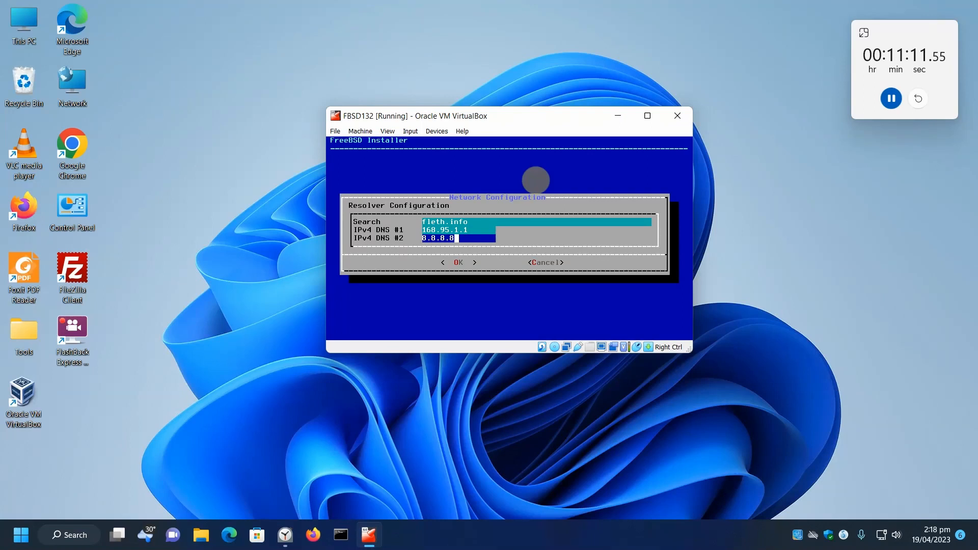
{"action": "left_click", "coordinate": [457, 262]}
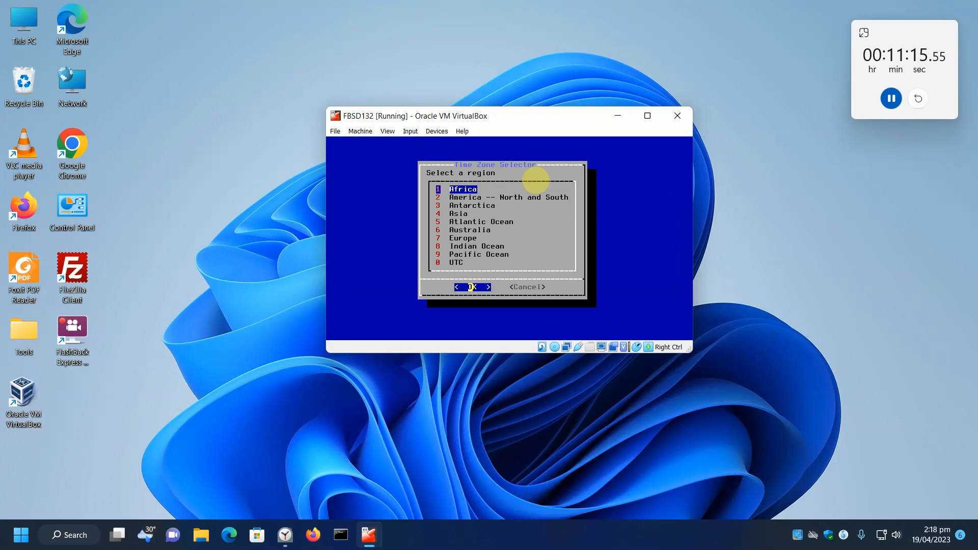
Choose Asia, then Taiwan as the time zone, and skip time and date.
{"action": "key", "text": "Down"}
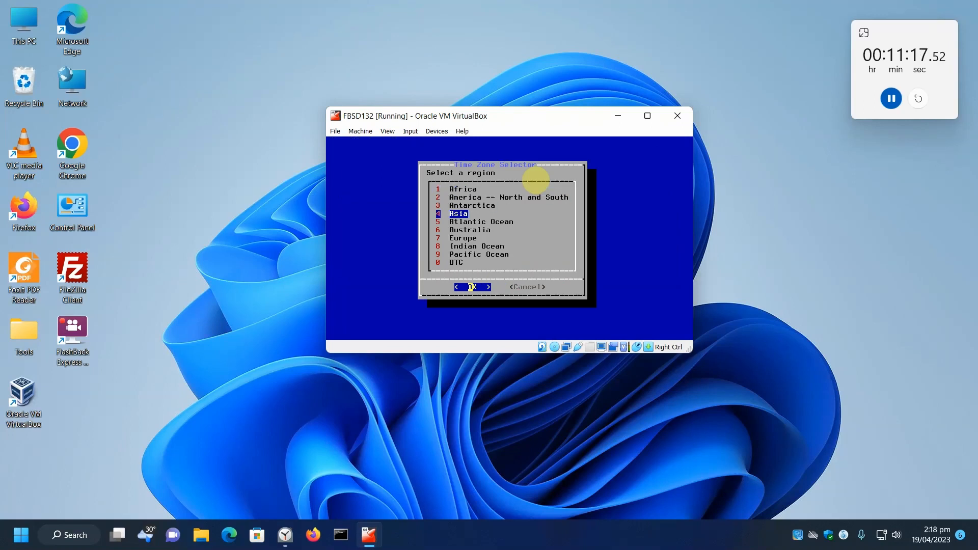
{"action": "left_click", "coordinate": [472, 287]}
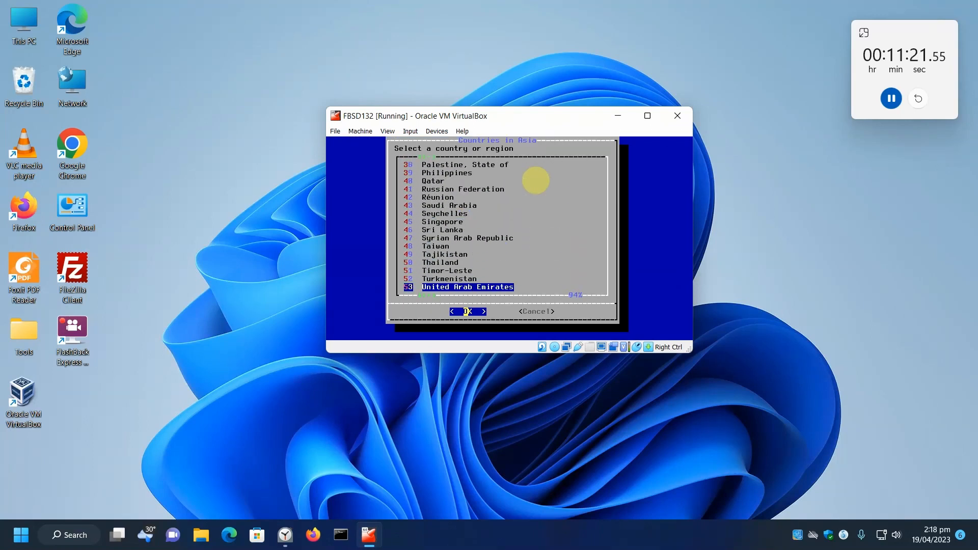
{"action": "key", "text": "Up"}
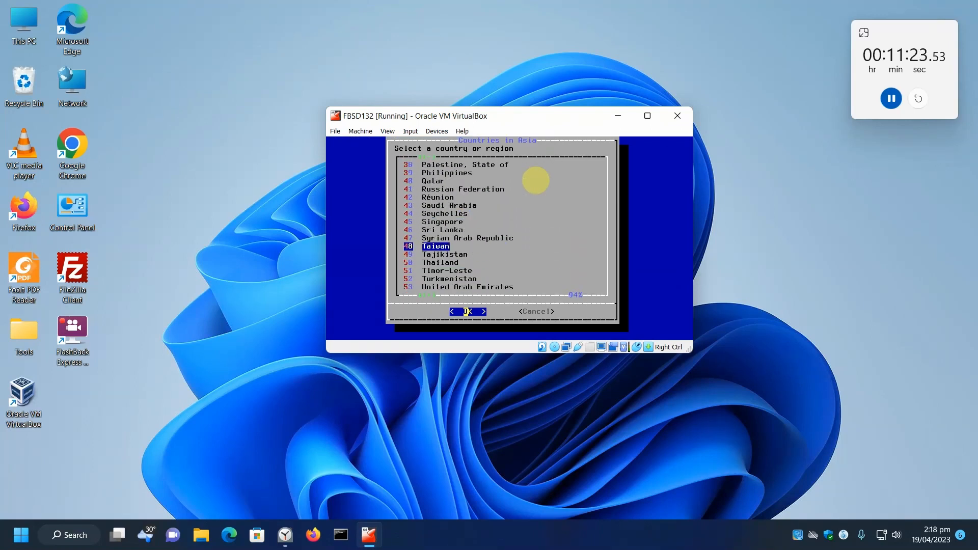
{"action": "left_click", "coordinate": [468, 311]}
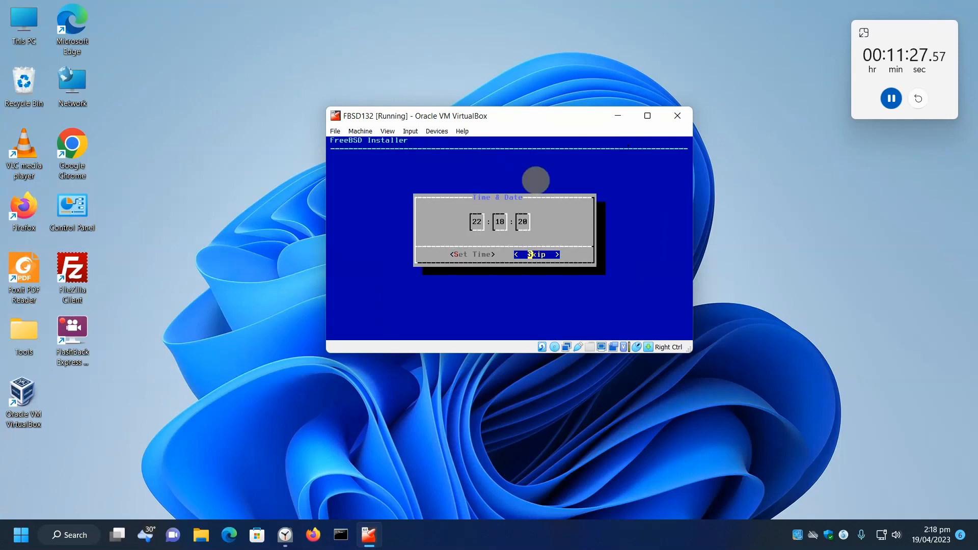
{"action": "left_click", "coordinate": [535, 254]}
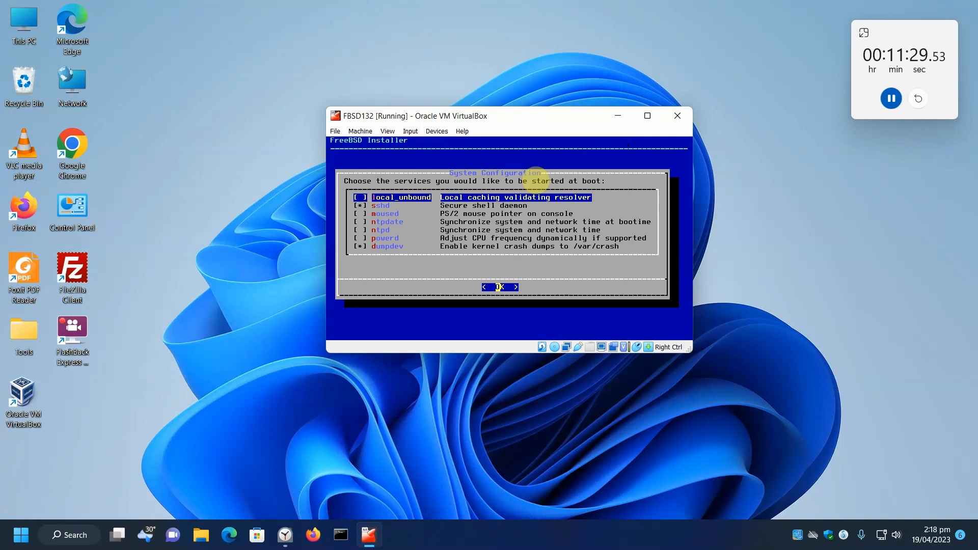
Confirm boot services with sshd, ntpdate and ntpd on and dumpdev off.
{"action": "key", "text": "Down"}
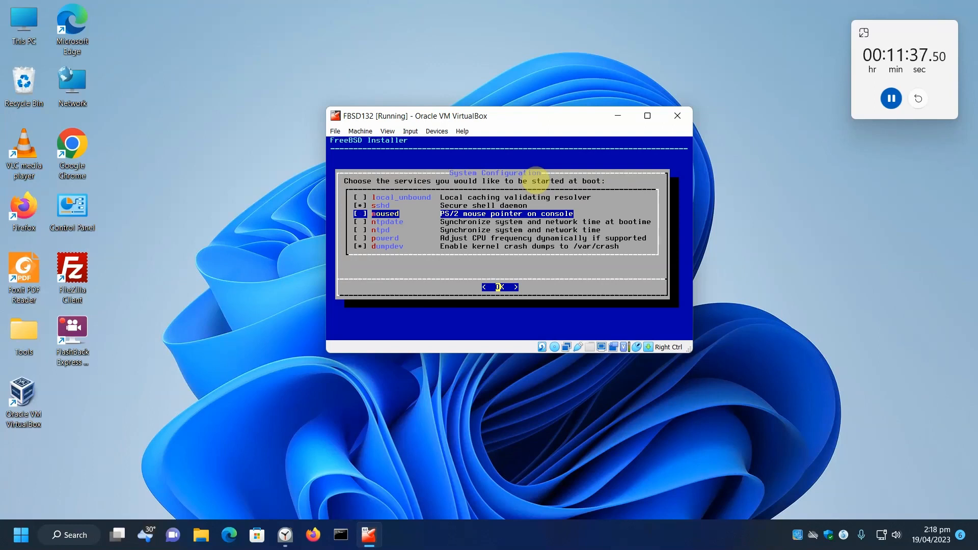
{"action": "key", "text": "Down"}
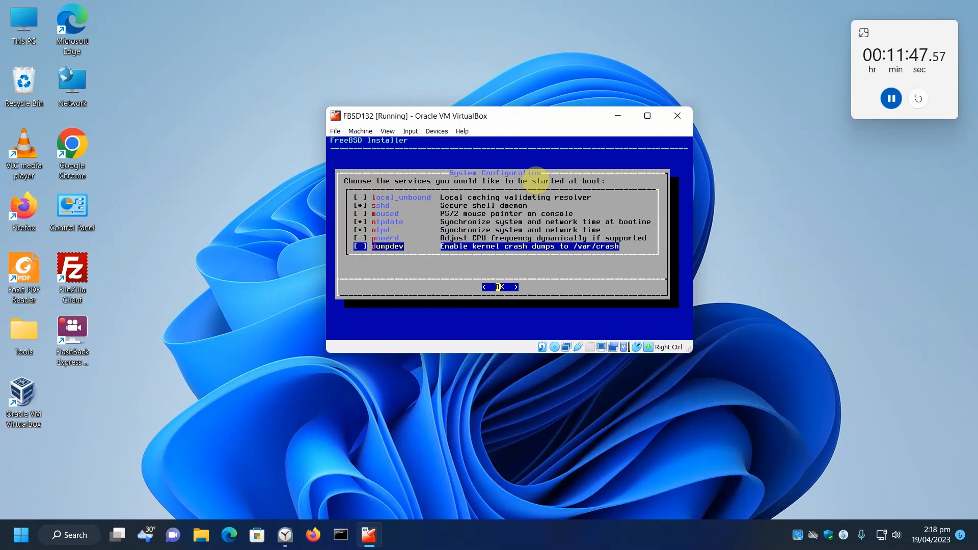
{"action": "key", "text": "Up"}
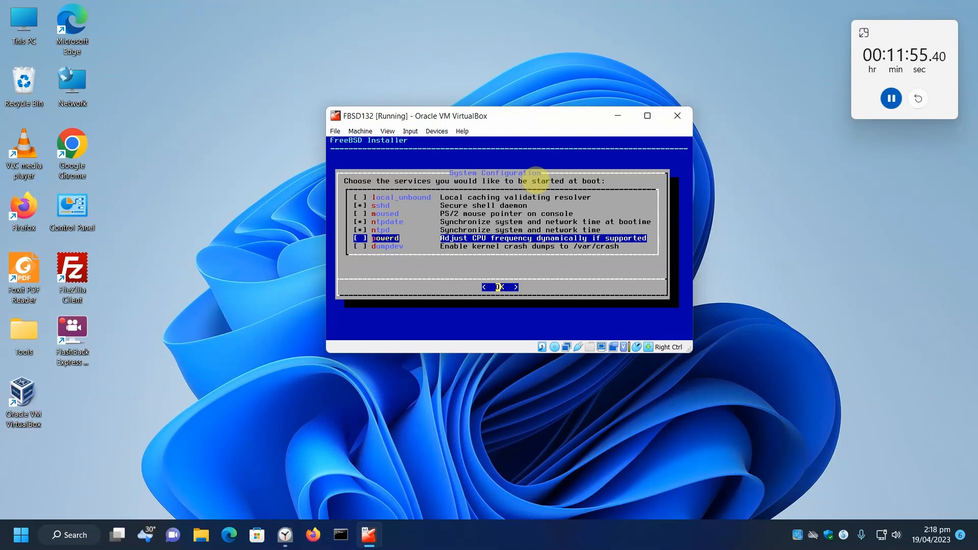
{"action": "left_click", "coordinate": [500, 287]}
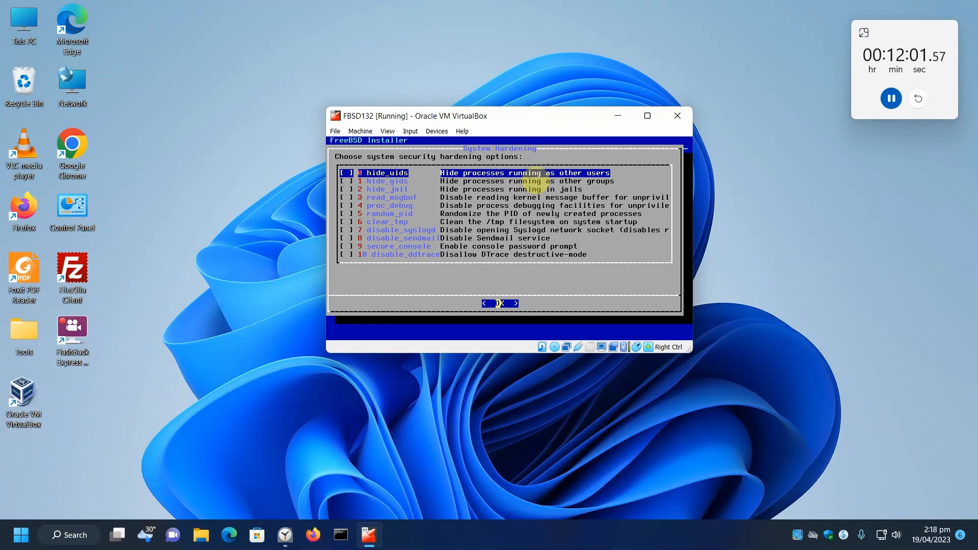
Enable clear_tmp, disable_syslogd, disable_sendmail and disable_ddtrace, then confirm.
{"action": "key", "text": "Down"}
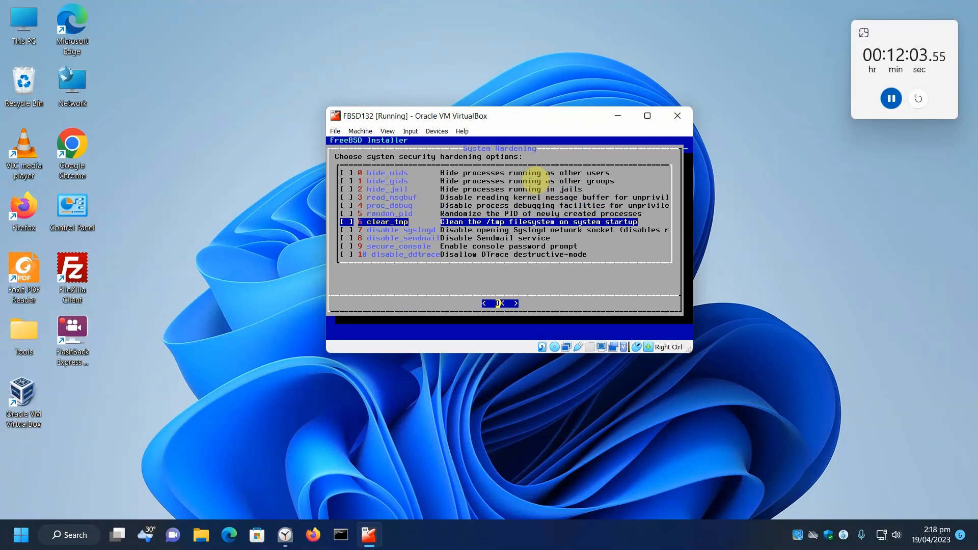
{"action": "key", "text": "space"}
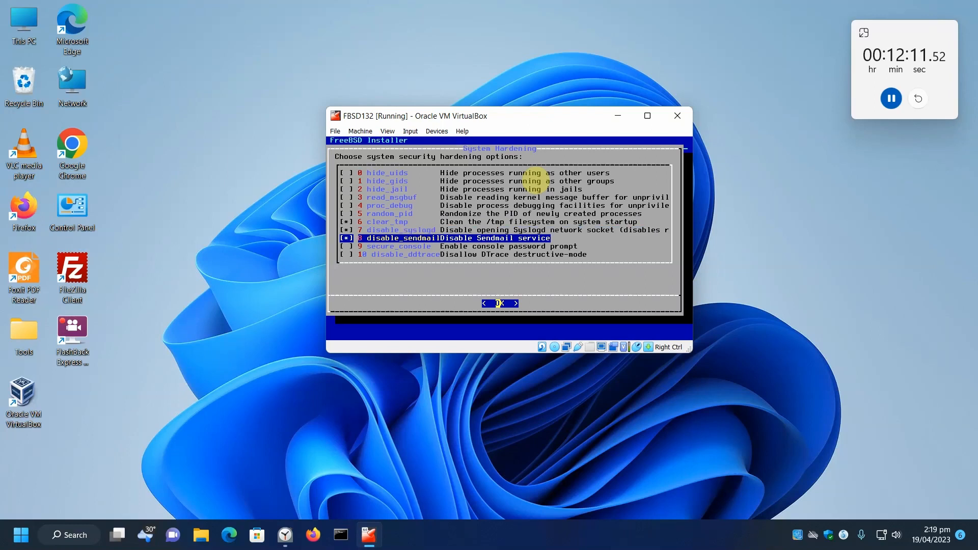
{"action": "key", "text": "Down"}
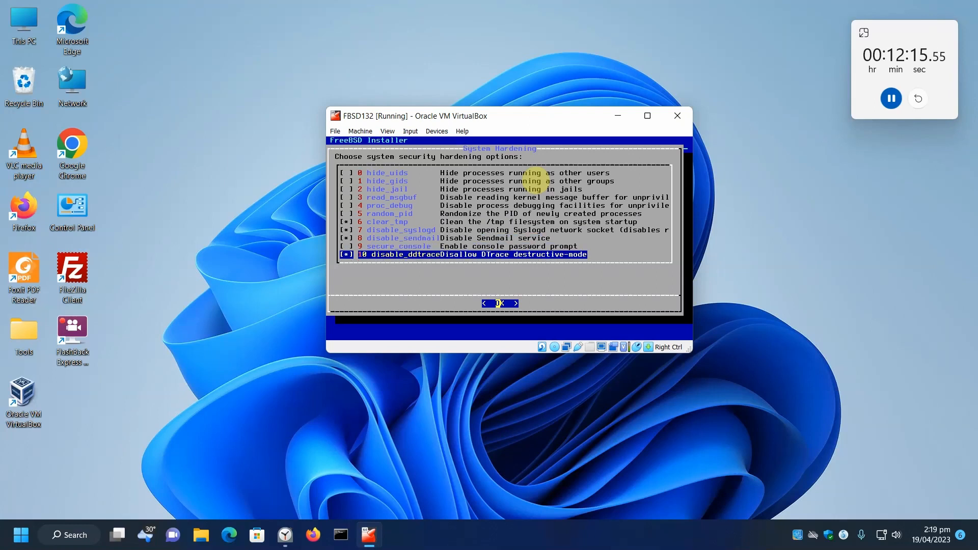
{"action": "left_click", "coordinate": [500, 303]}
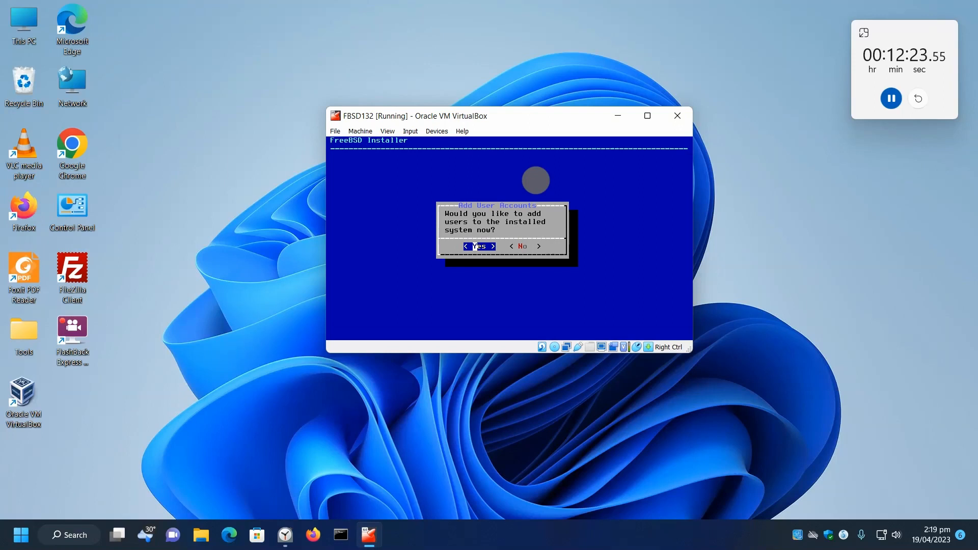
Add user femto with full name 'Femto PC', entering groups wheel and operator.
{"action": "left_click", "coordinate": [480, 246]}
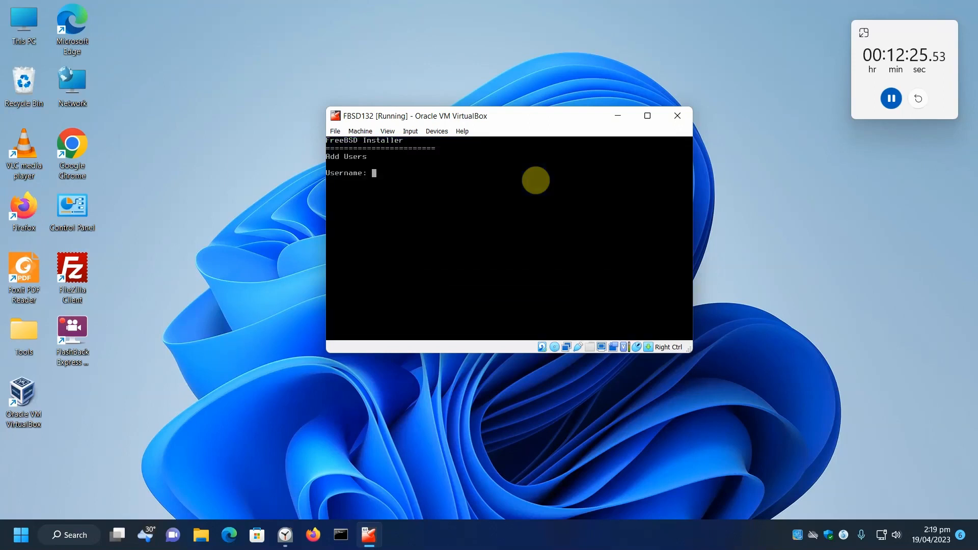
{"action": "type", "text": "femto"}
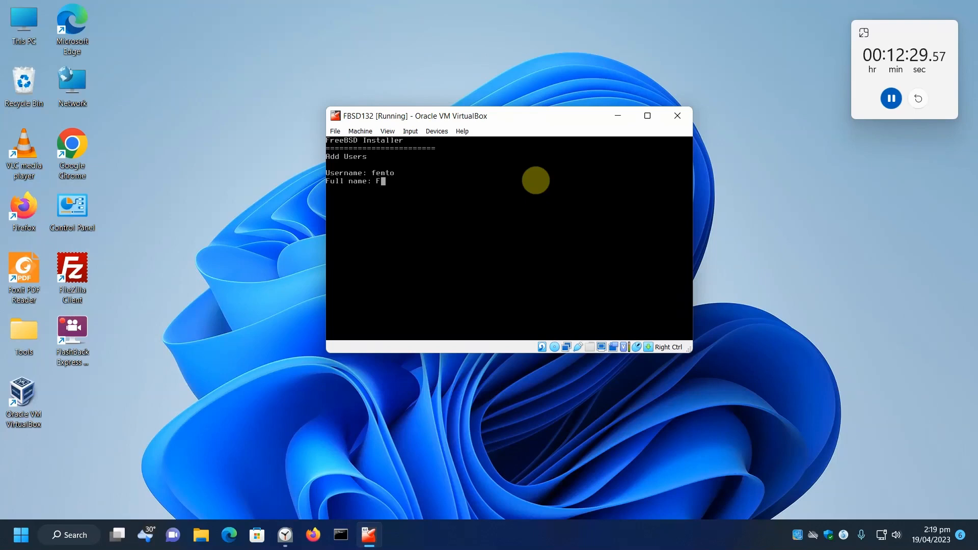
{"action": "type", "text": "emto PC"}
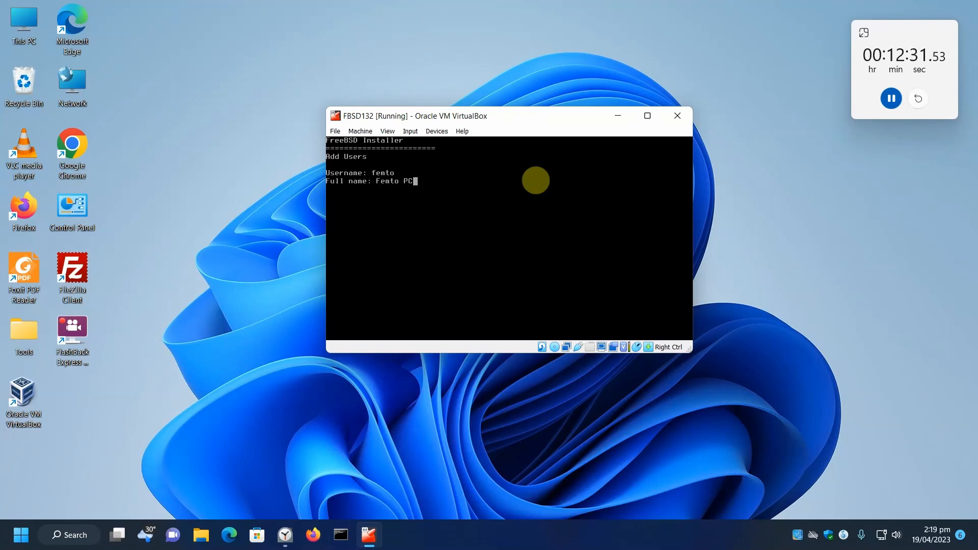
{"action": "key", "text": "Enter"}
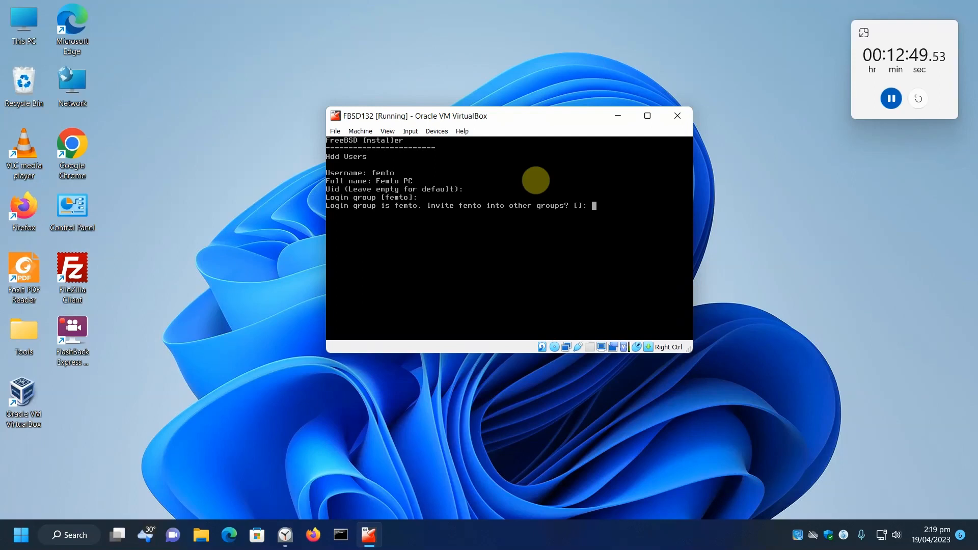
{"action": "type", "text": "wheel"}
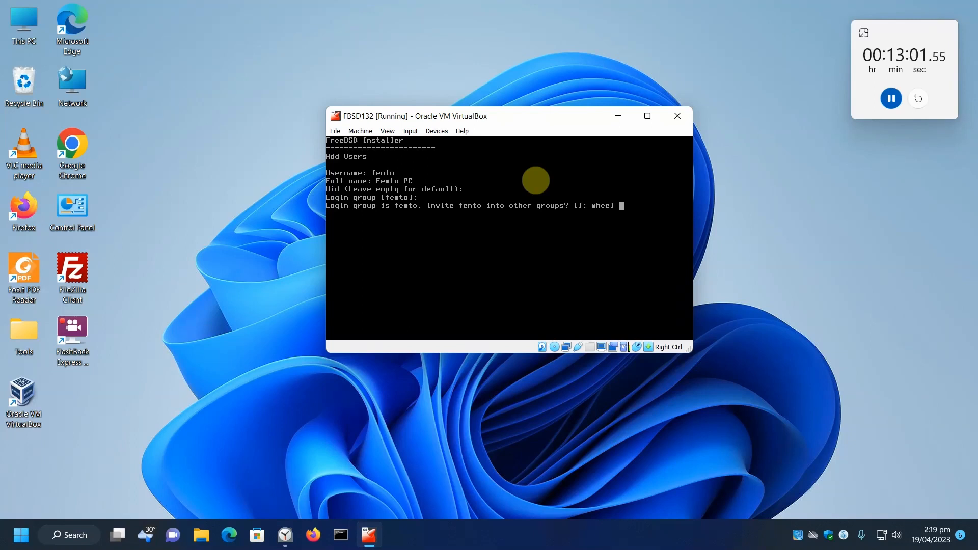
{"action": "type", "text": "ope"}
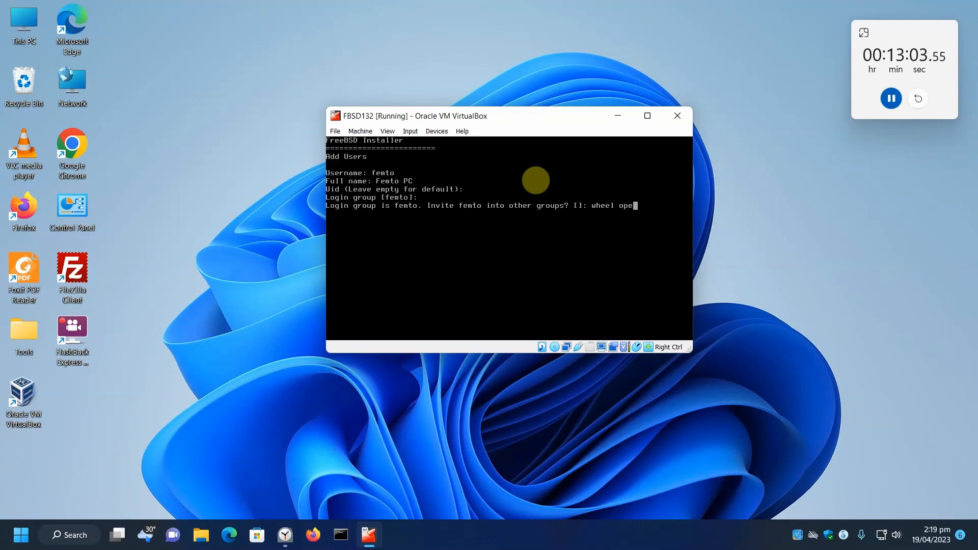
{"action": "type", "text": "rtor"}
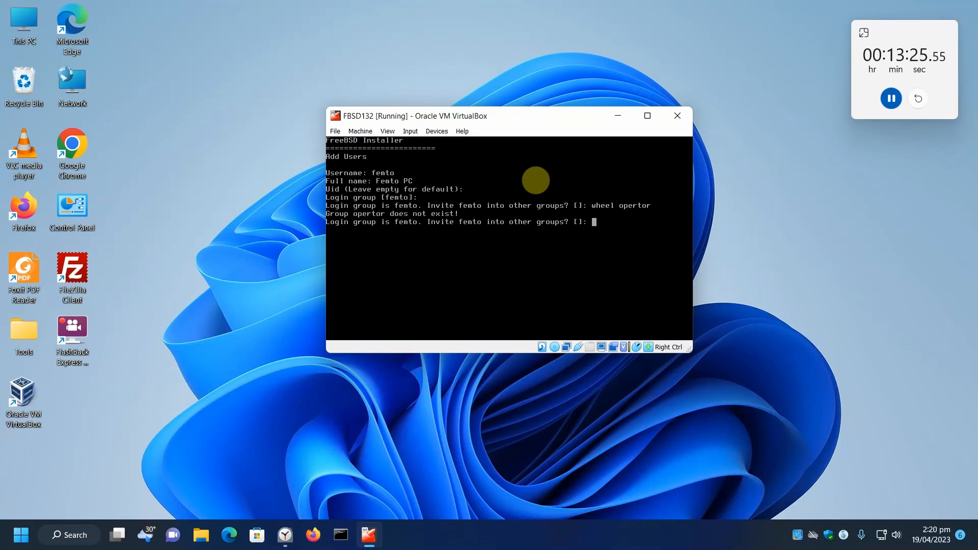
Set femto's groups to wheel and operator, keeping default login class, home and authentication.
{"action": "type", "text": "wheel o"}
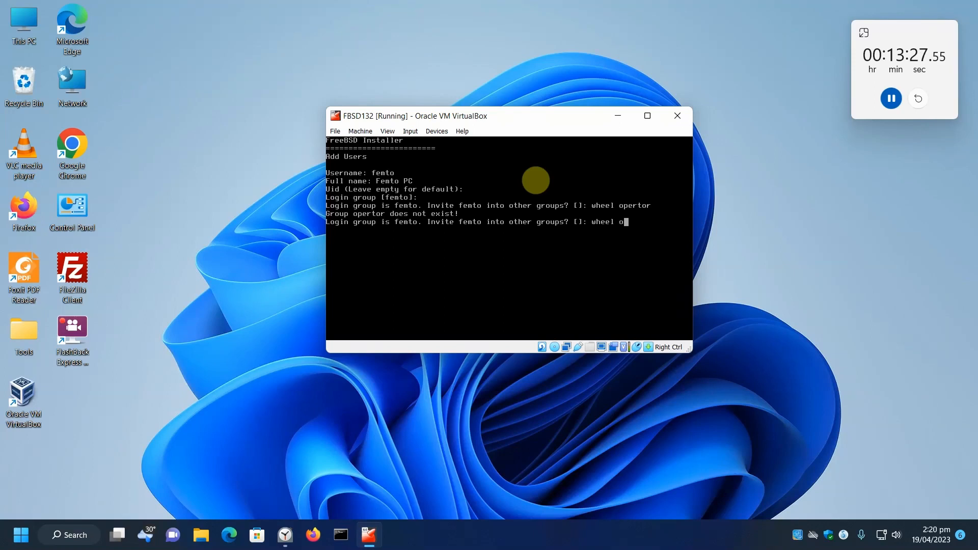
{"action": "type", "text": "perator"}
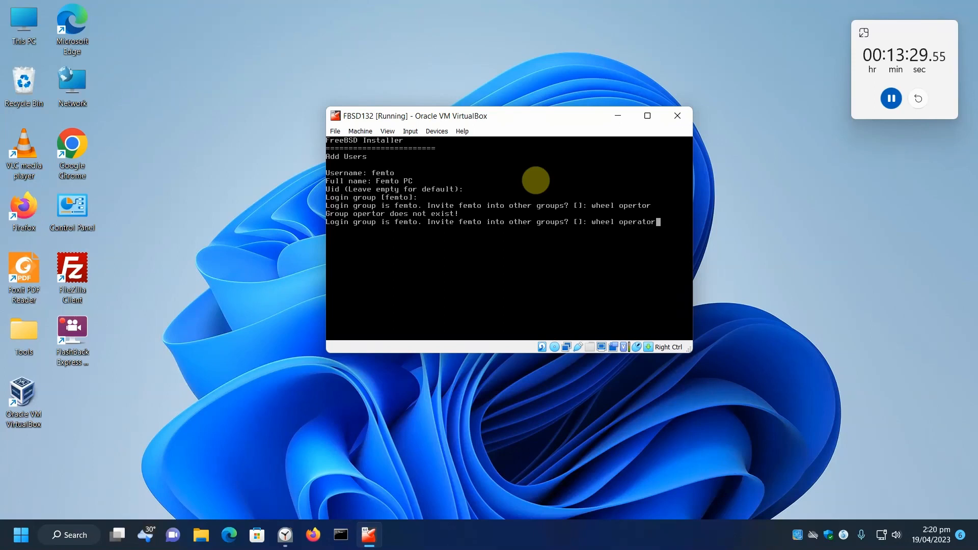
{"action": "key", "text": "enter"}
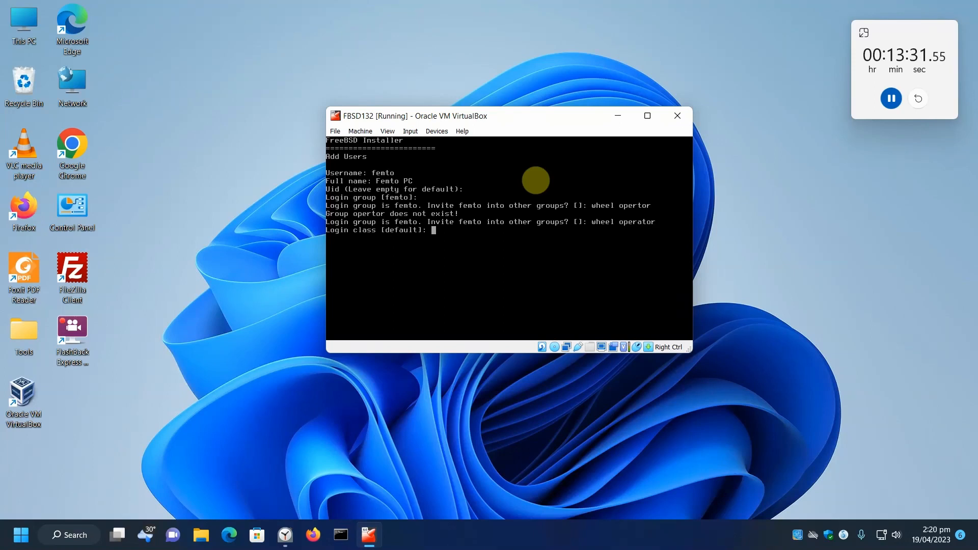
{"action": "key", "text": "enter"}
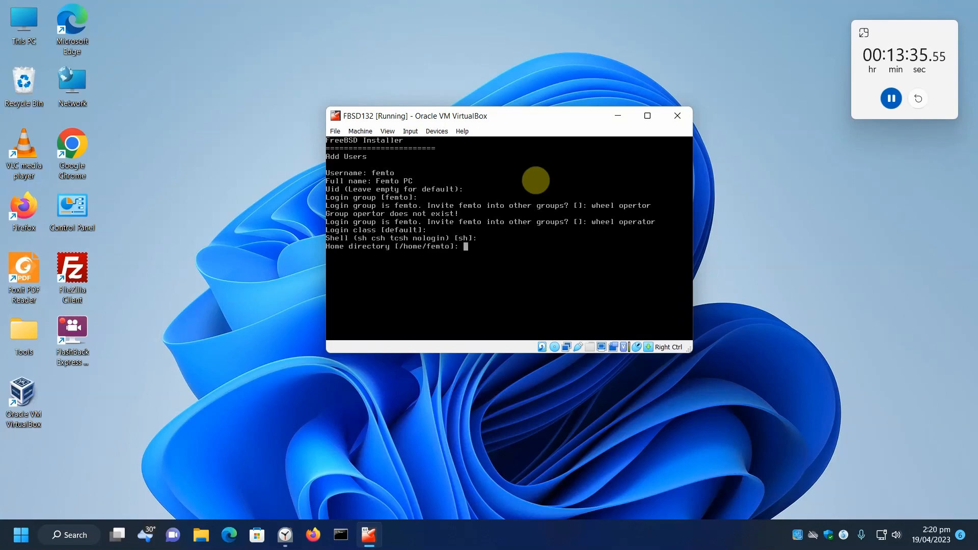
{"action": "key", "text": "enter"}
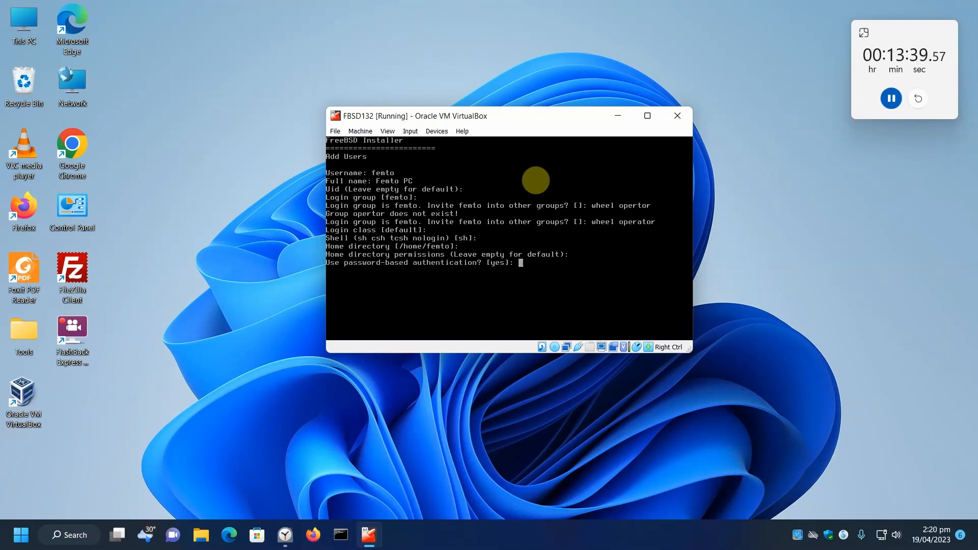
{"action": "key", "text": "enter"}
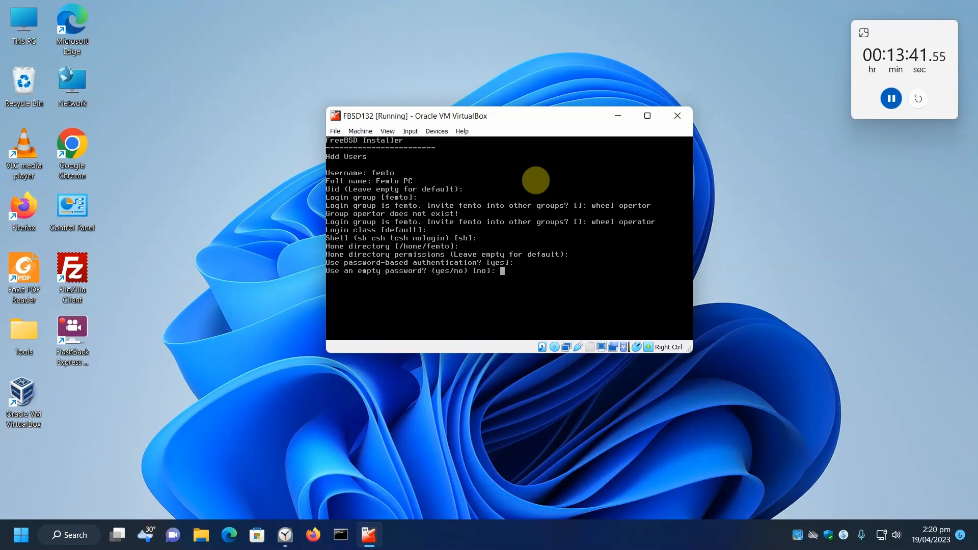
Give femto a password, keep the account unlocked, confirm it and add no more users.
{"action": "key", "text": "Return"}
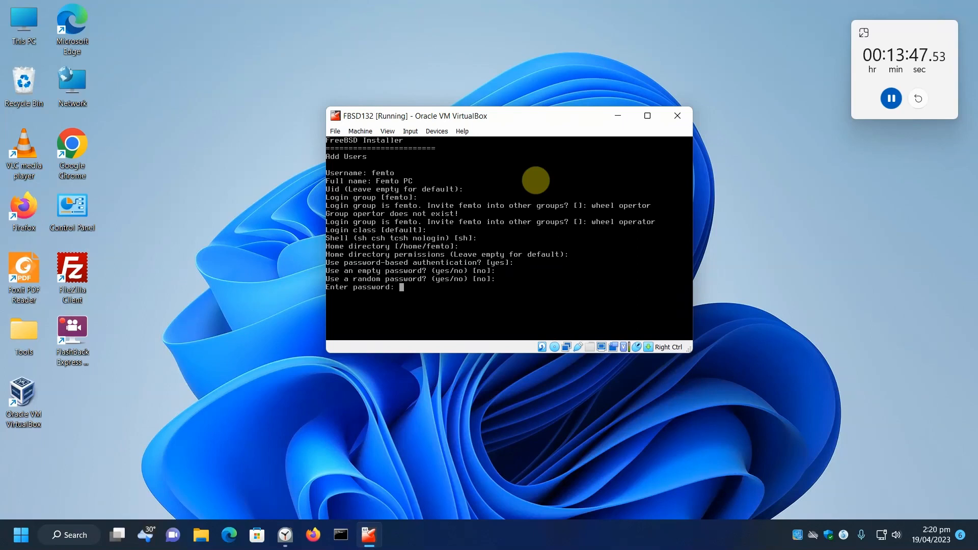
{"action": "key", "text": "Enter"}
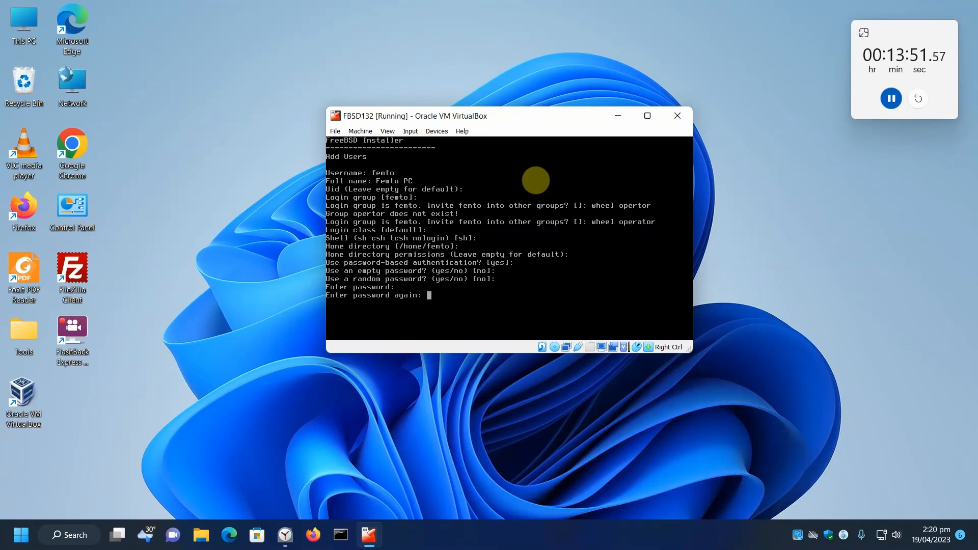
{"action": "key", "text": "Return"}
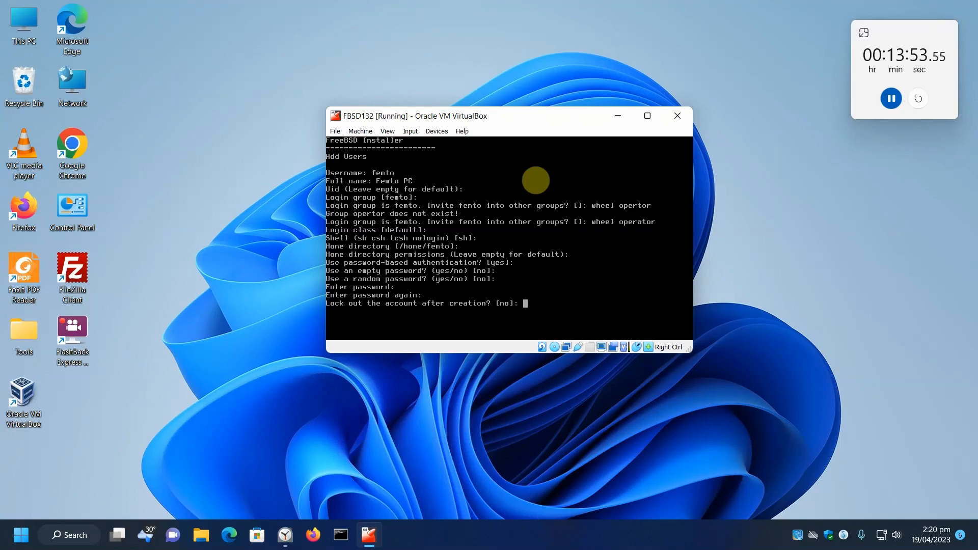
{"action": "key", "text": "Return"}
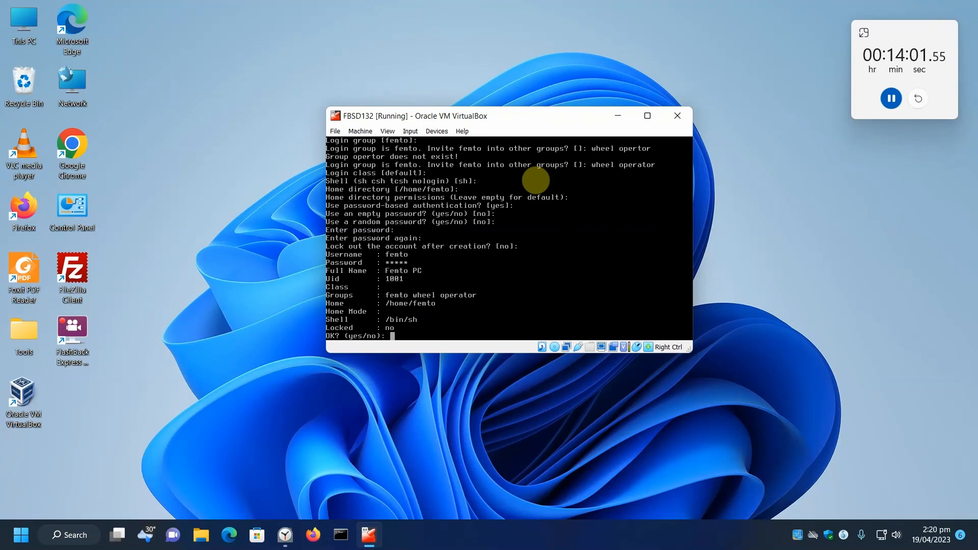
{"action": "type", "text": "y"}
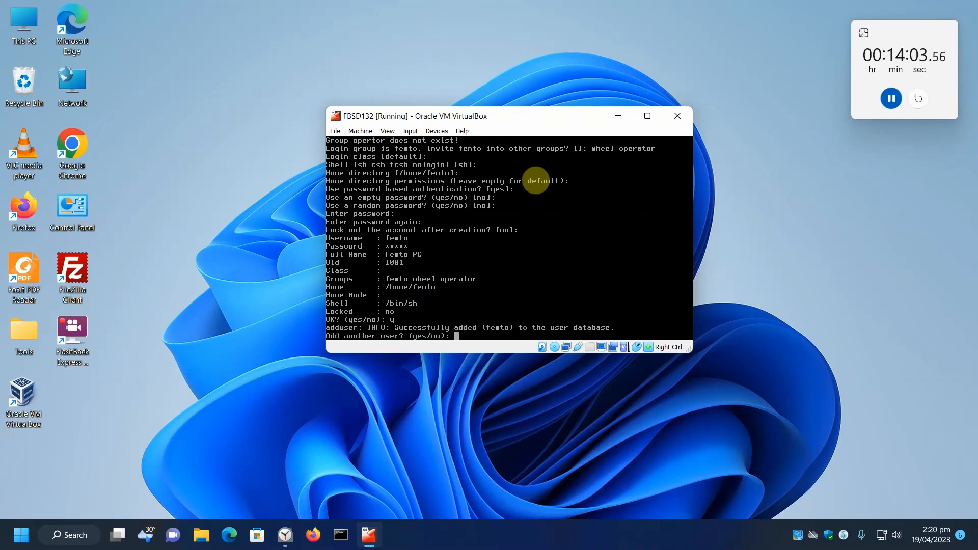
{"action": "type", "text": "n"}
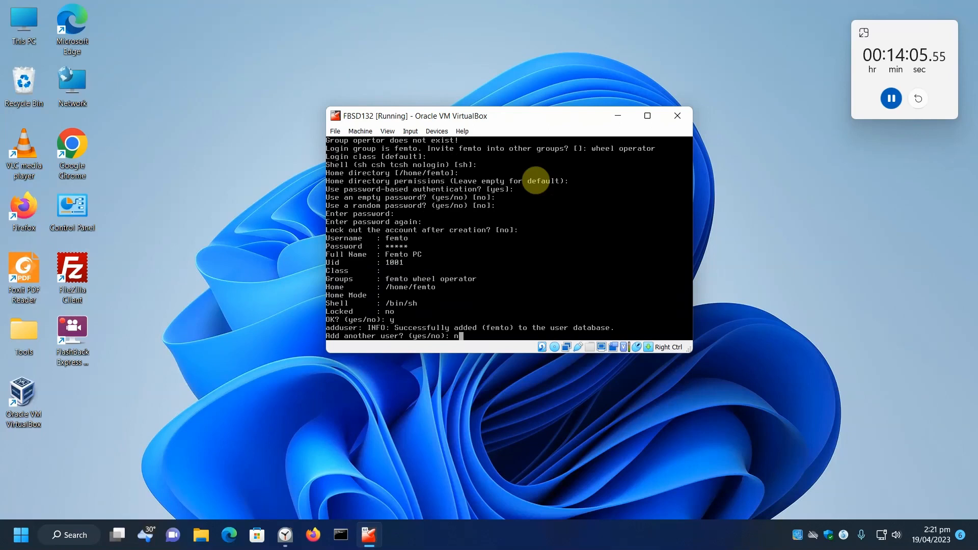
{"action": "key", "text": "enter"}
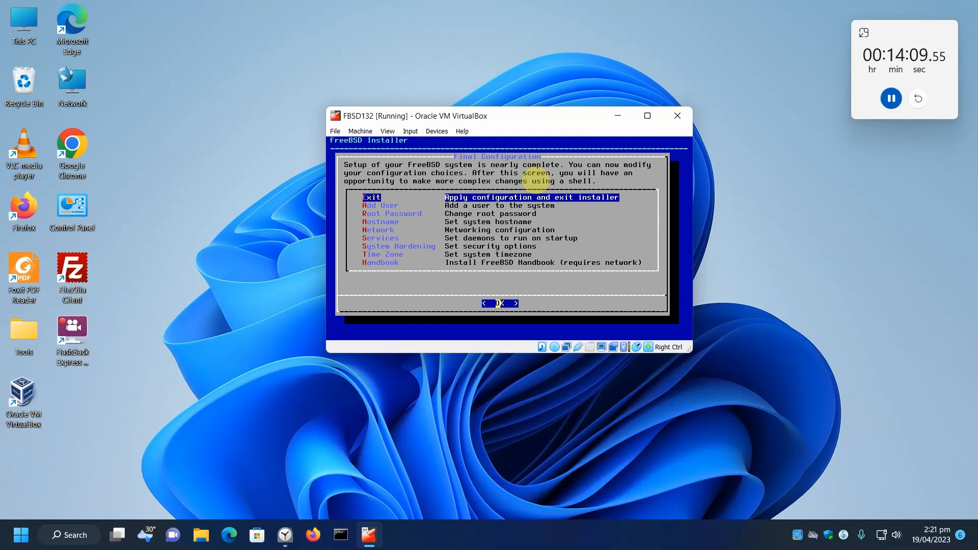
Exit the installer from Final Configuration and decline the manual-configuration shell.
{"action": "left_click", "coordinate": [500, 303]}
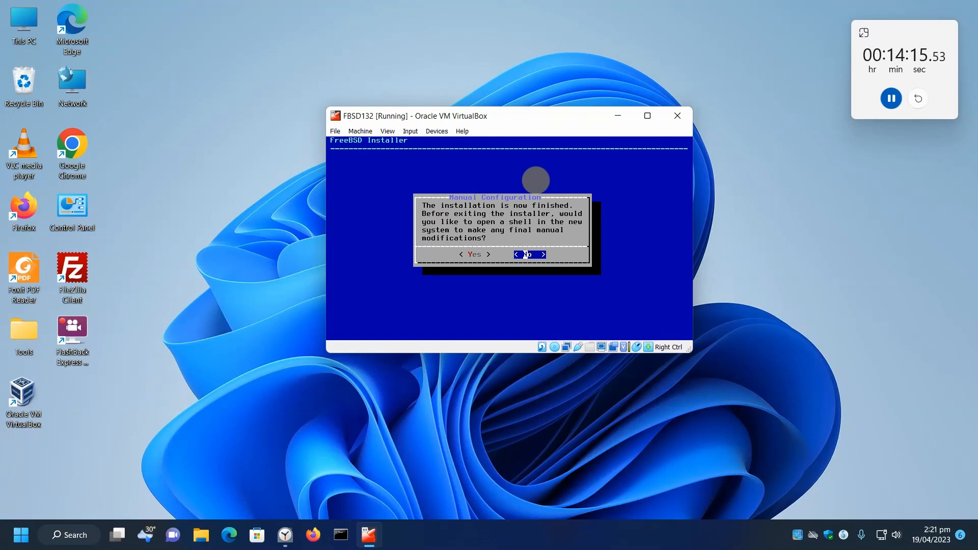
{"action": "left_click", "coordinate": [529, 254]}
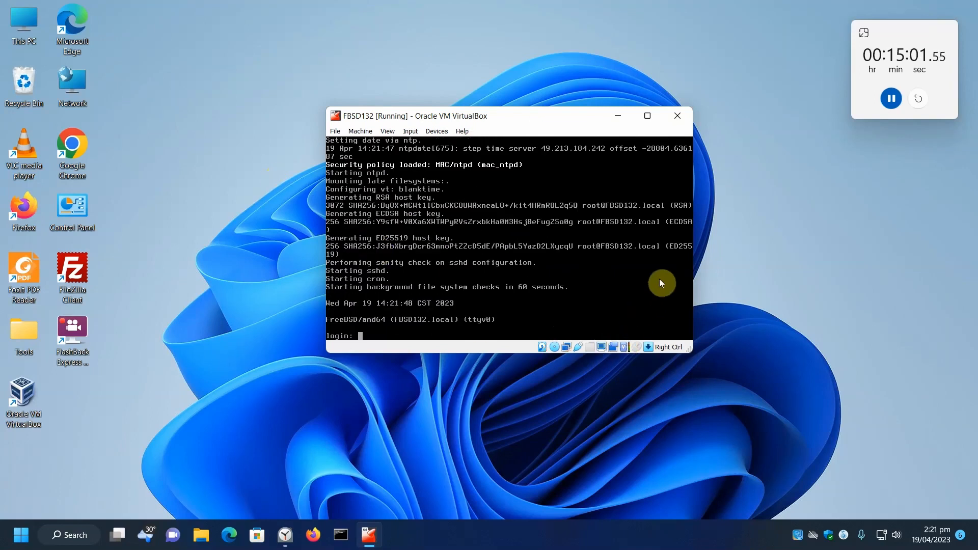
{"action": "mouse_move", "coordinate": [414, 199]}
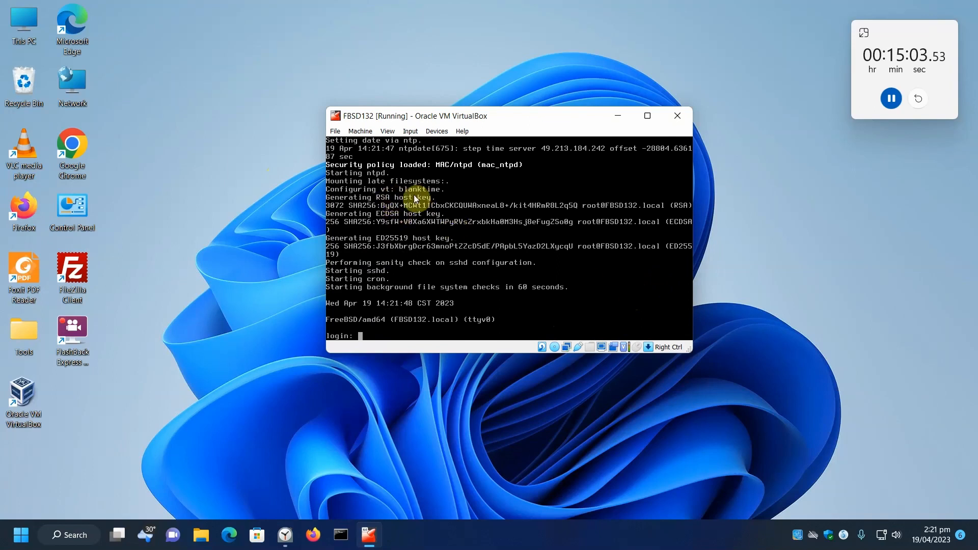
{"action": "mouse_move", "coordinate": [635, 321]}
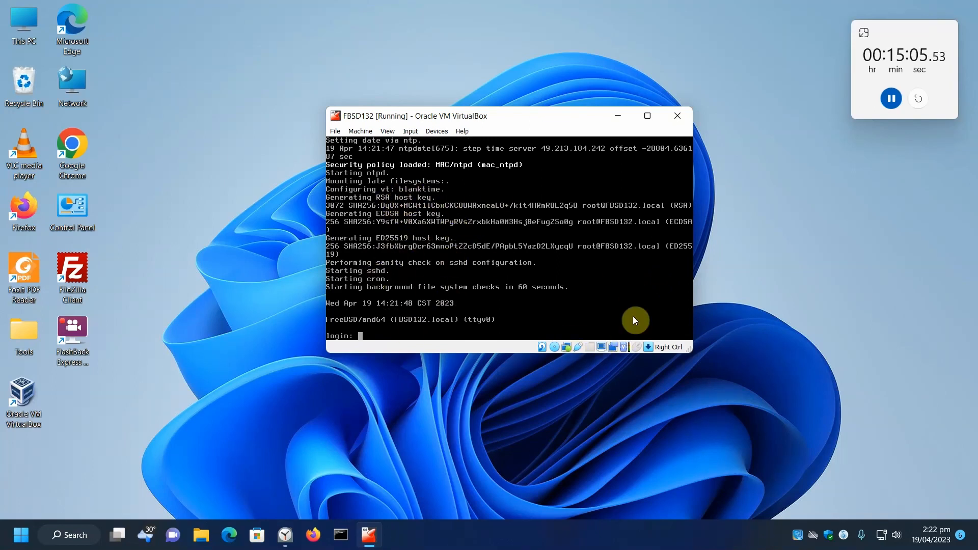
{"action": "mouse_move", "coordinate": [638, 313]}
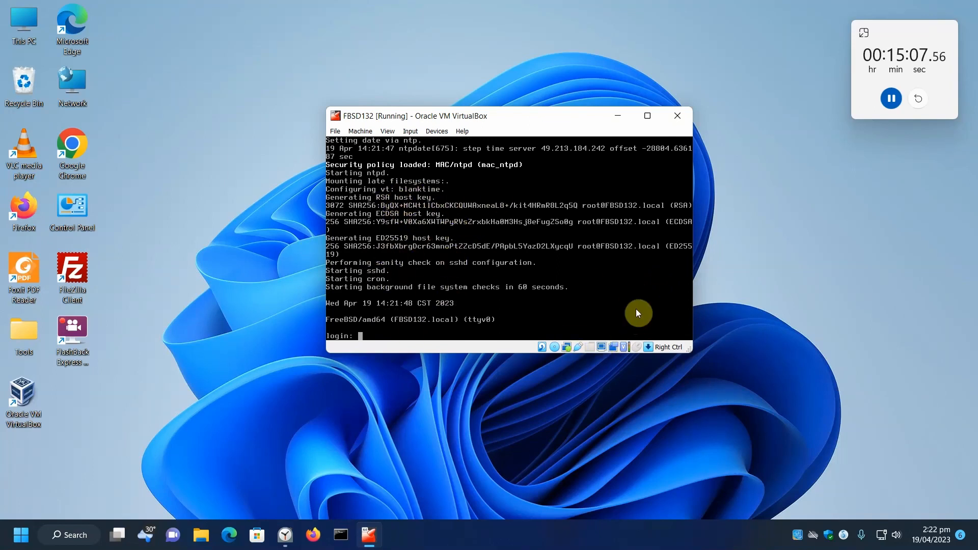
Log in as root and enter the root password.
{"action": "type", "text": "root"}
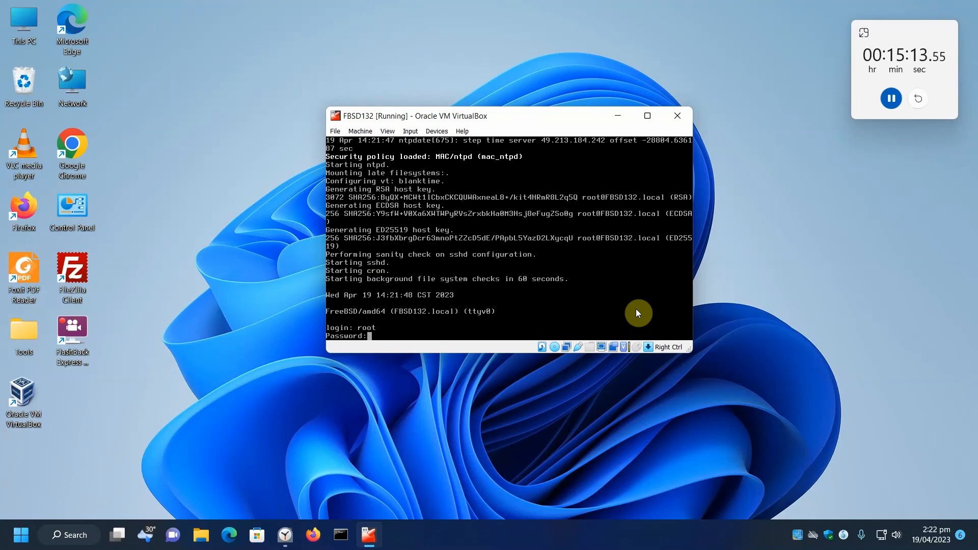
{"action": "key", "text": "Return"}
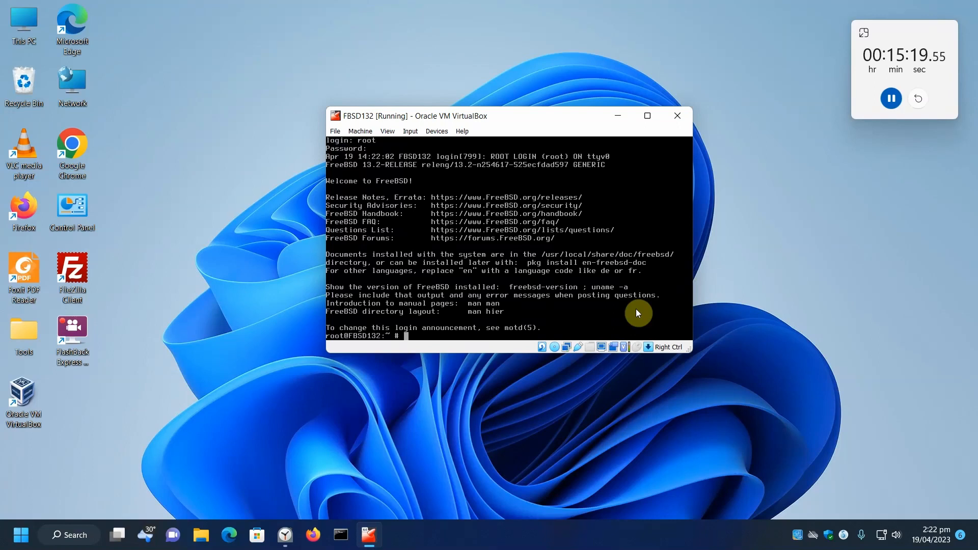
Run pkg update, answering y to bootstrap pkg and refresh the catalogue.
{"action": "type", "text": "p"}
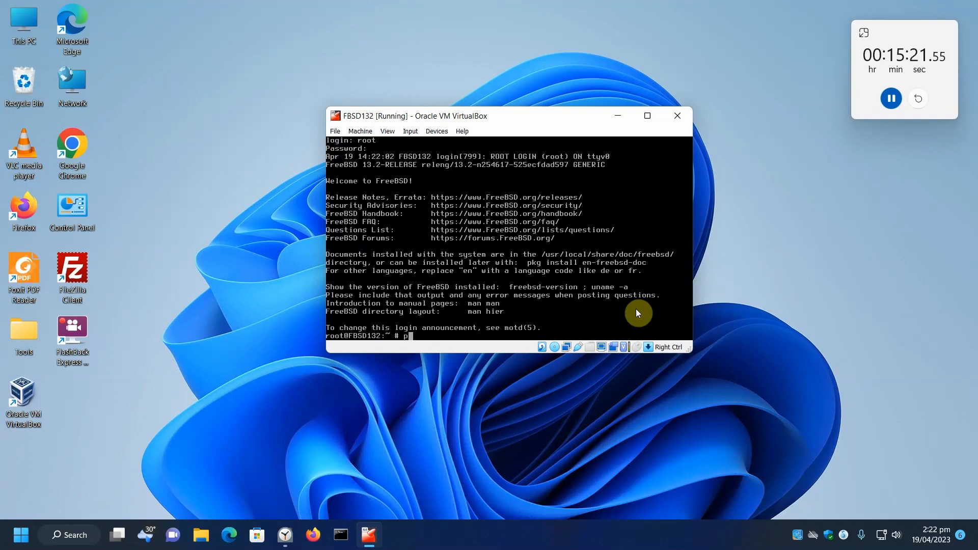
{"action": "type", "text": "kg update"}
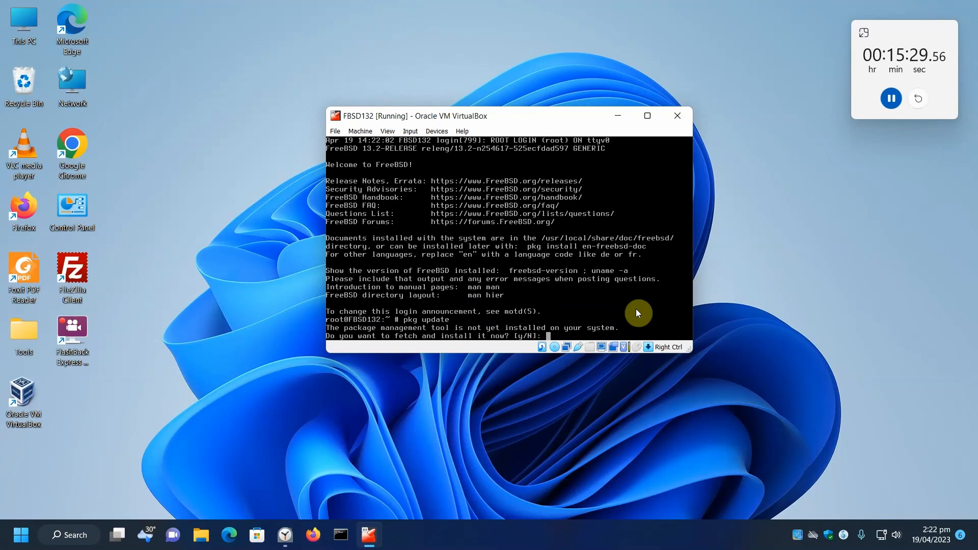
{"action": "type", "text": "y"}
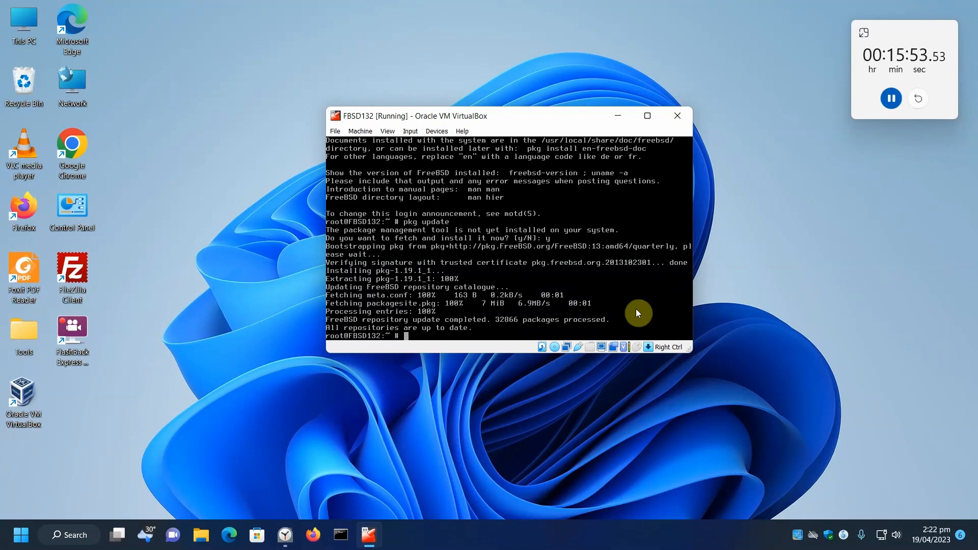
Upgrade the installed packages with pkg upgrade.
{"action": "type", "text": "p"}
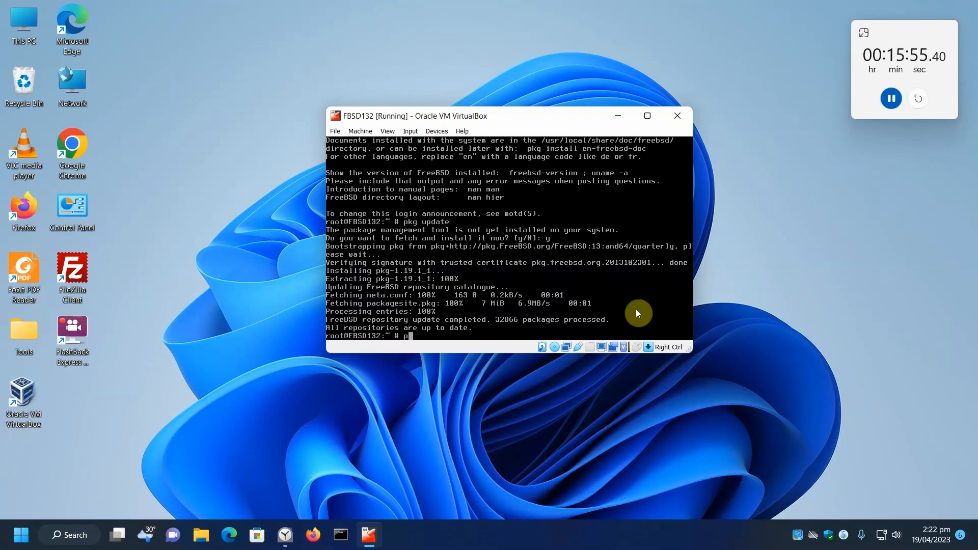
{"action": "type", "text": "pkg up"}
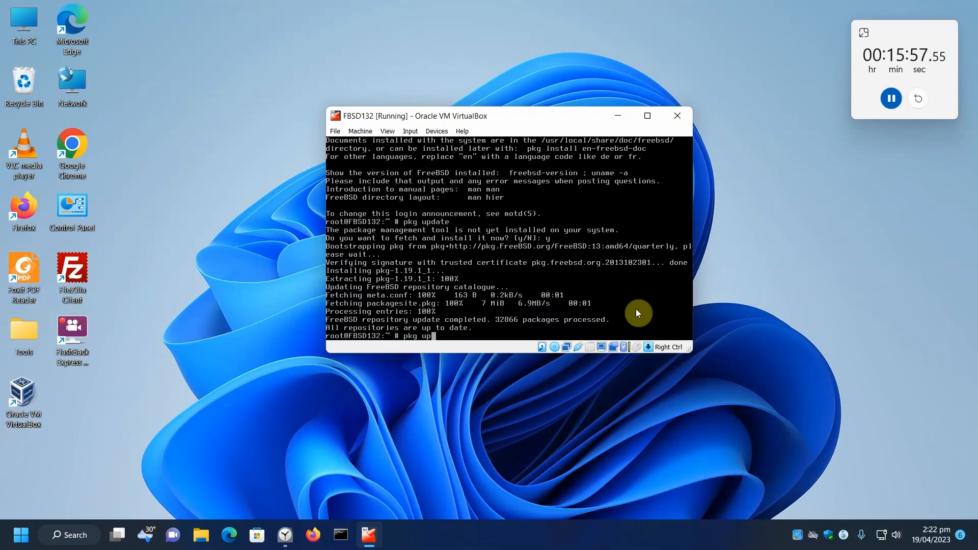
{"action": "type", "text": "grade"}
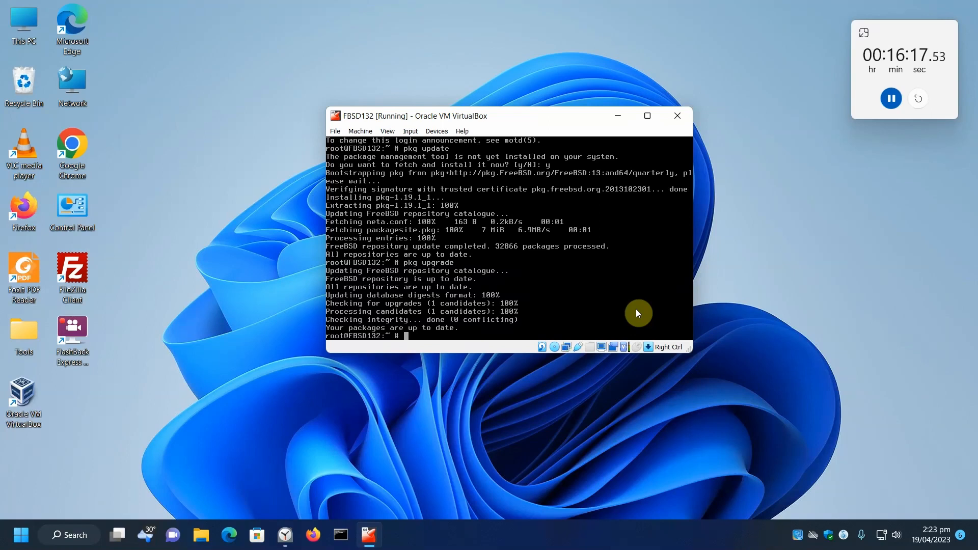
Search the package repository for python3 packages.
{"action": "type", "text": "pkg"}
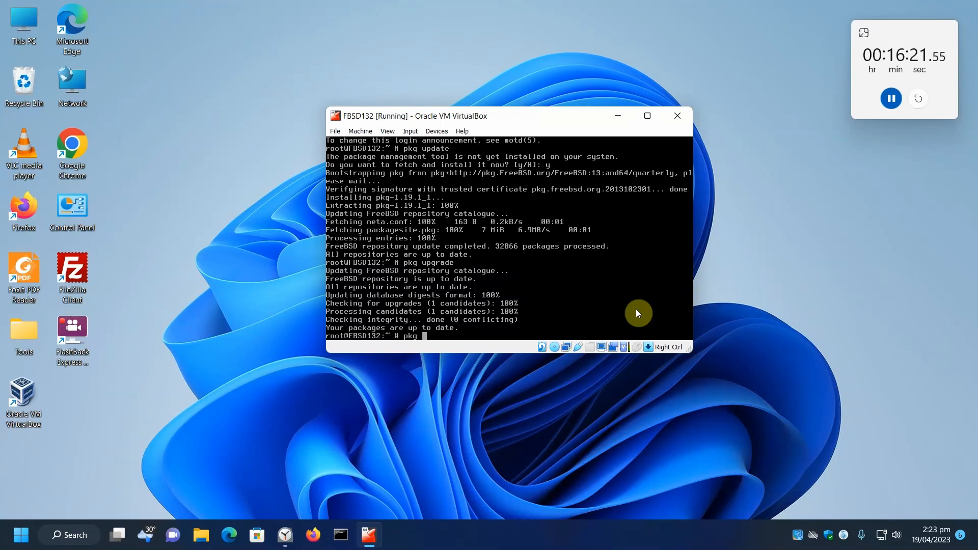
{"action": "type", "text": "in"}
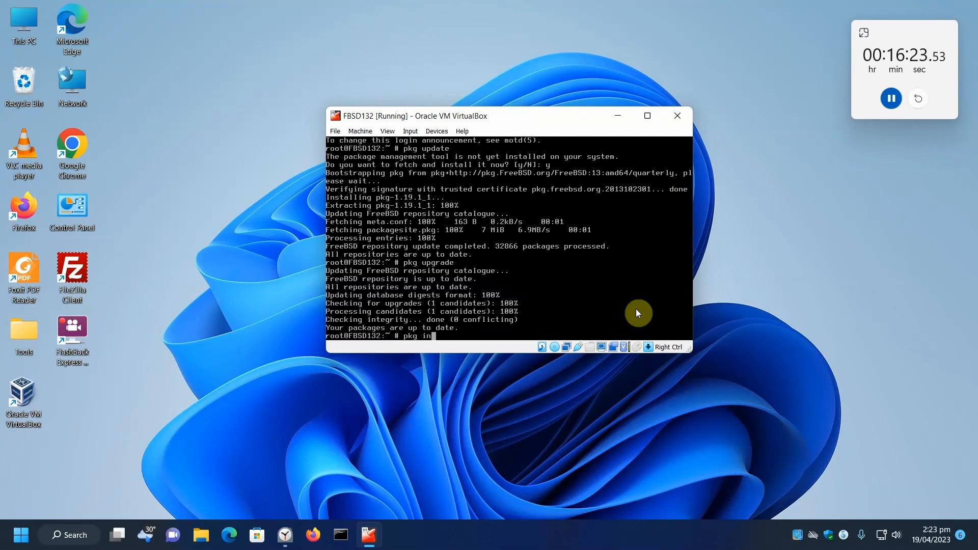
{"action": "type", "text": "search py"}
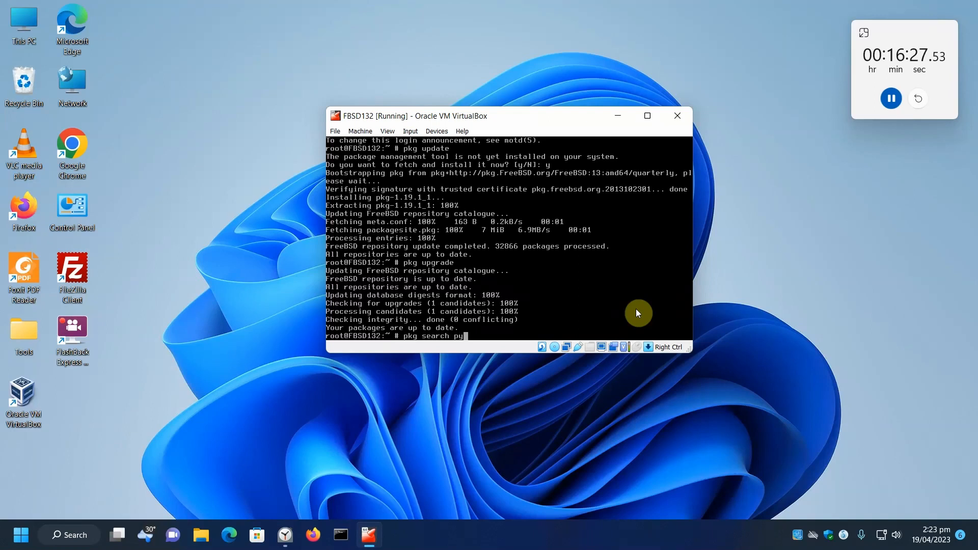
{"action": "type", "text": "thon"}
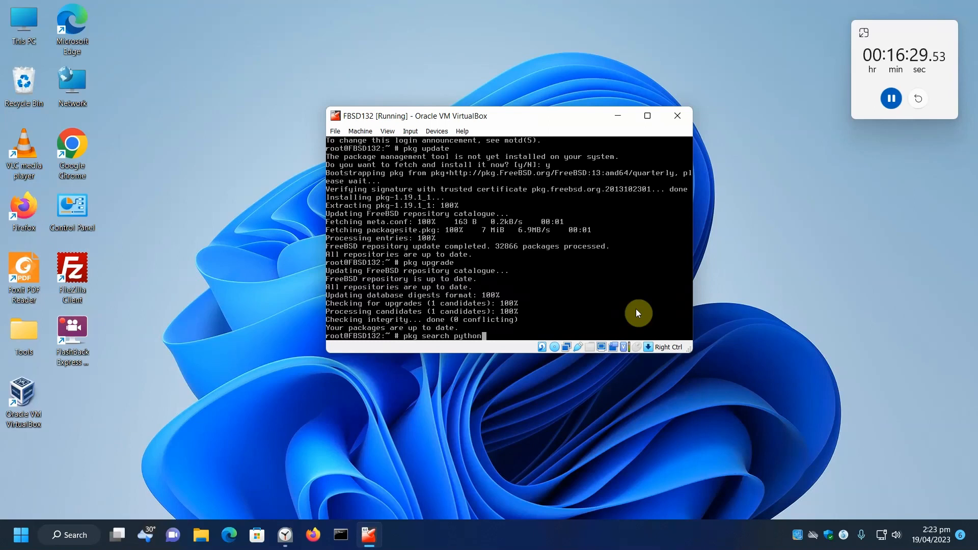
{"action": "type", "text": "3"}
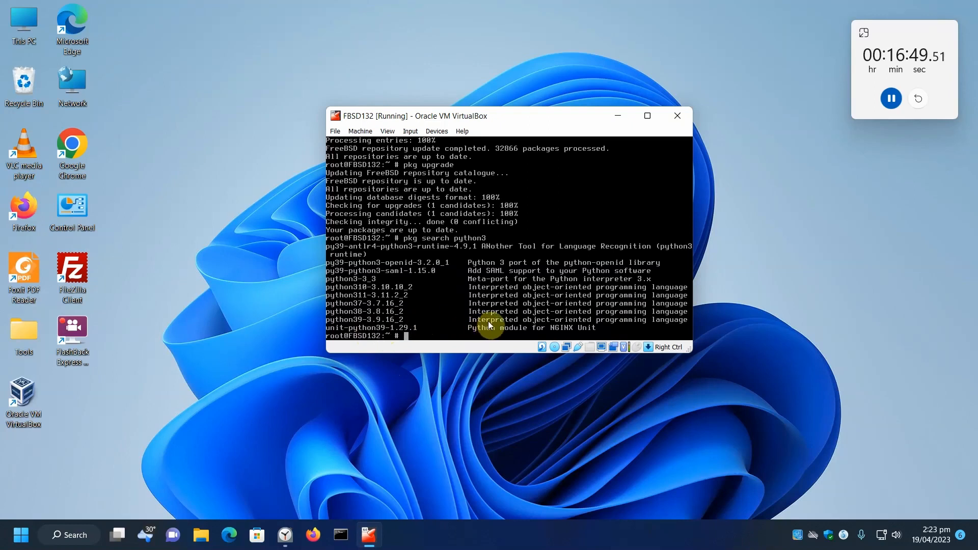
{"action": "mouse_move", "coordinate": [386, 327]}
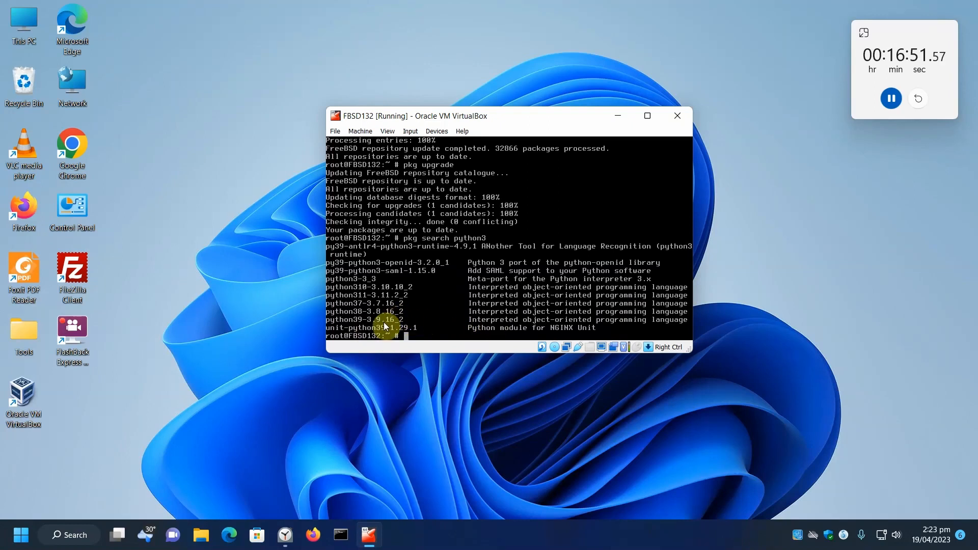
{"action": "mouse_move", "coordinate": [523, 318]}
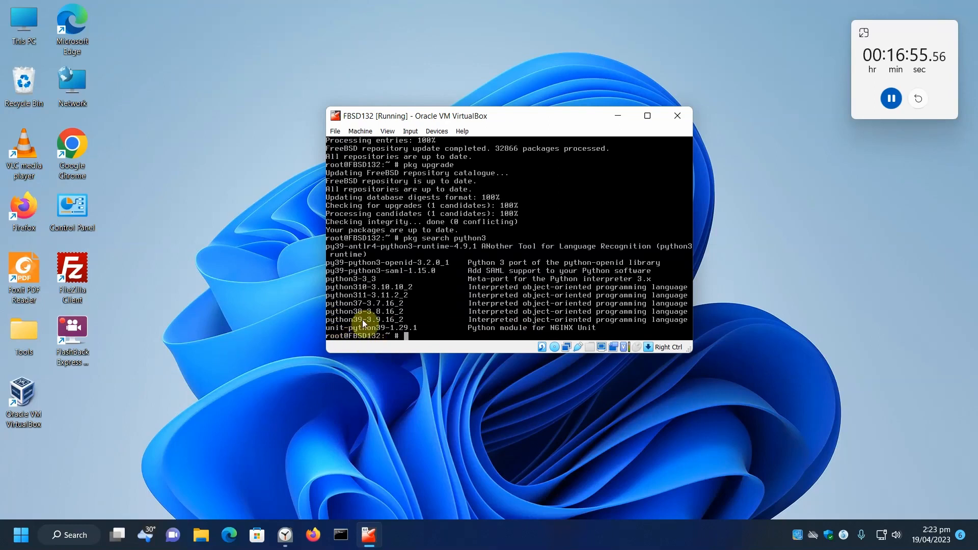
{"action": "mouse_move", "coordinate": [677, 276]}
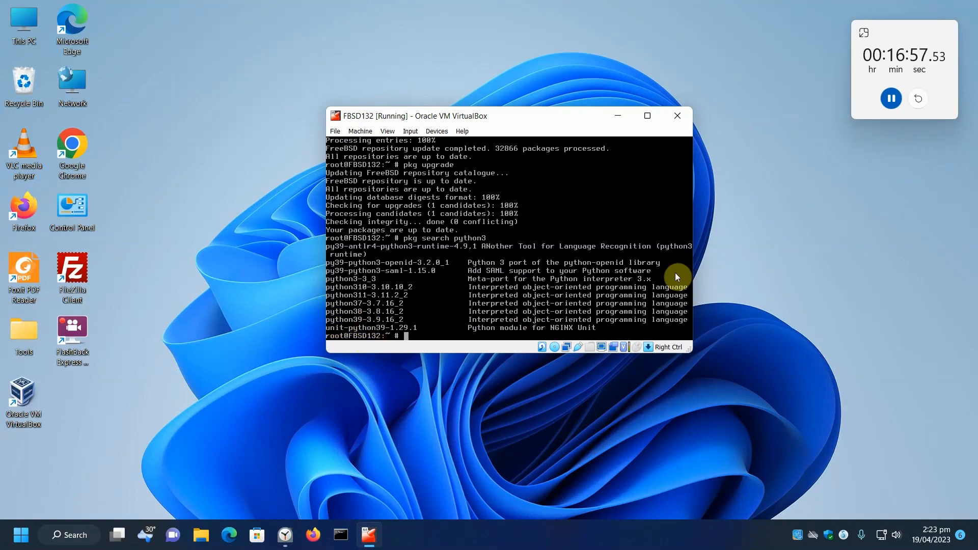
Run pkg install python39 without the -y option, reaching the confirmation prompt.
{"action": "type", "text": "pkg install"}
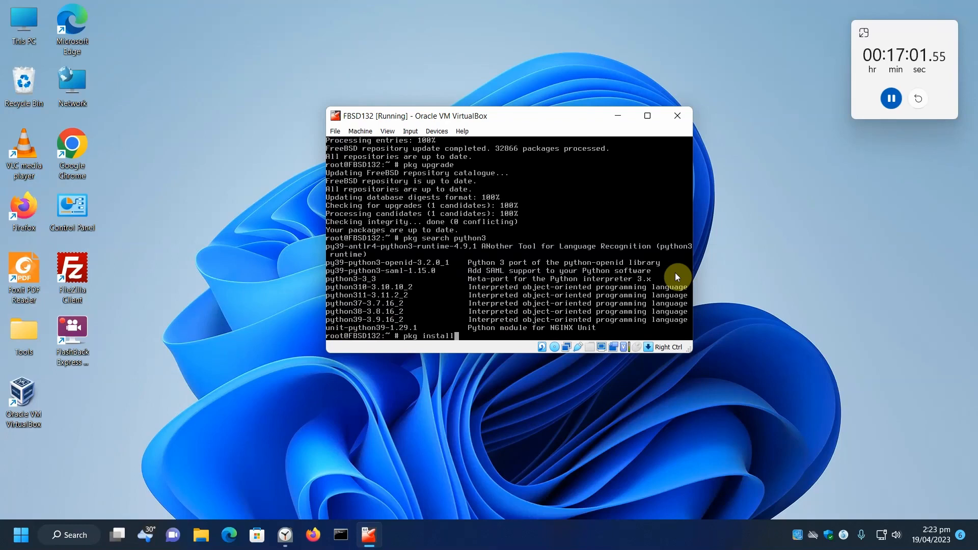
{"action": "type", "text": "-"}
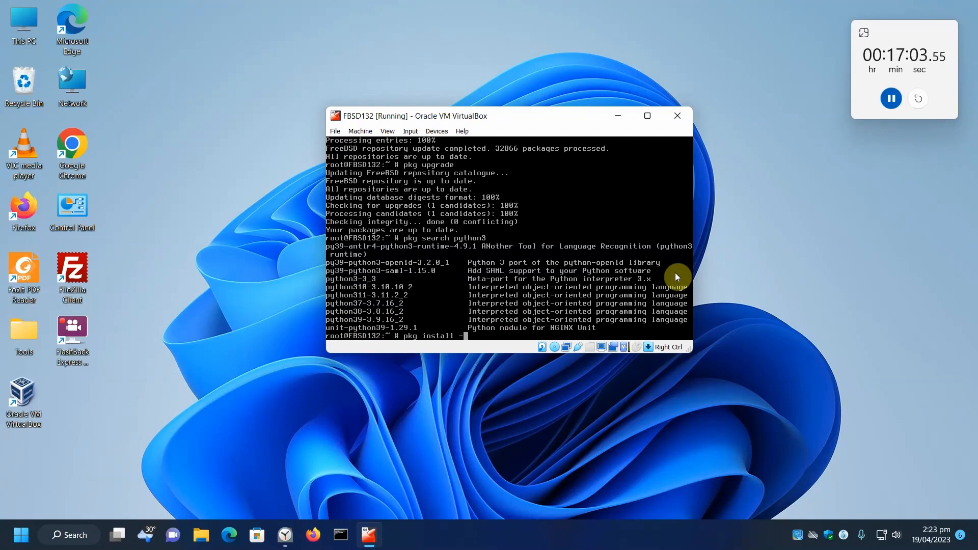
{"action": "type", "text": "y"}
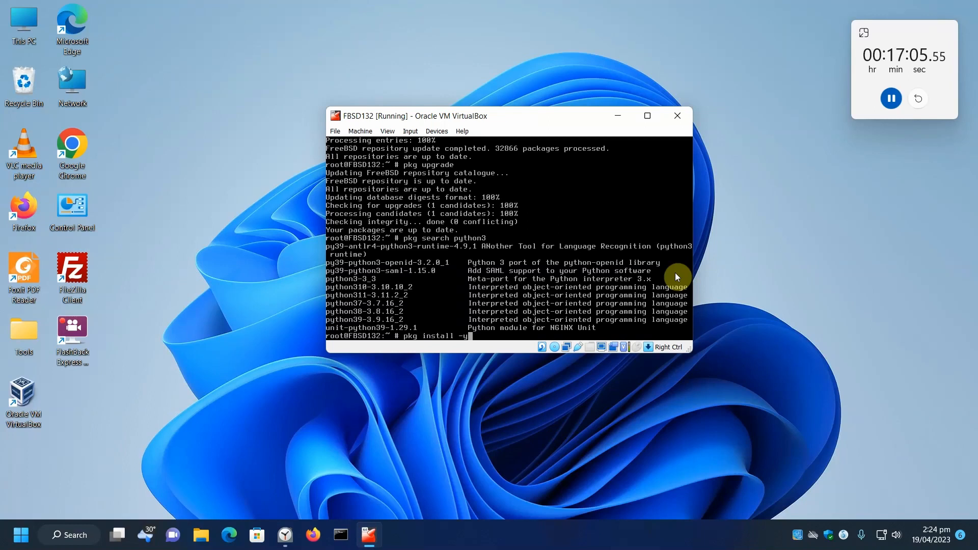
{"action": "key", "text": "BackSpace"}
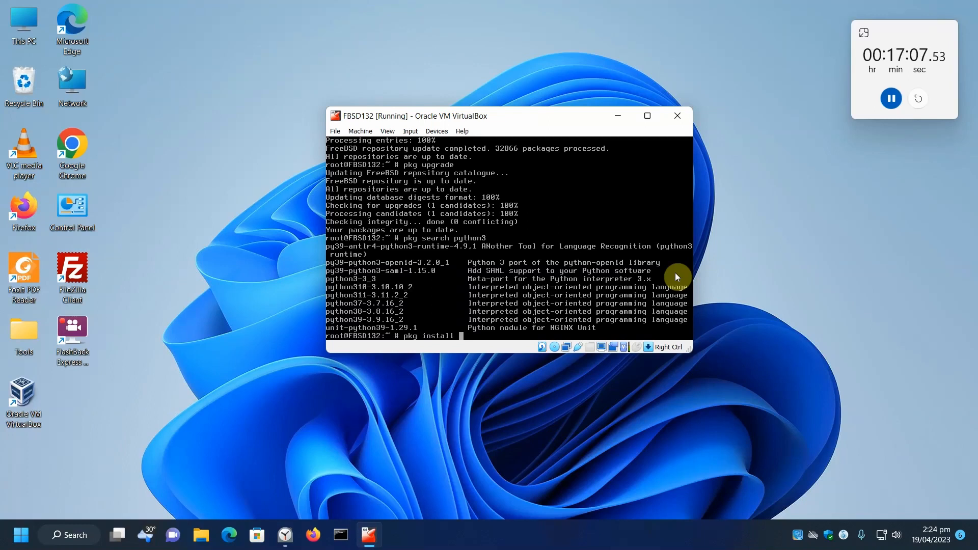
{"action": "type", "text": "py"}
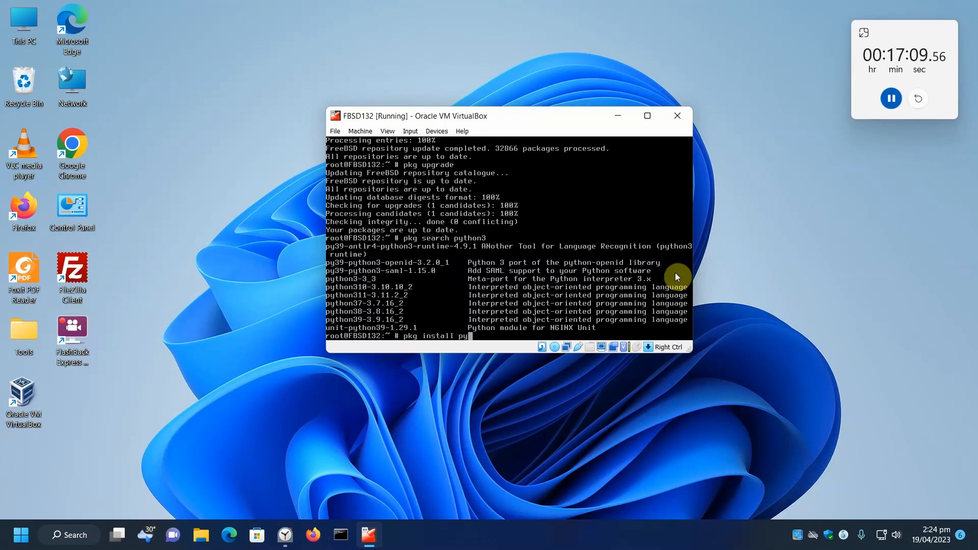
{"action": "type", "text": "thon"}
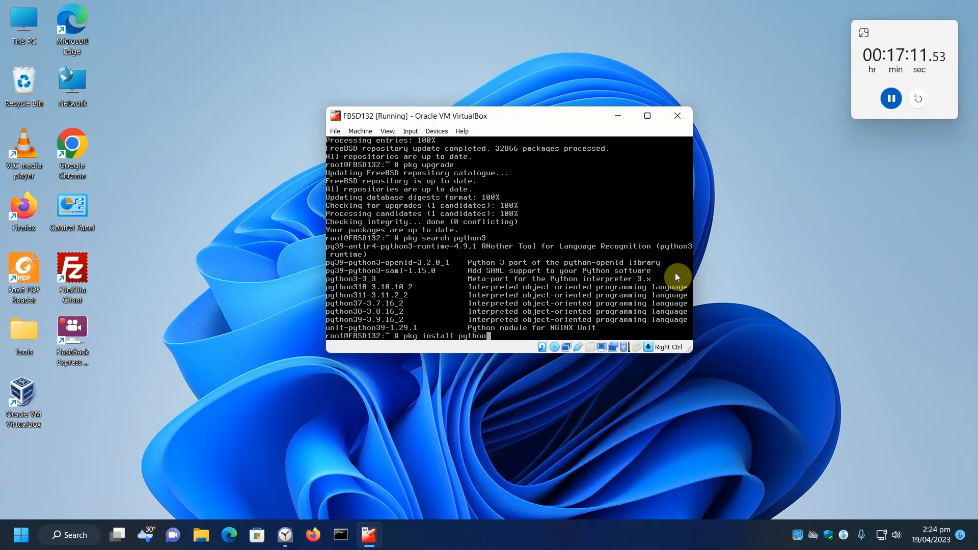
{"action": "type", "text": "39"}
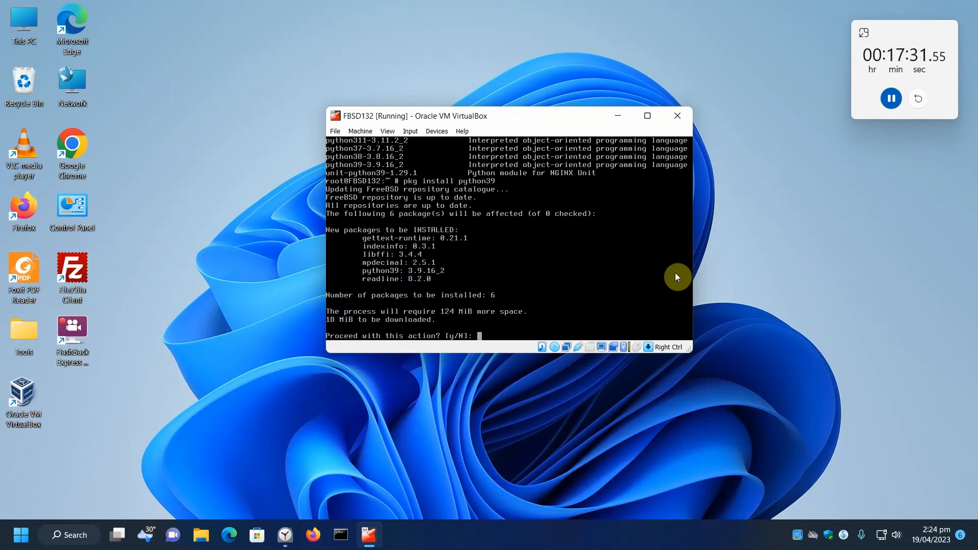
Answer y to install python39 3.9.16 and its five dependencies.
{"action": "type", "text": "y"}
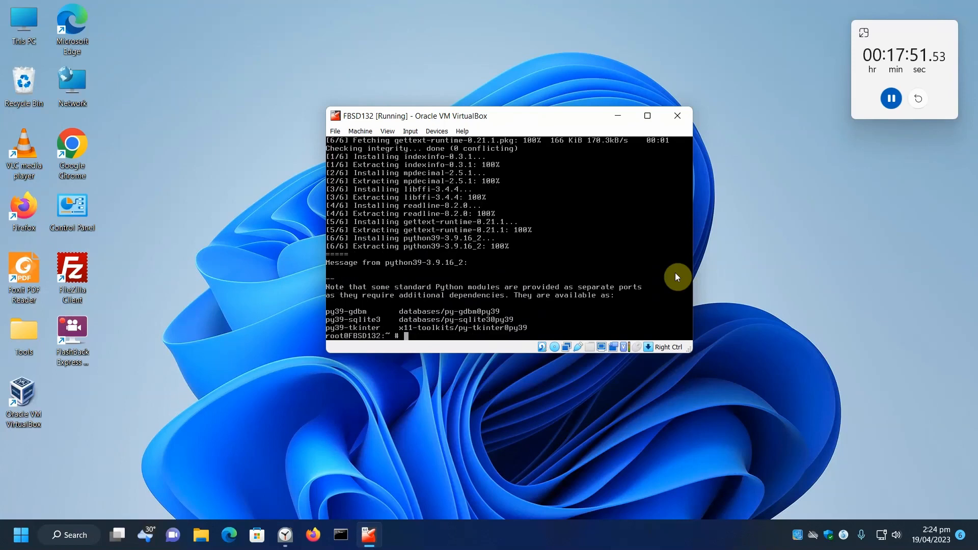
Check python3.9 --version shows 3.9.16, then try plain python, which isn't found.
{"action": "type", "text": "p"}
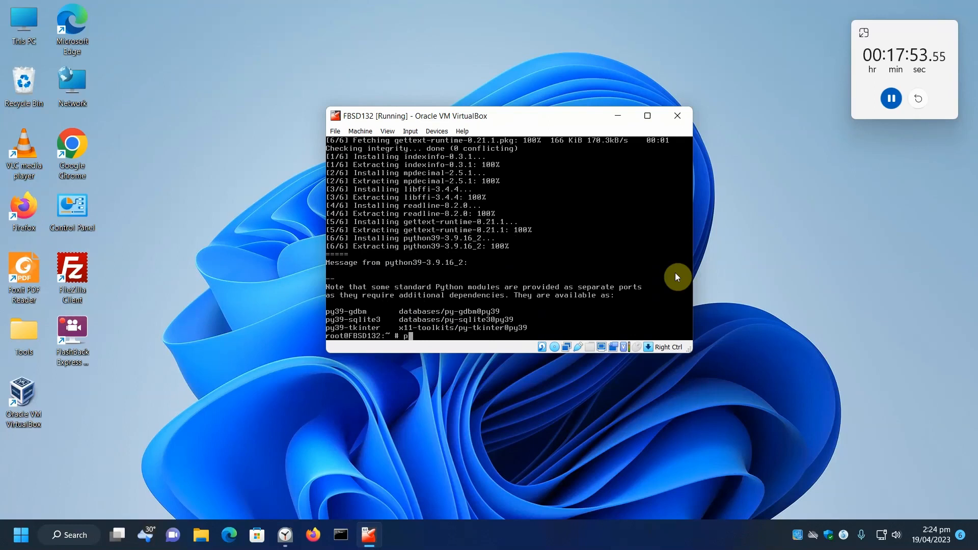
{"action": "type", "text": "ython"}
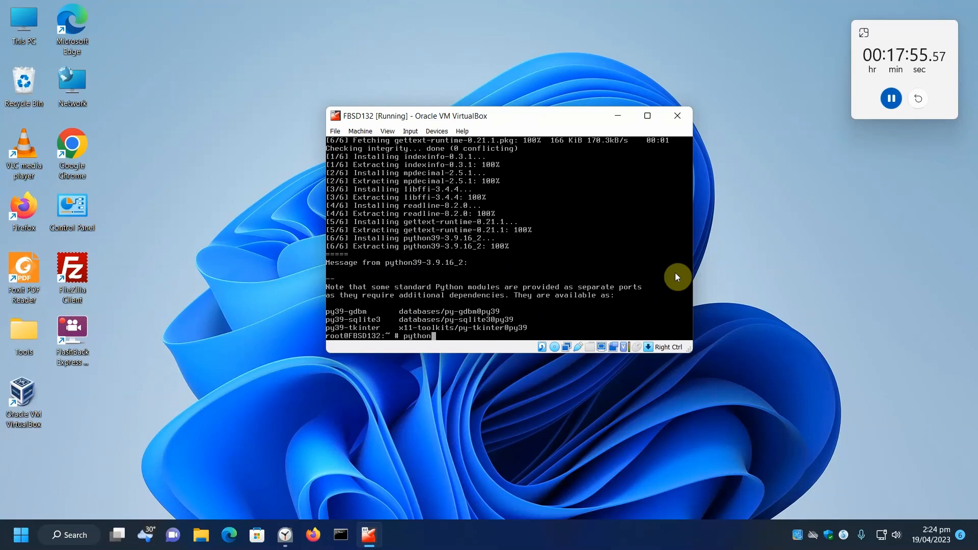
{"action": "type", "text": "3.9"}
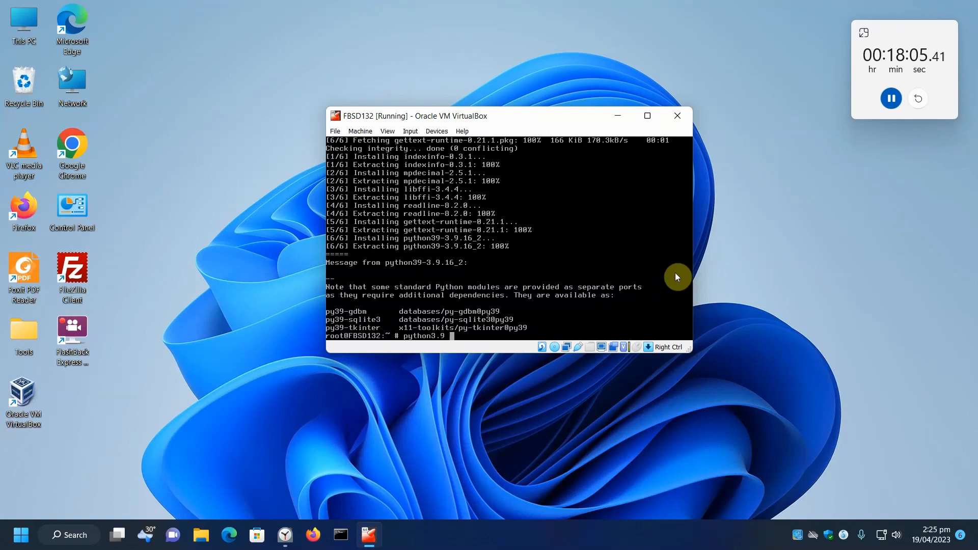
{"action": "type", "text": "--version"}
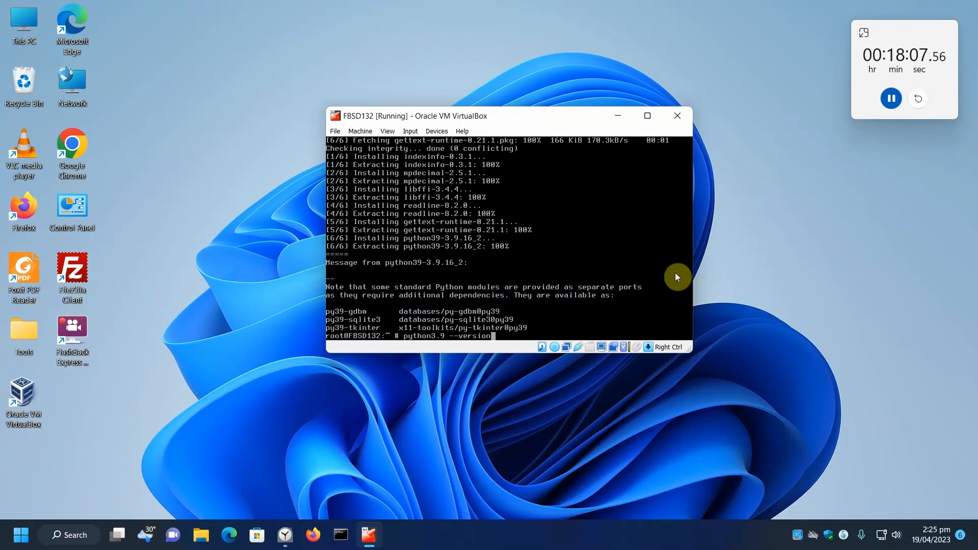
{"action": "key", "text": "Return"}
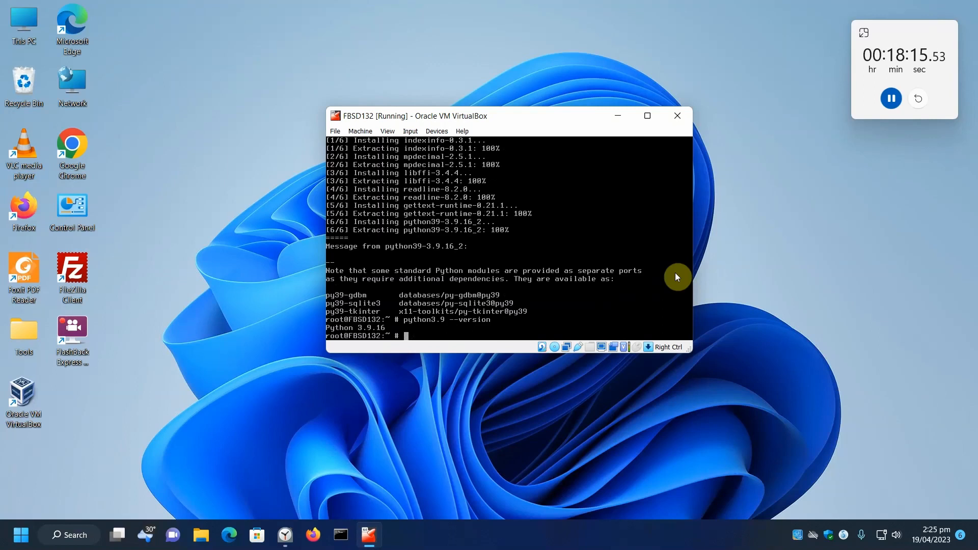
{"action": "type", "text": "python --version"}
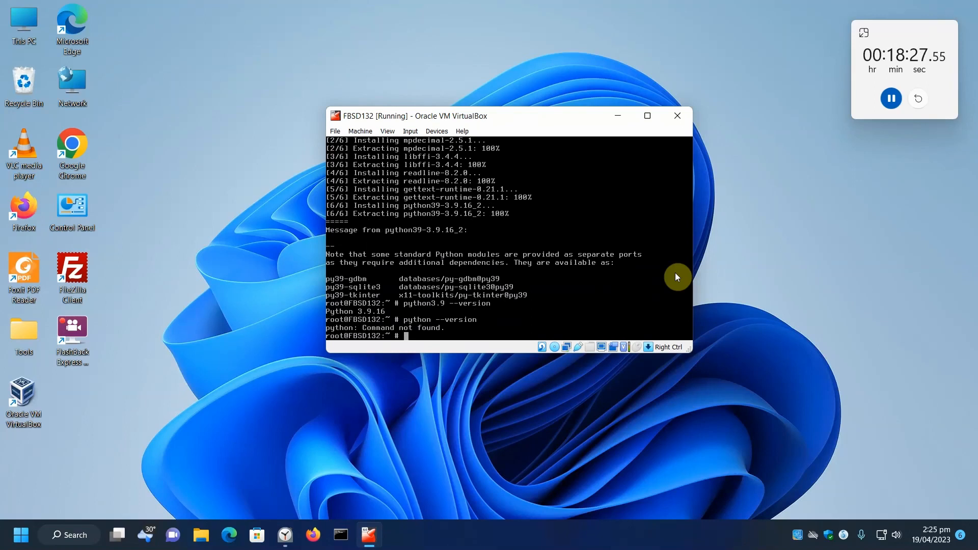
Change to /usr/local/bin and list pyt*, showing python3.9 and python3.9-config.
{"action": "type", "text": "cd /usr/loc"}
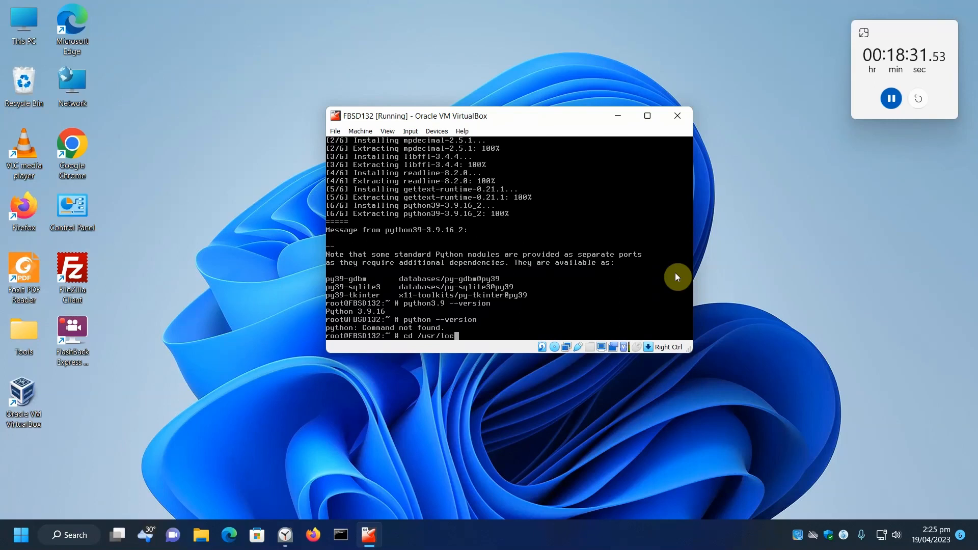
{"action": "type", "text": "al/"}
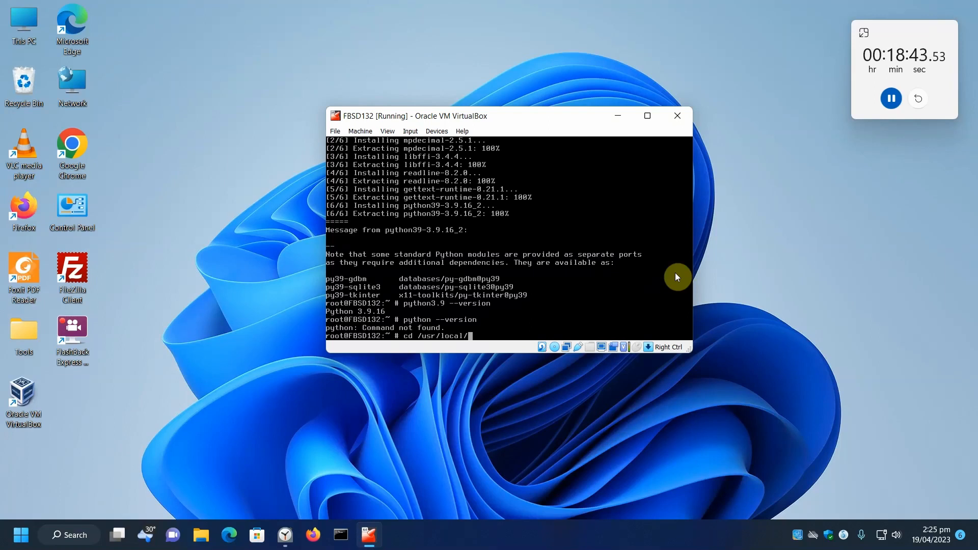
{"action": "type", "text": "bin"}
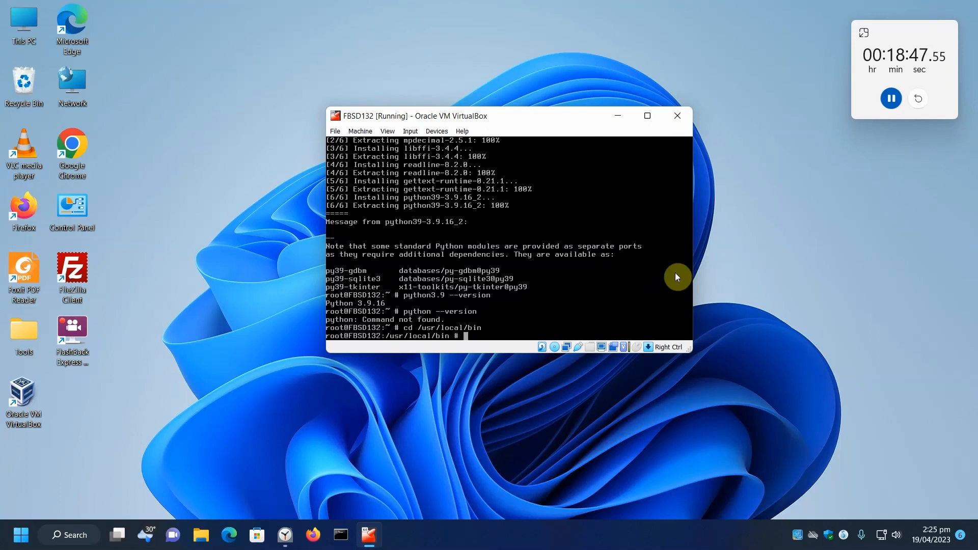
{"action": "type", "text": "ls -l p"}
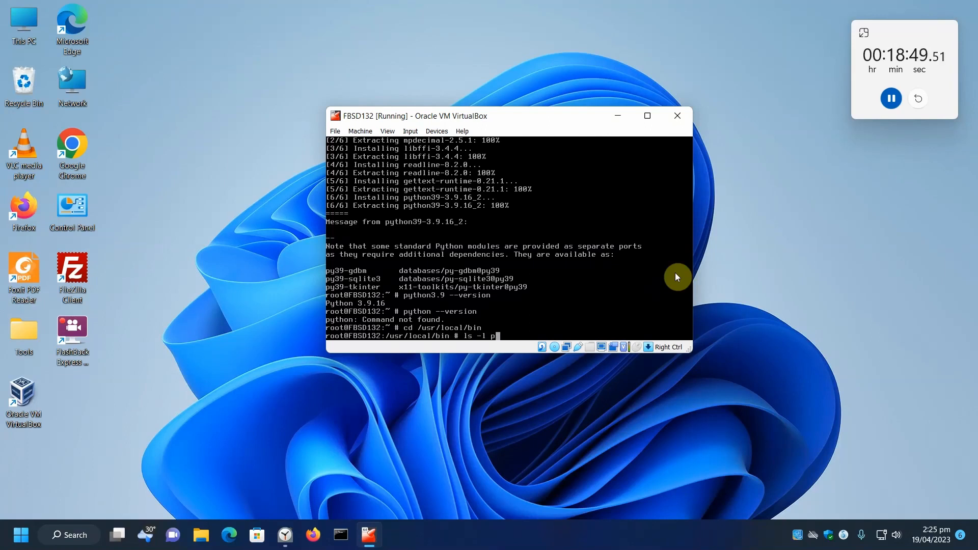
{"action": "type", "text": "yt"}
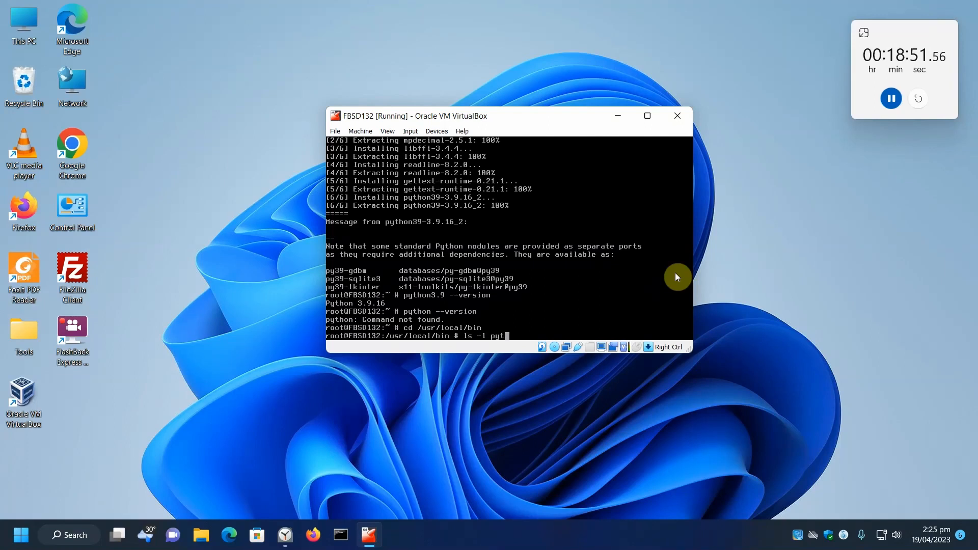
{"action": "key", "text": "Return"}
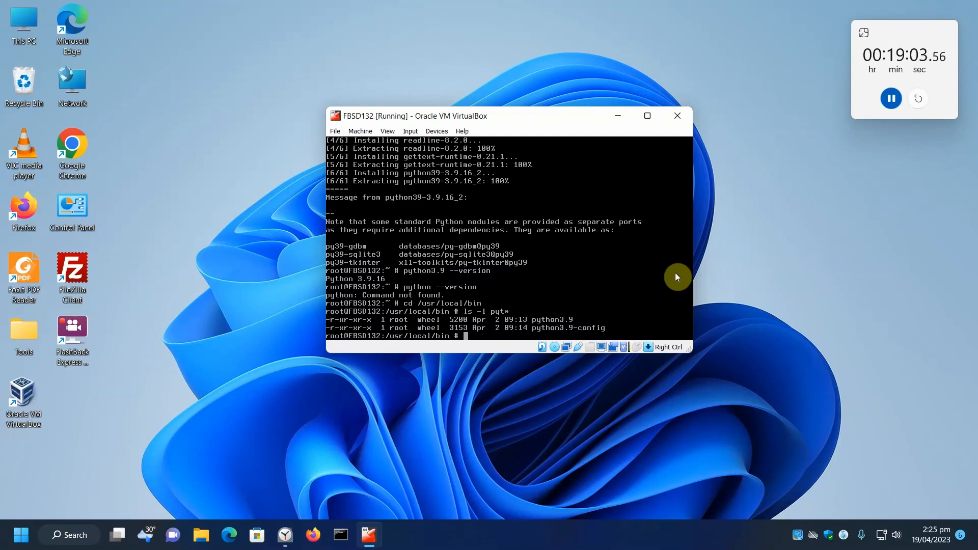
Try linking python and python3.9 in reversed order, which fails with File exists.
{"action": "type", "text": "ln -s"}
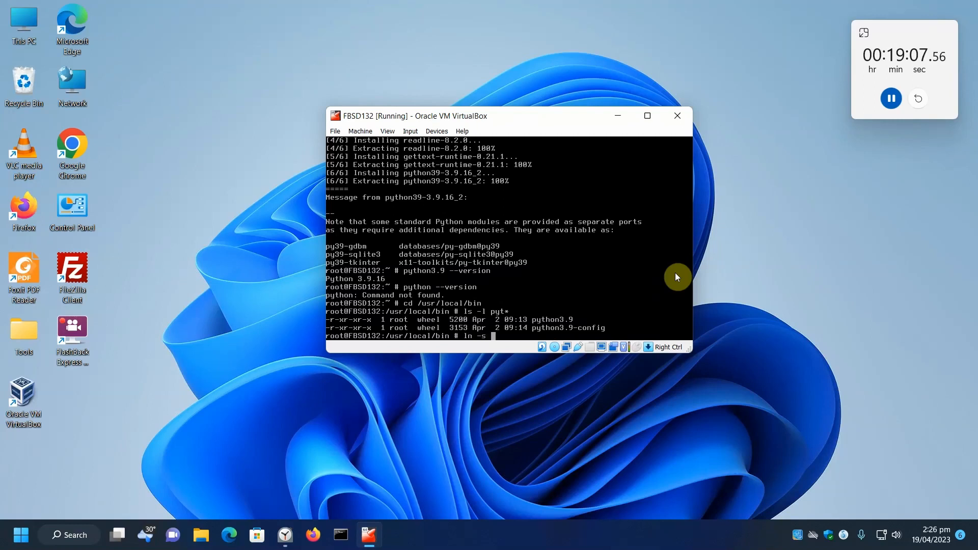
{"action": "type", "text": "p"}
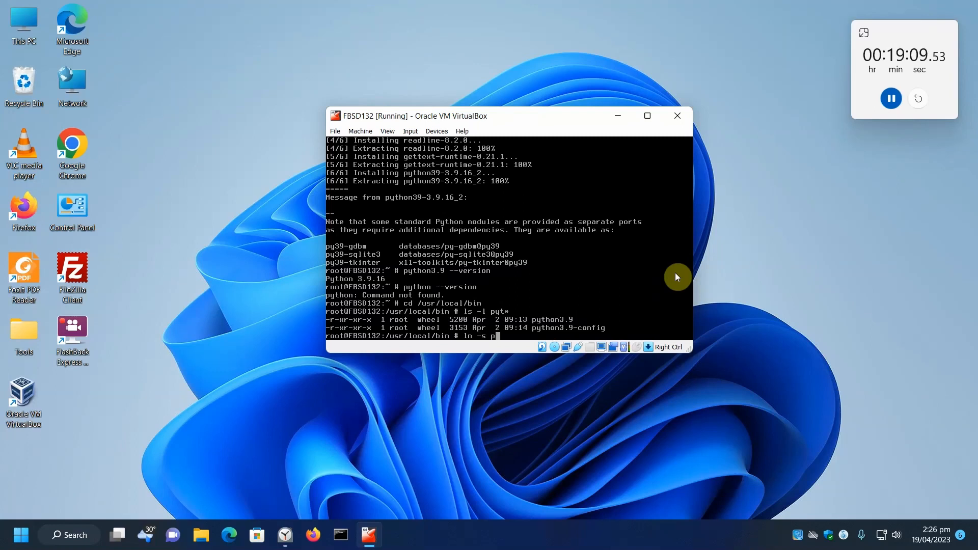
{"action": "type", "text": "ython"}
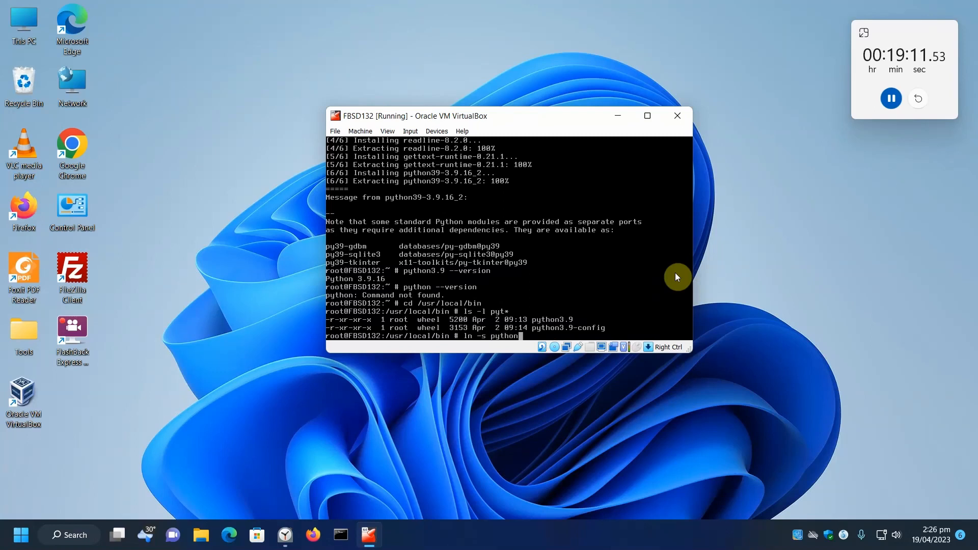
{"action": "type", "text": "py"}
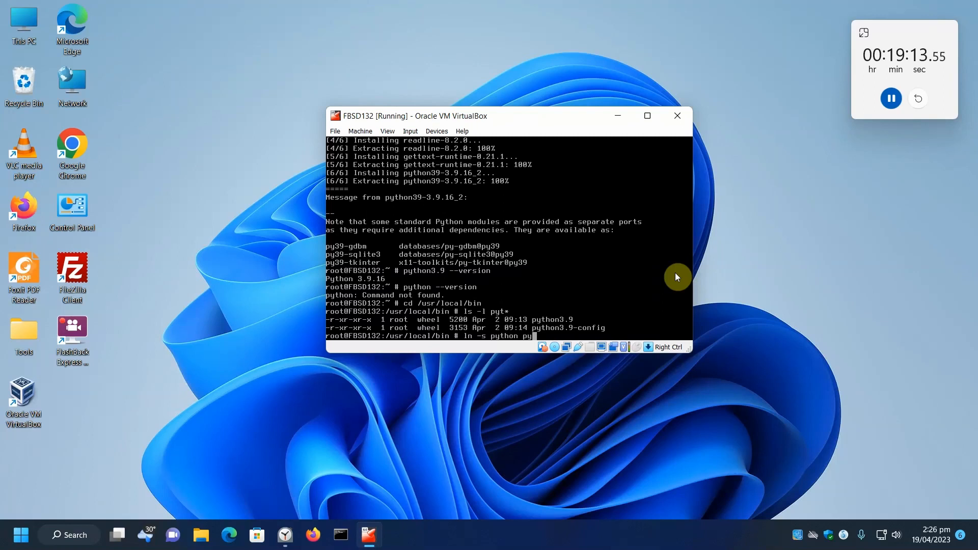
{"action": "type", "text": "python"}
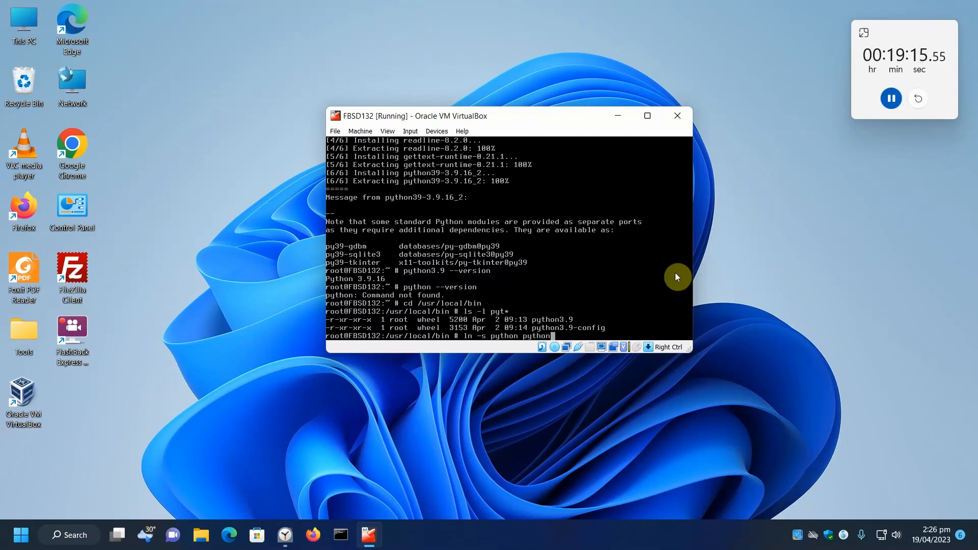
{"action": "type", "text": "python3.9"}
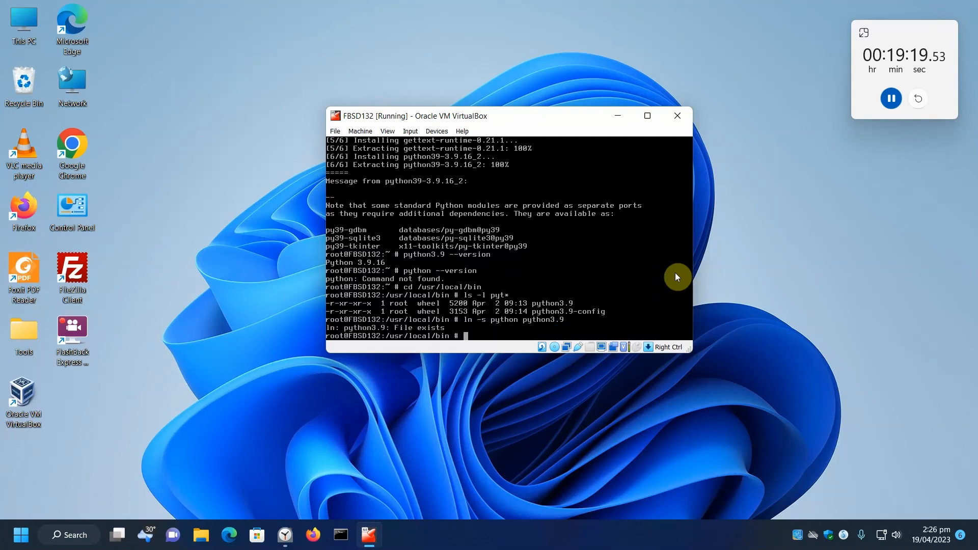
{"action": "type", "text": "ln -s python python3.9"}
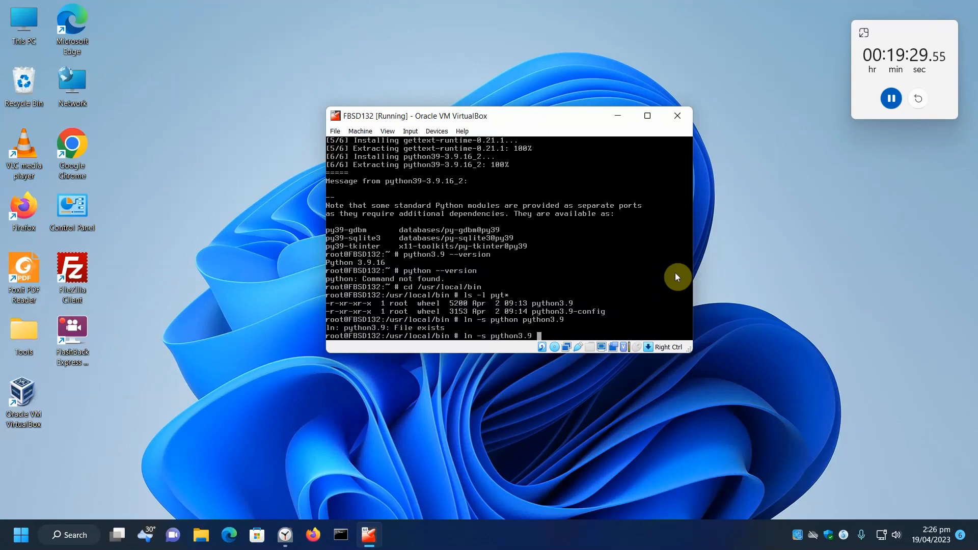
Create the python symlink to python3.9 and verify with ls -l pyt* and python --version.
{"action": "type", "text": "python"}
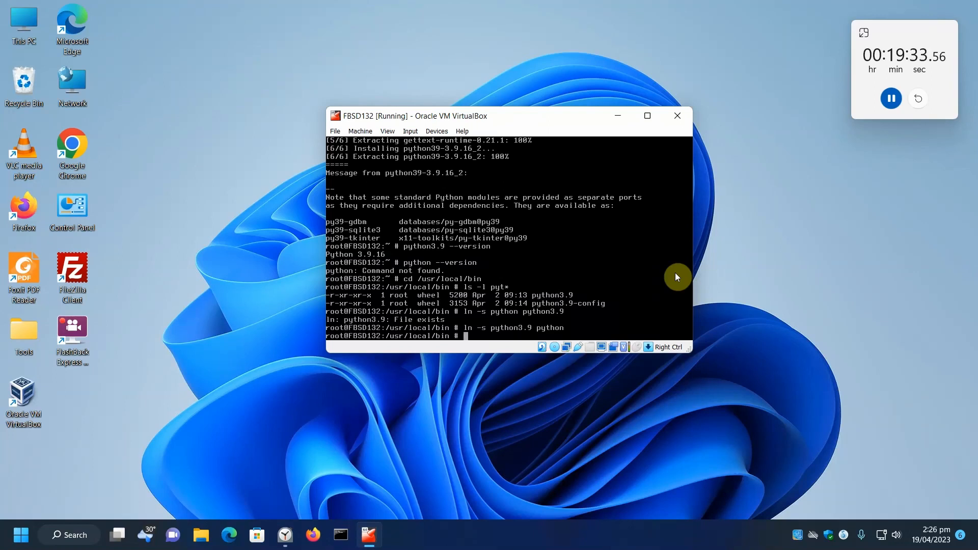
{"action": "type", "text": "ls -l pyt*"}
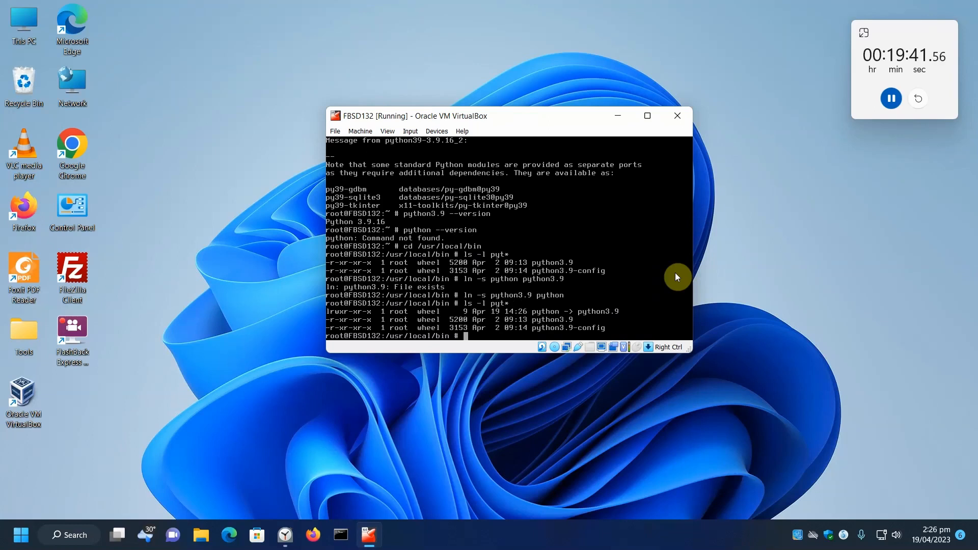
{"action": "type", "text": "ln -s python python3.9"}
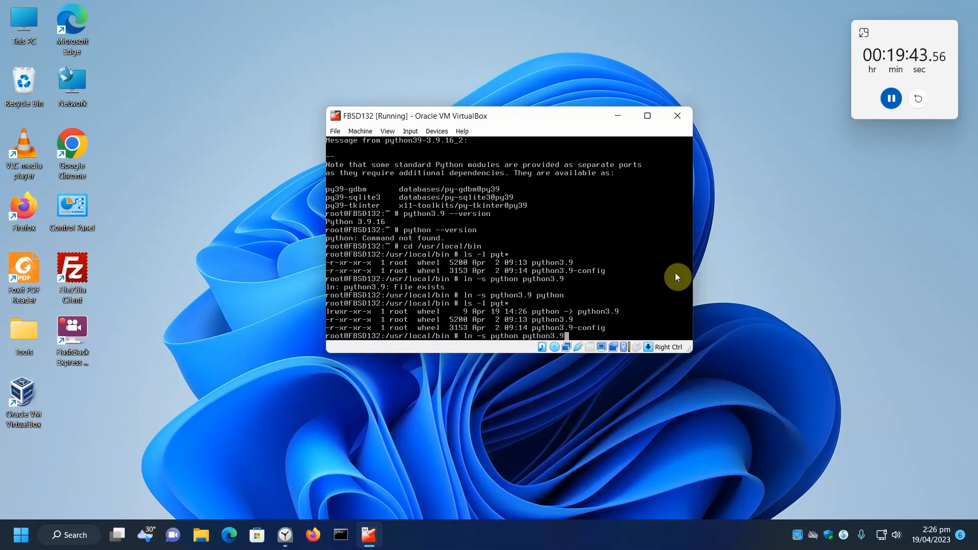
{"action": "type", "text": "python --version"}
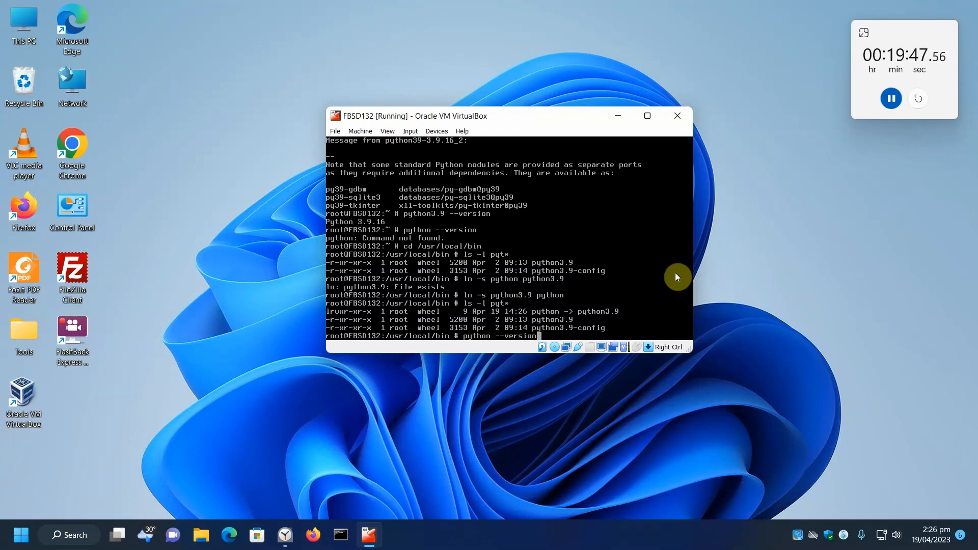
Run python --version to confirm the new symlink reports Python 3.9.16.
{"action": "key", "text": "Return"}
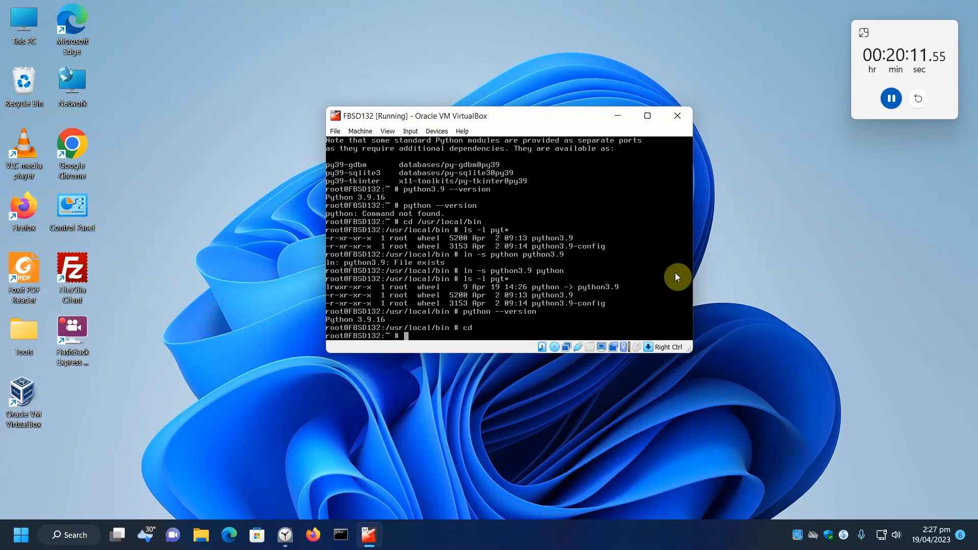
Run shutdown -p now to power down the FreeBSD guest.
{"action": "type", "text": "shutdown -p"}
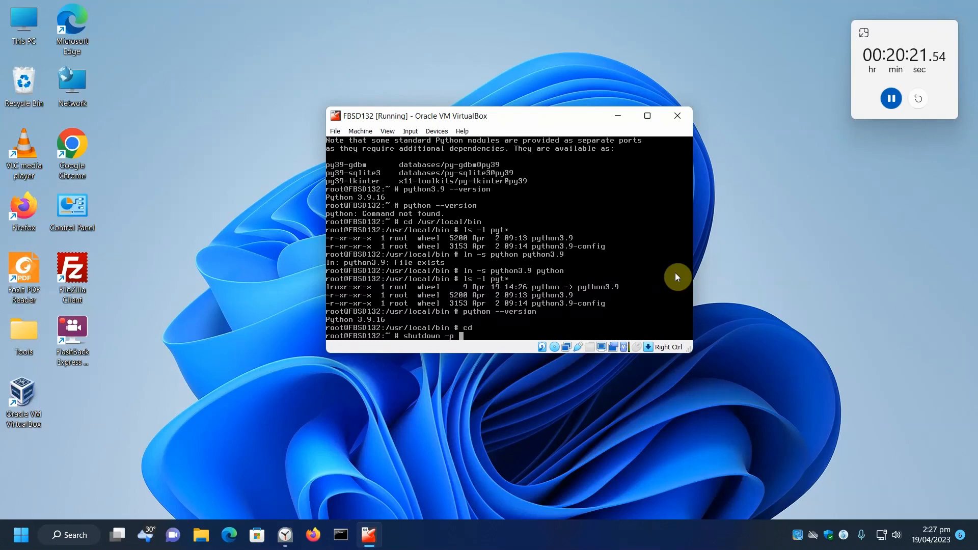
{"action": "type", "text": "n"}
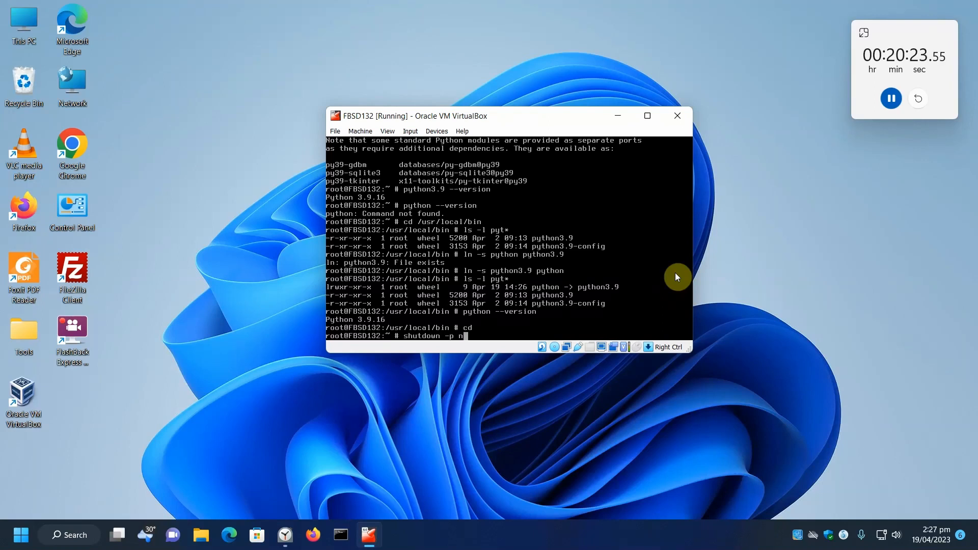
{"action": "key", "text": "Return"}
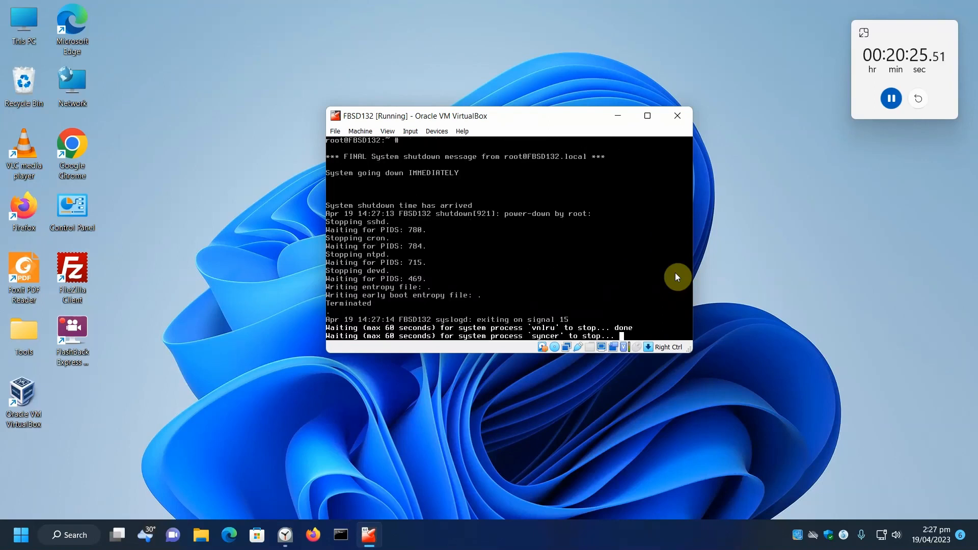